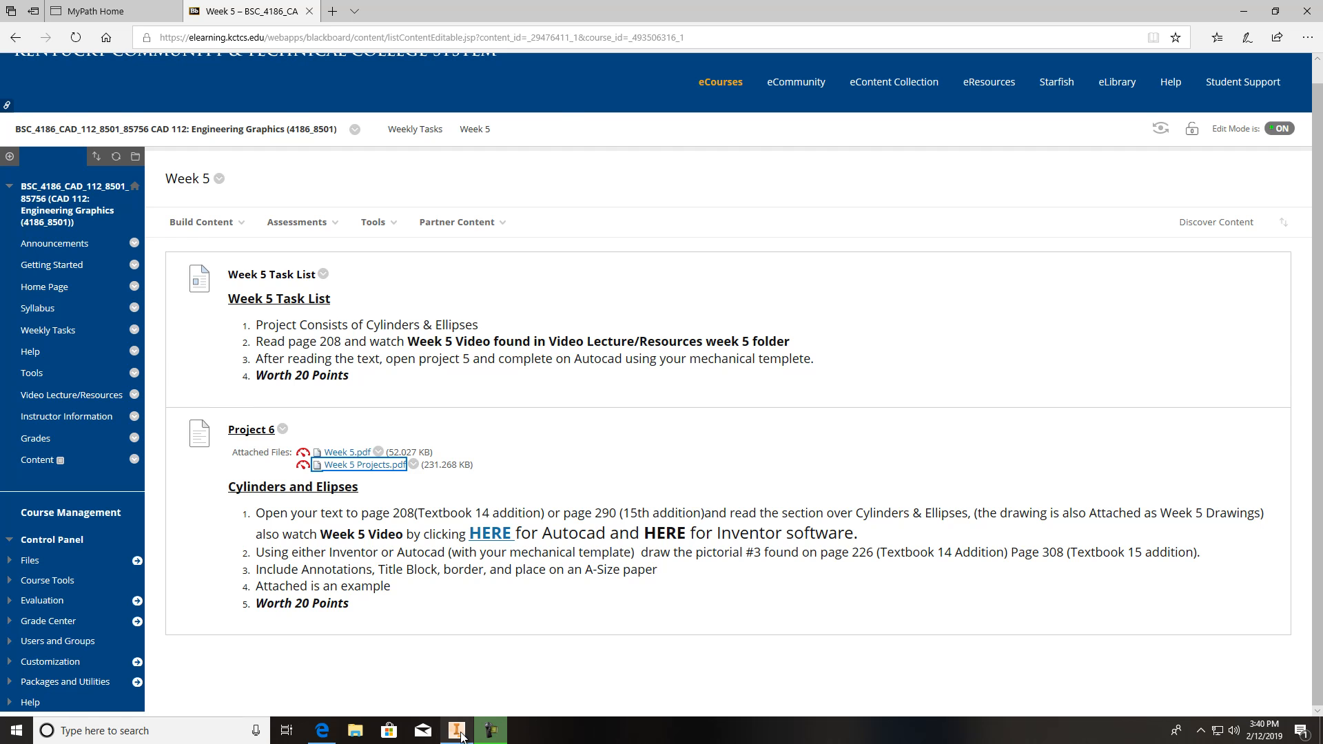
Switch from the browser to the Inventor home screen.
{"action": "left_click", "coordinate": [456, 731]}
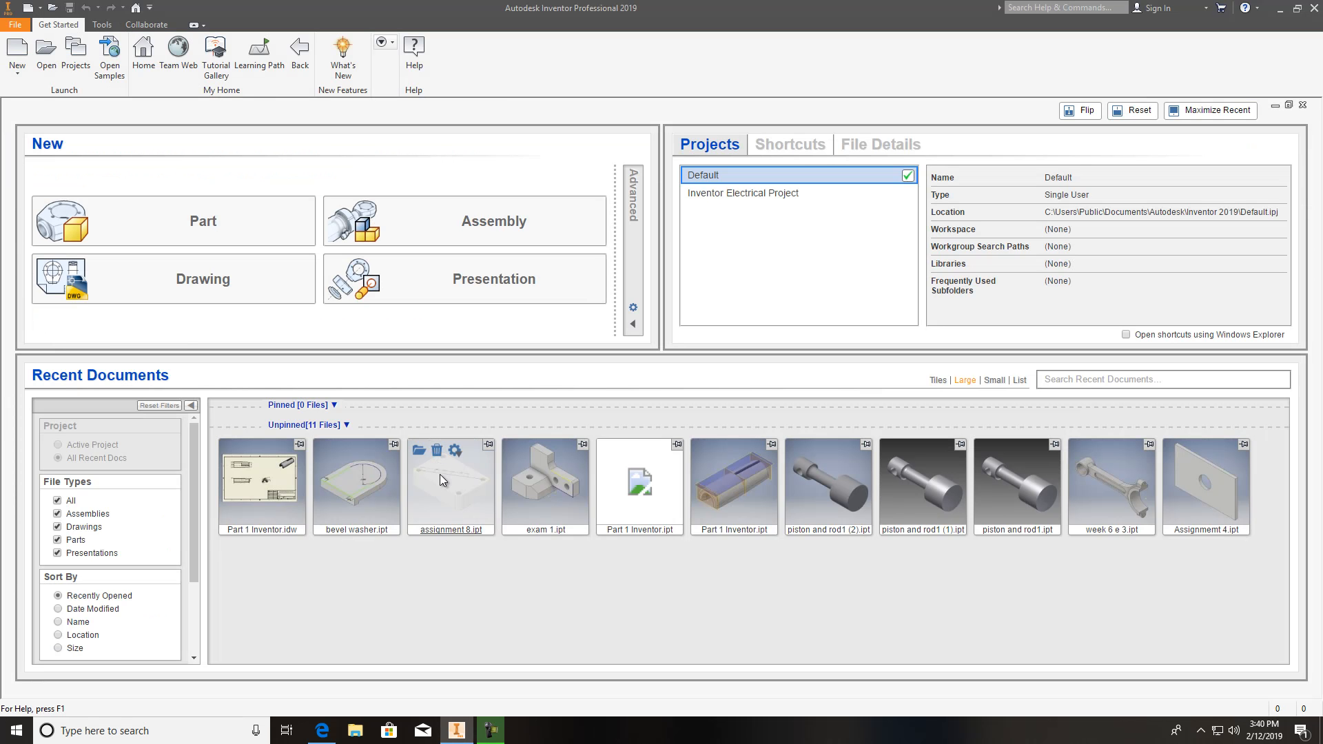
{"action": "mouse_move", "coordinate": [664, 490]}
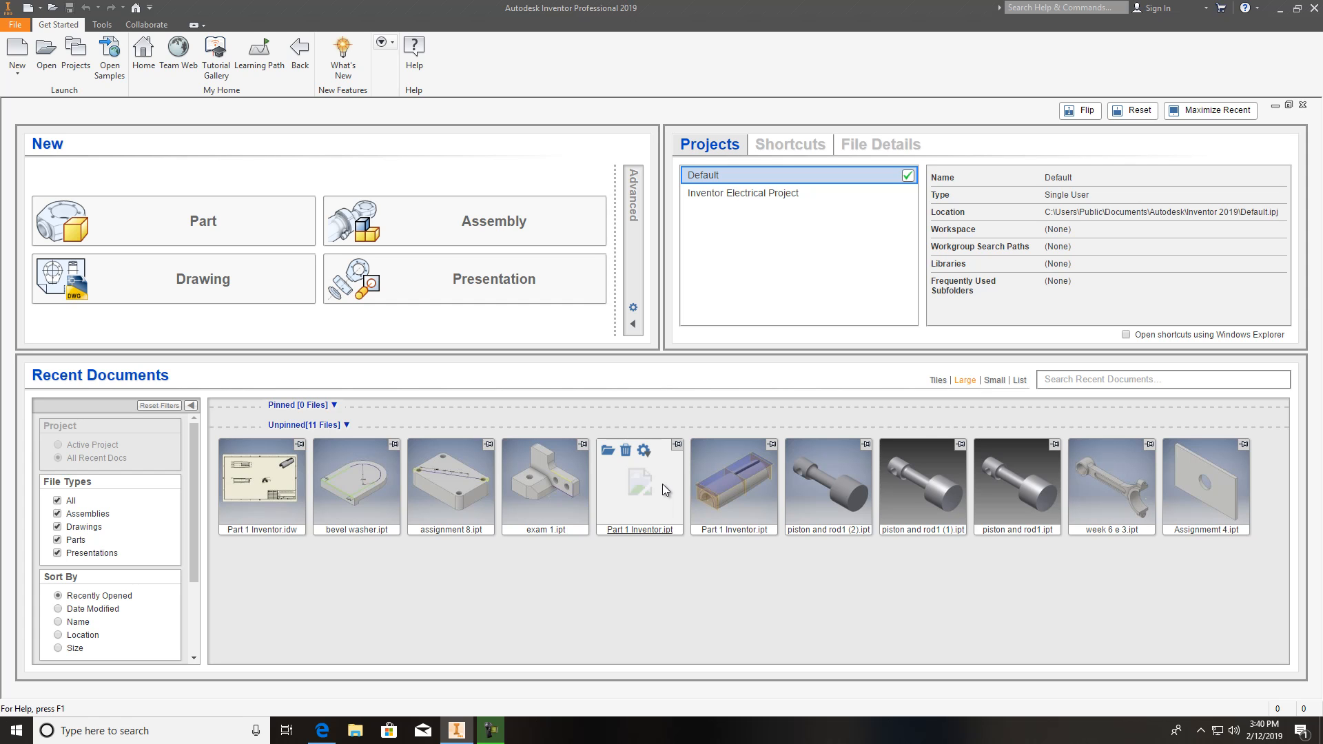
{"action": "mouse_move", "coordinate": [328, 101]}
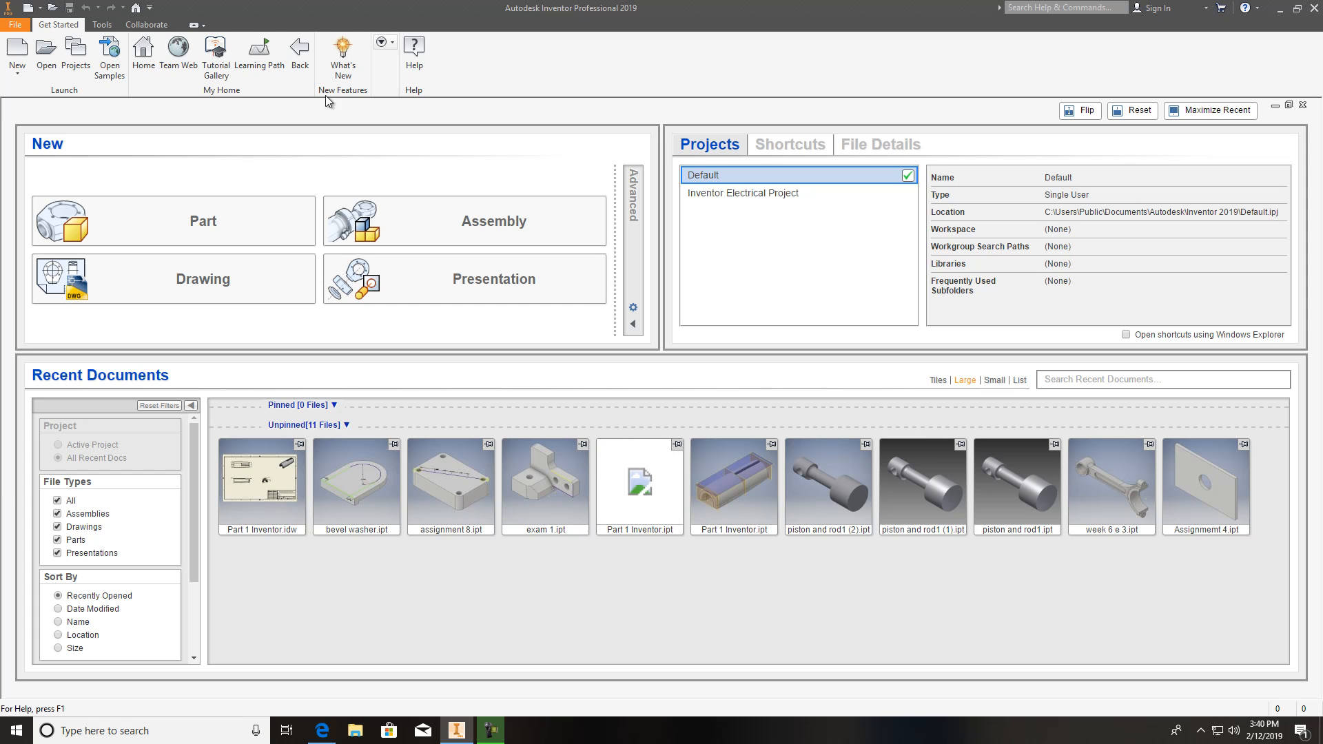
{"action": "left_click", "coordinate": [17, 55]}
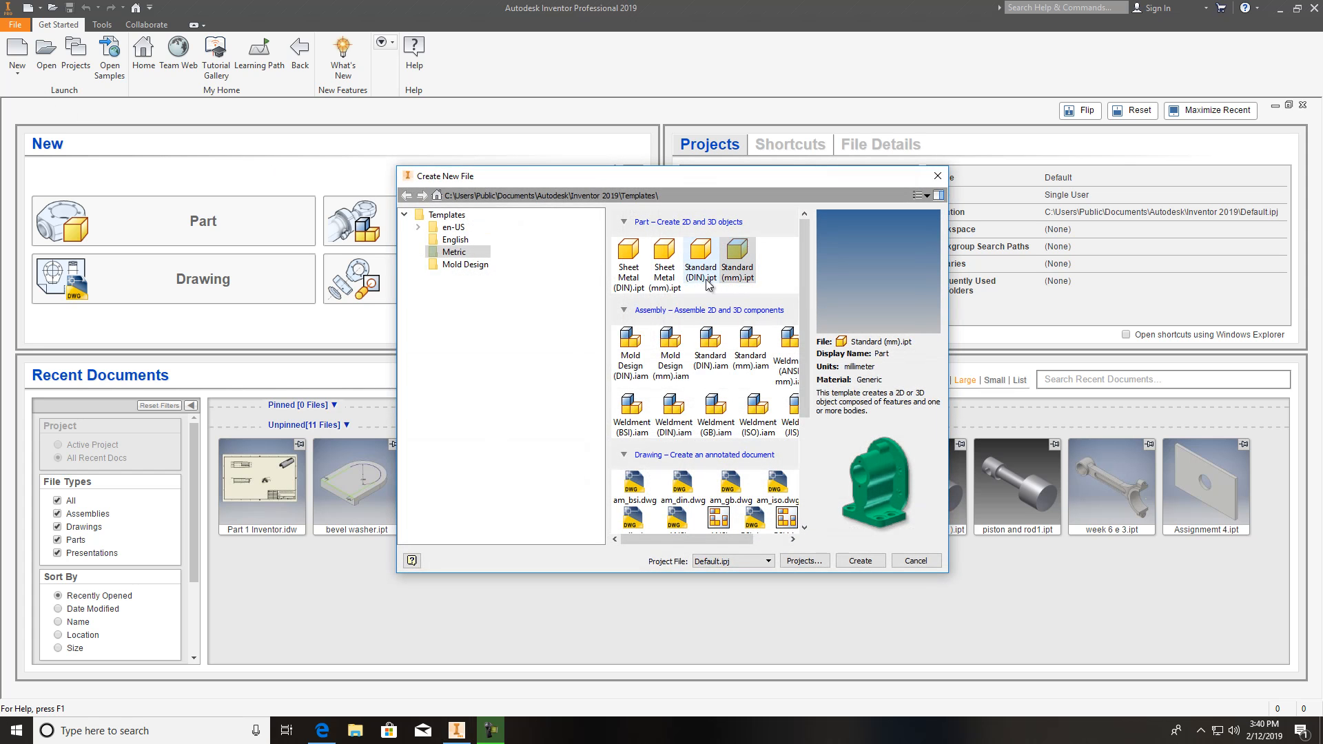
{"action": "left_click", "coordinate": [453, 228]}
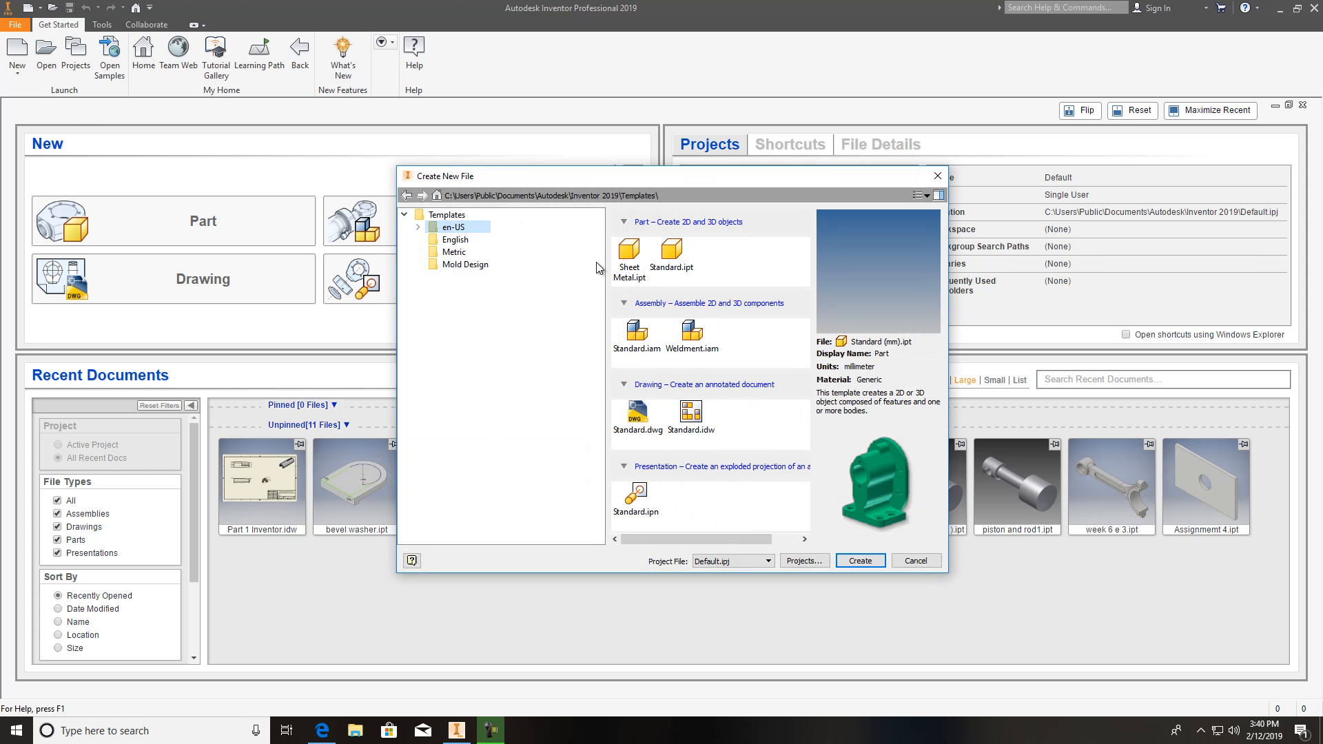
{"action": "left_click", "coordinate": [915, 561]}
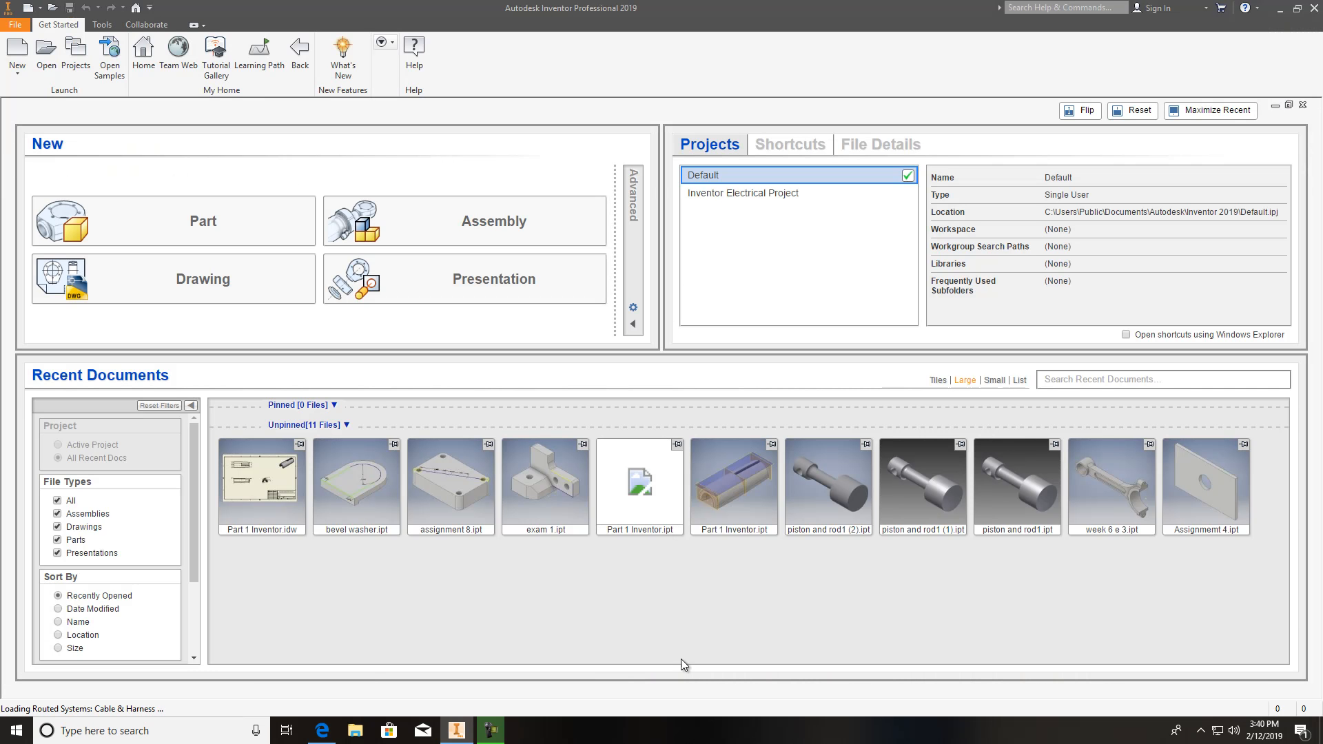
{"action": "left_click", "coordinate": [457, 731]}
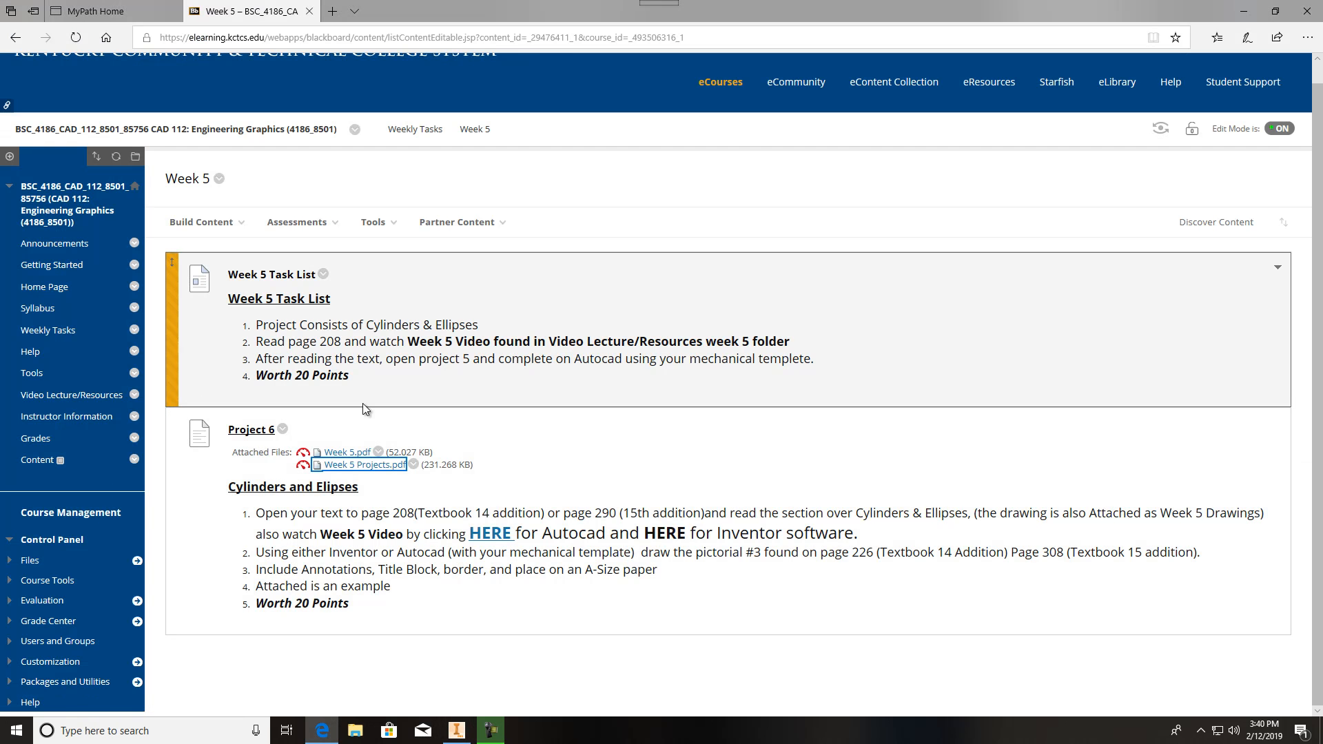
{"action": "left_click", "coordinate": [361, 465]}
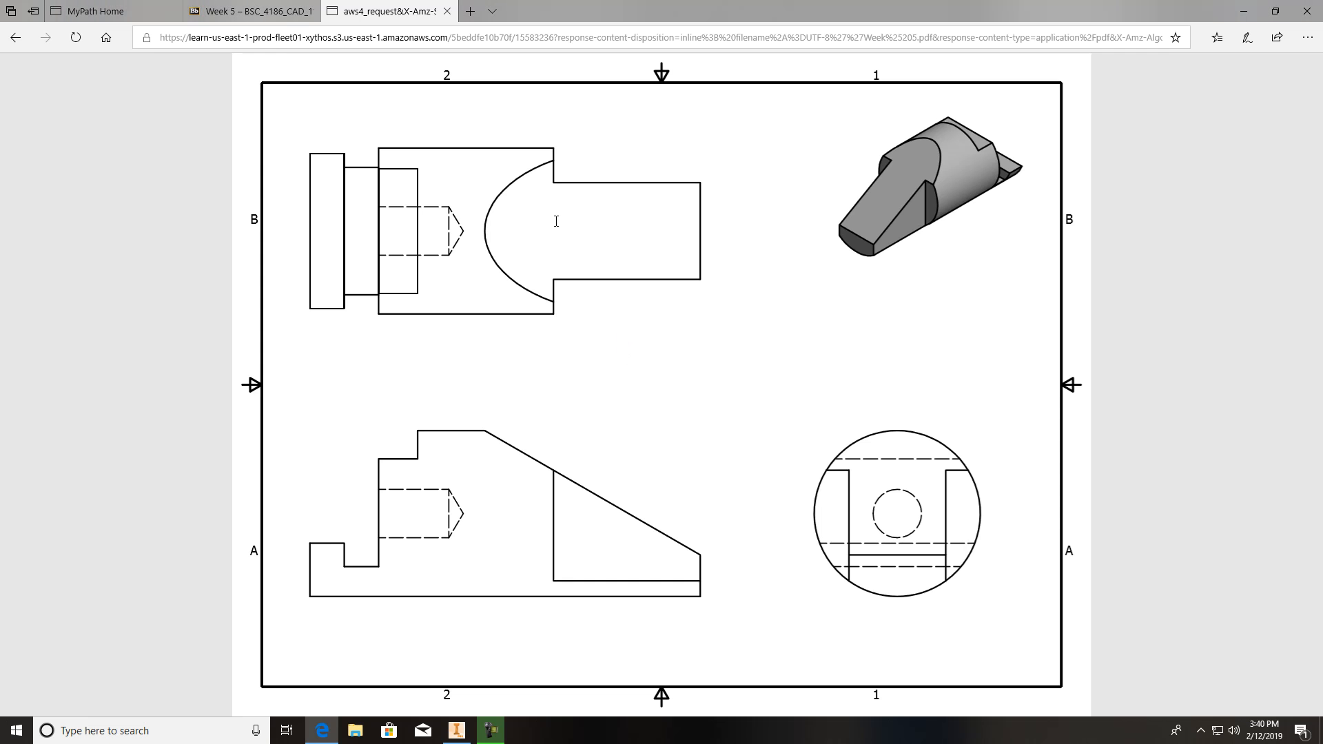
{"action": "mouse_move", "coordinate": [521, 445]}
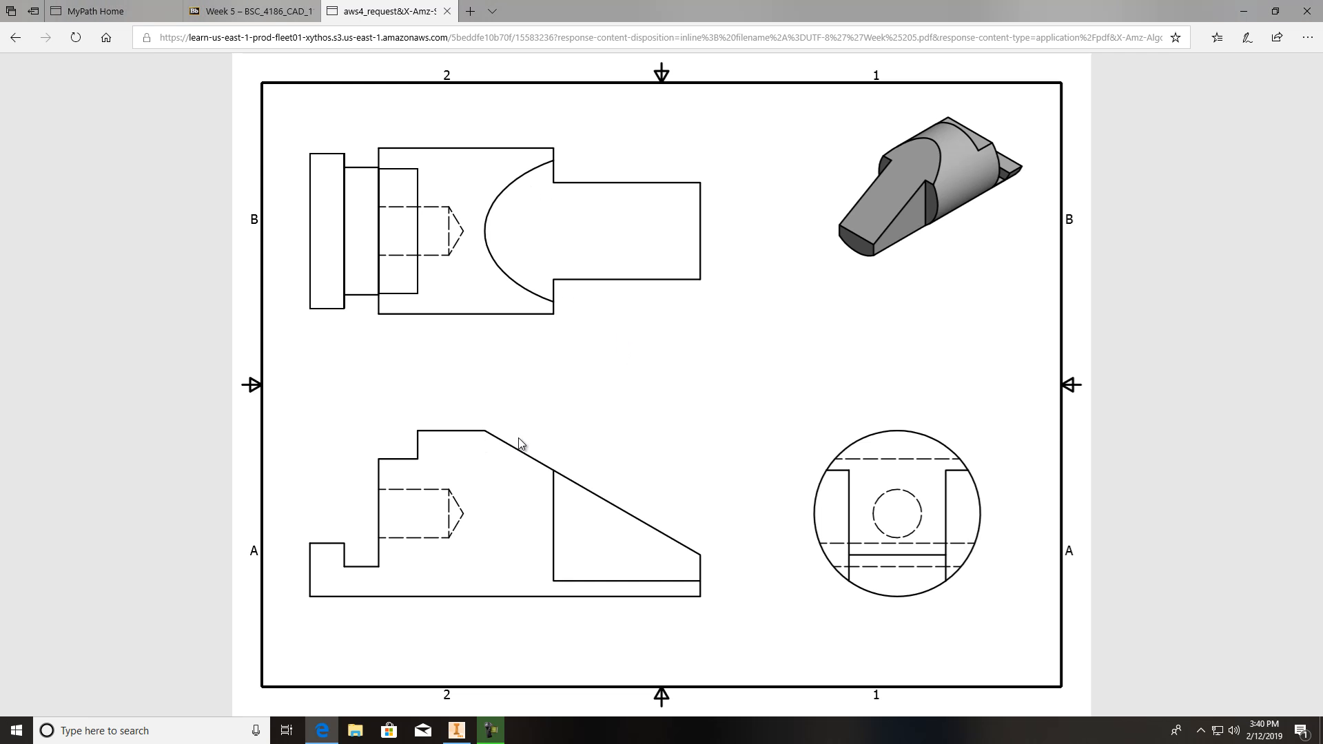
{"action": "mouse_move", "coordinate": [667, 302]}
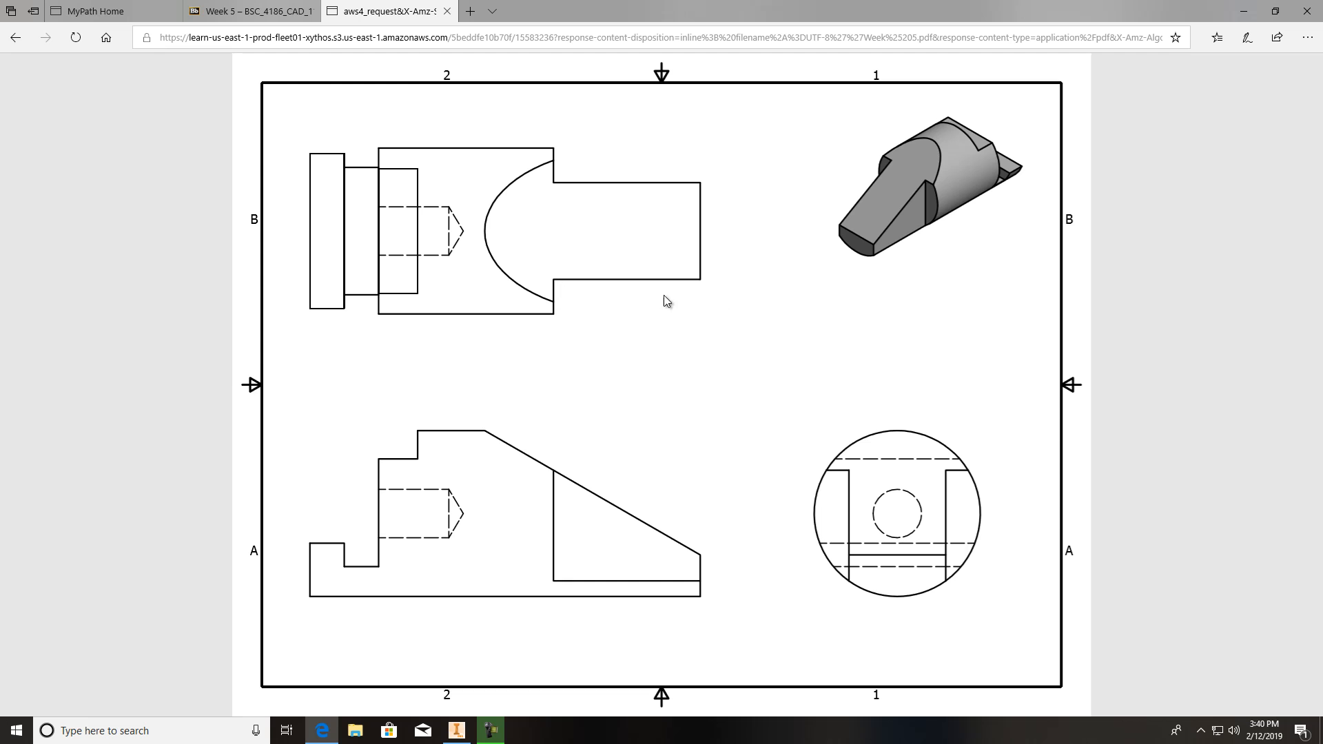
{"action": "mouse_move", "coordinate": [567, 597]}
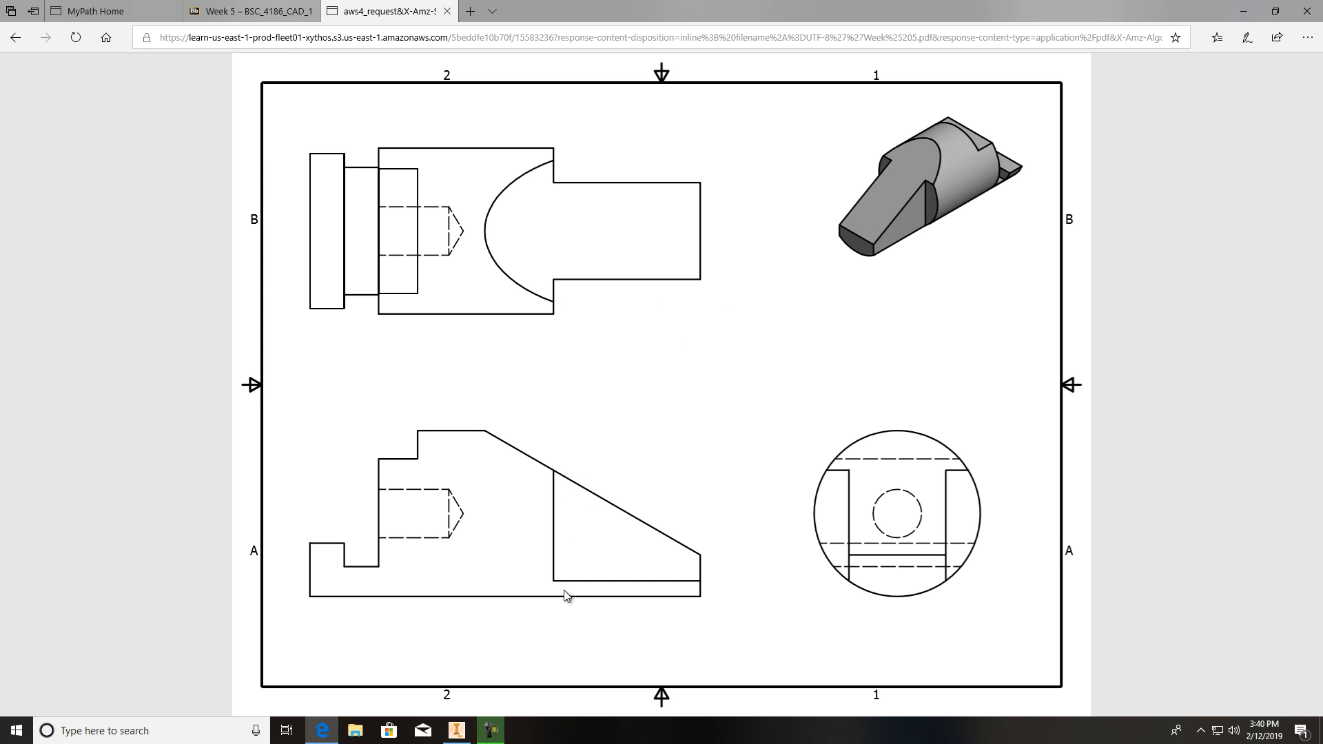
{"action": "mouse_move", "coordinate": [557, 585]}
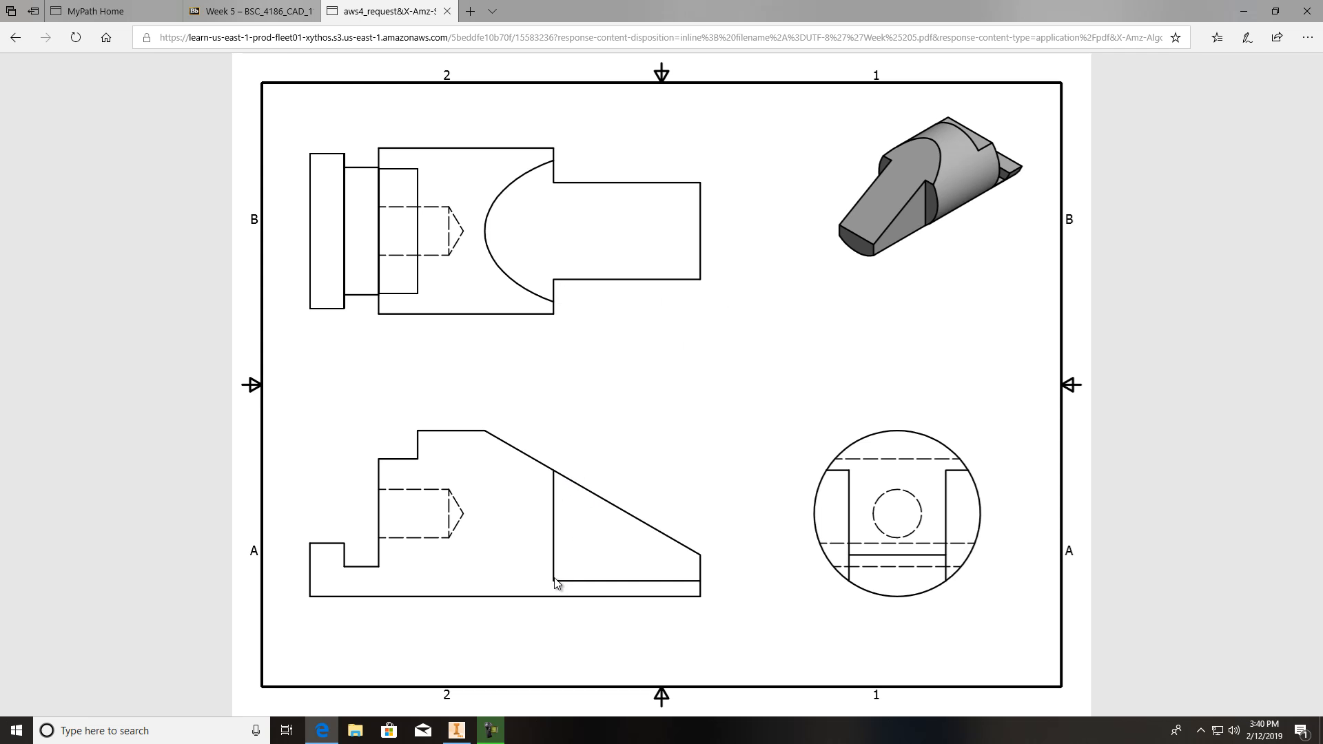
{"action": "mouse_move", "coordinate": [474, 406]}
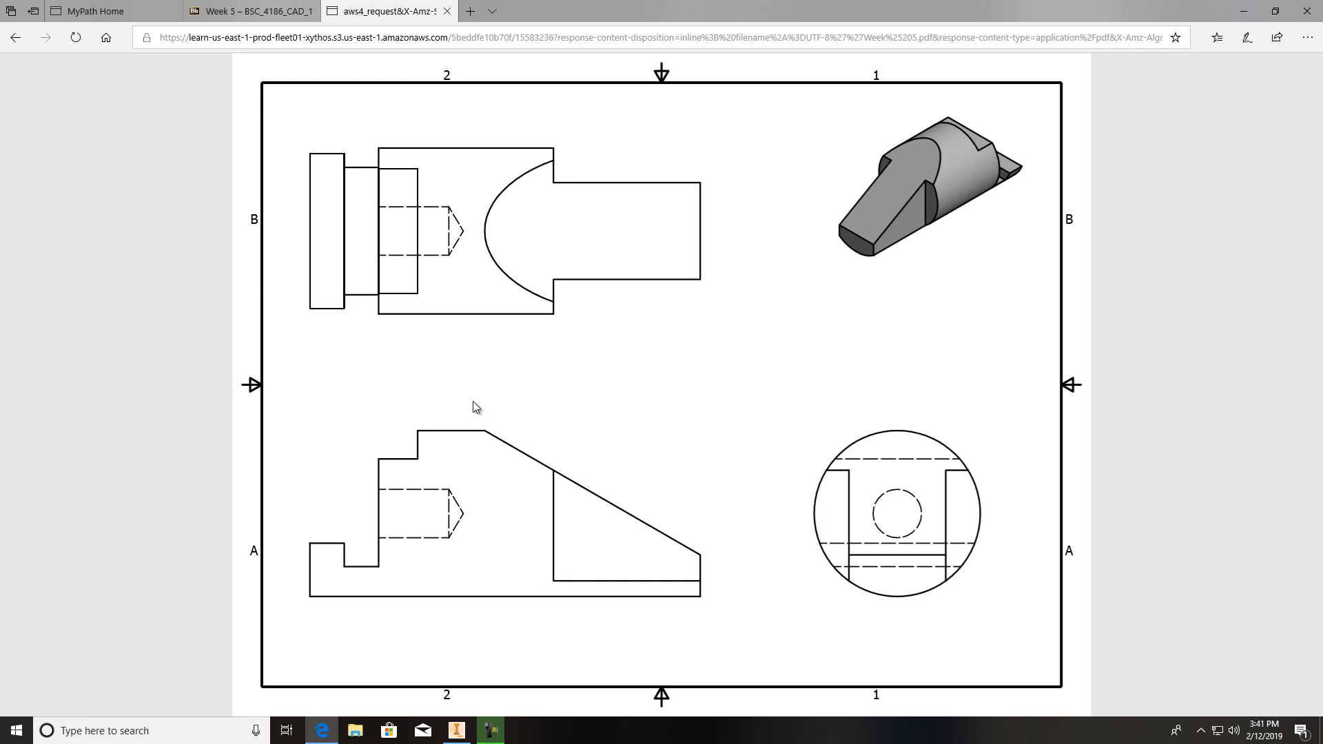
{"action": "mouse_move", "coordinate": [546, 605]}
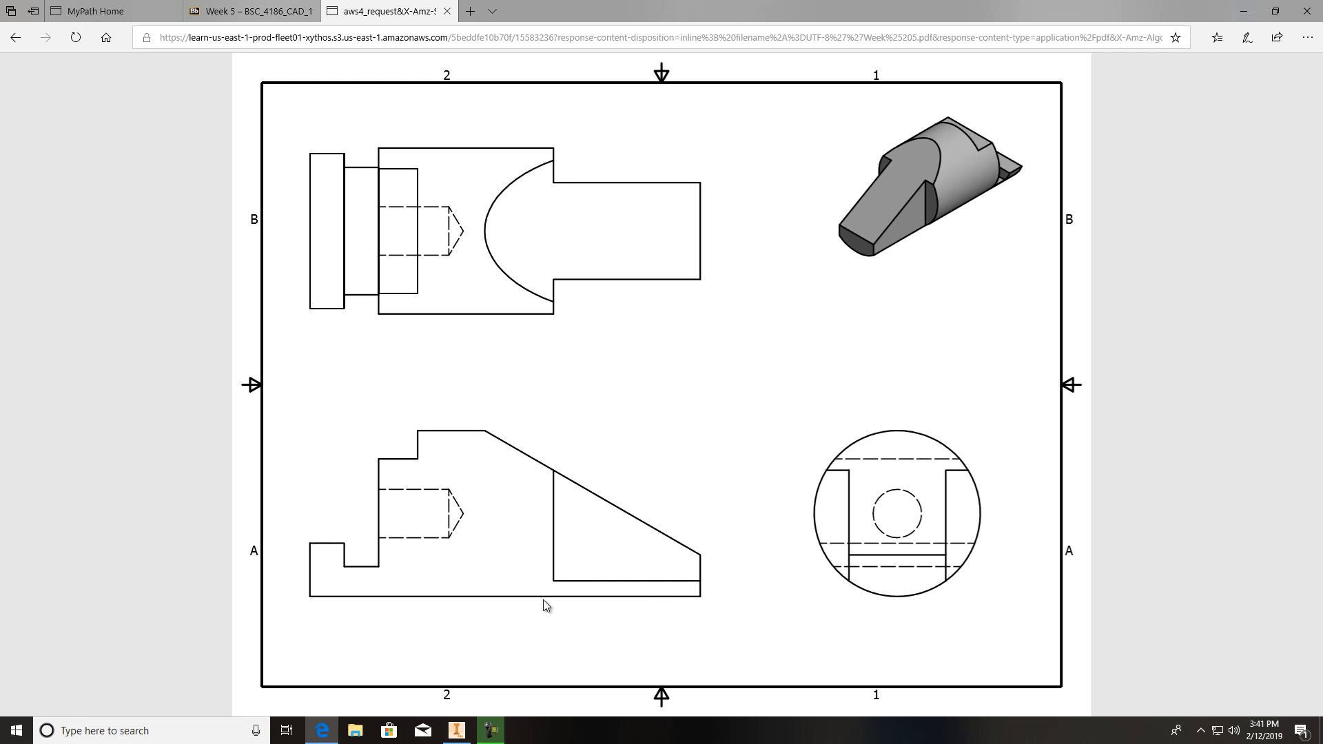
{"action": "mouse_move", "coordinate": [637, 587]}
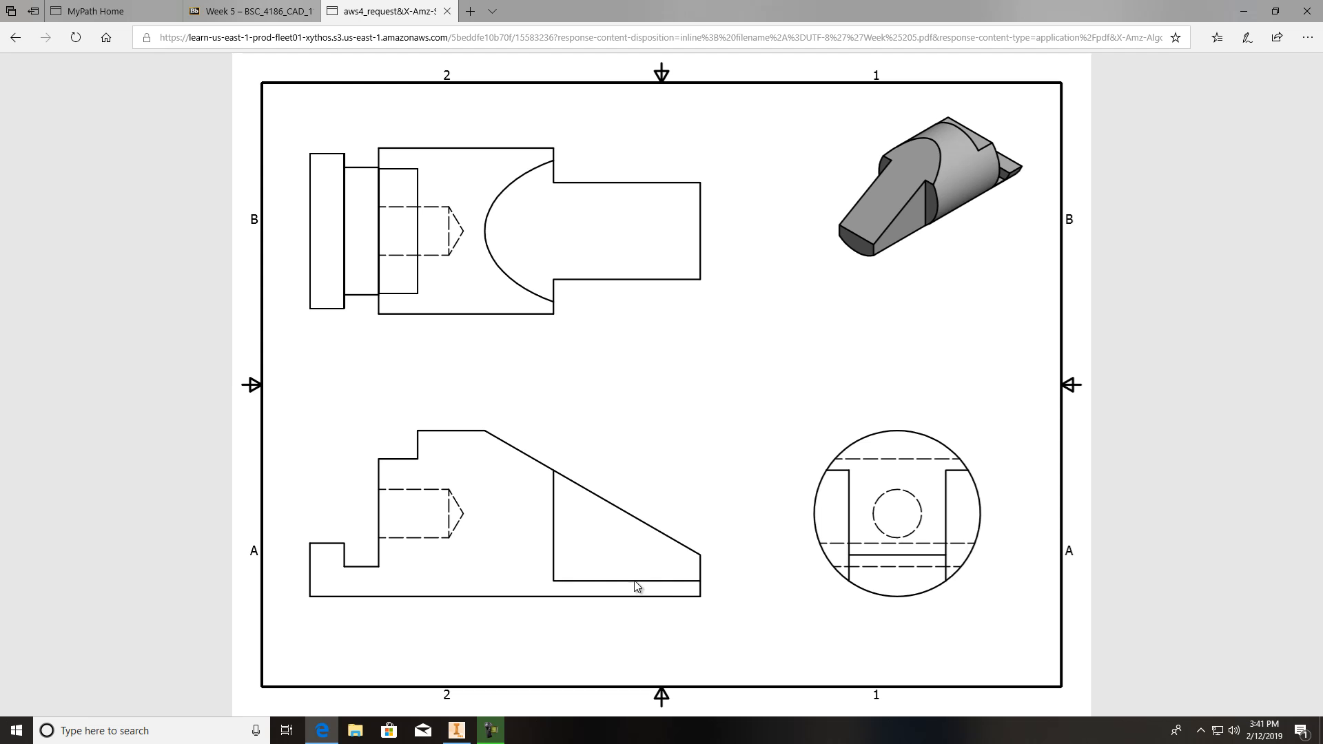
{"action": "mouse_move", "coordinate": [688, 556]}
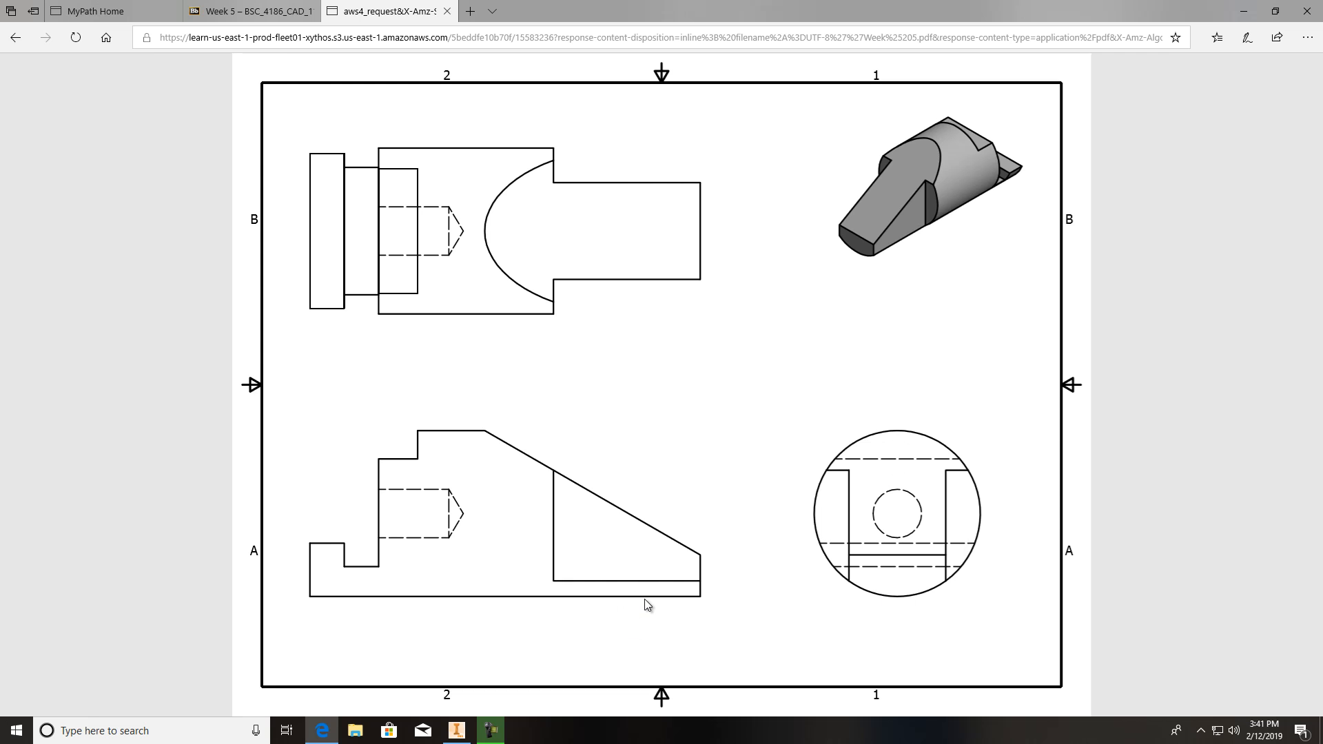
{"action": "mouse_move", "coordinate": [634, 603]}
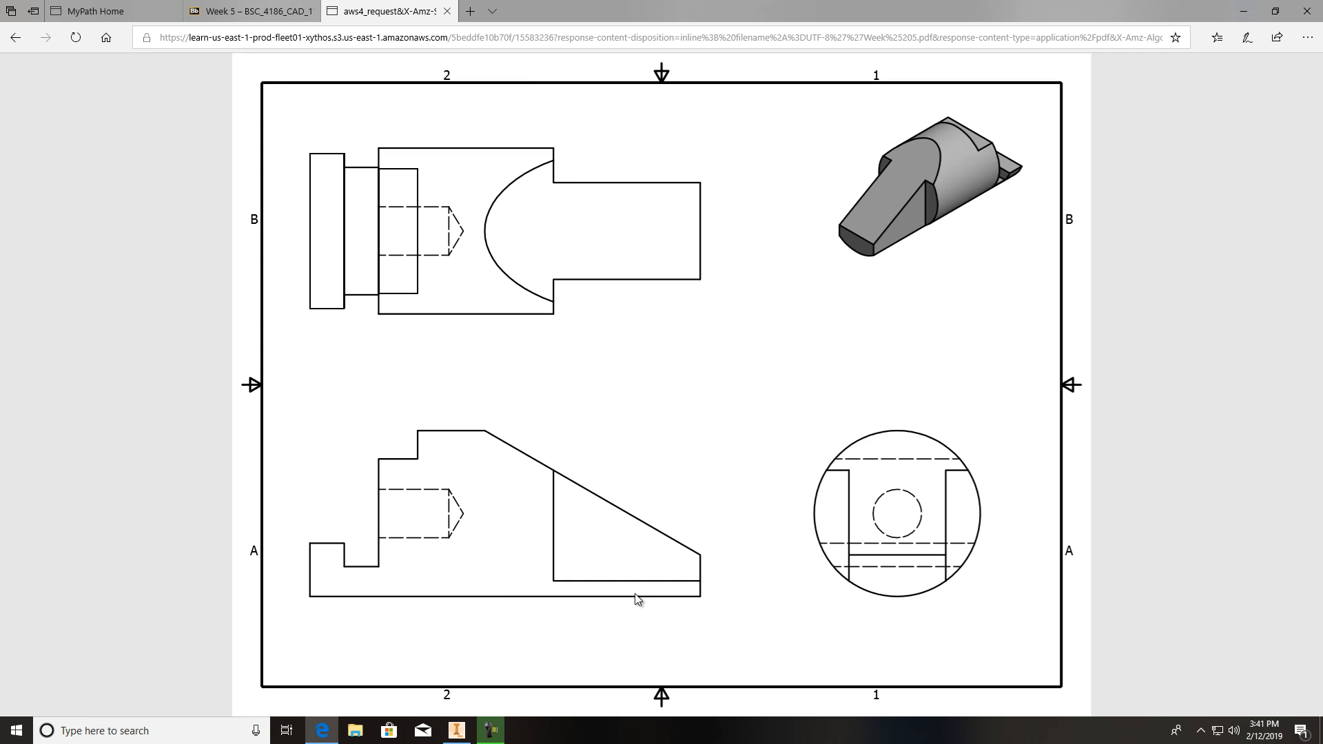
{"action": "left_click", "coordinate": [245, 11]}
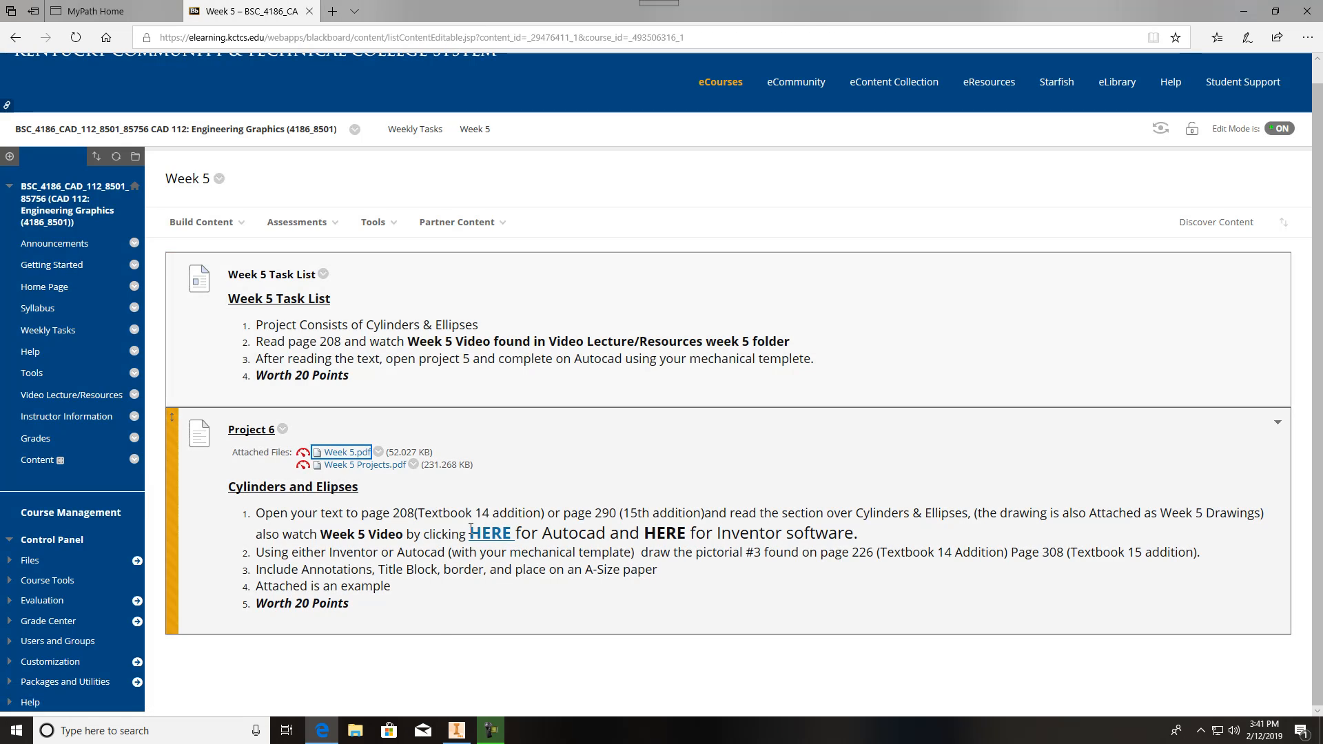
Sketch a 2.125-diameter circle centred on the origin.
{"action": "left_click", "coordinate": [456, 731]}
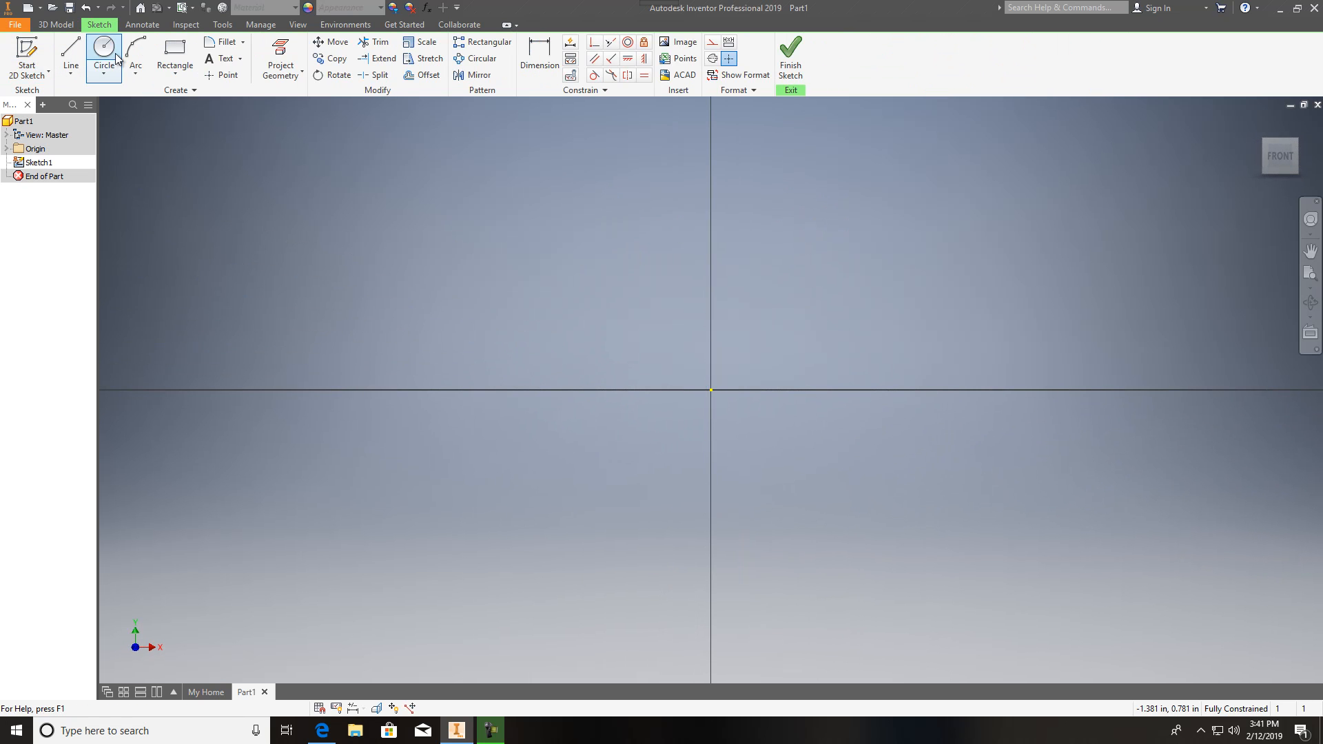
{"action": "left_click", "coordinate": [712, 390]}
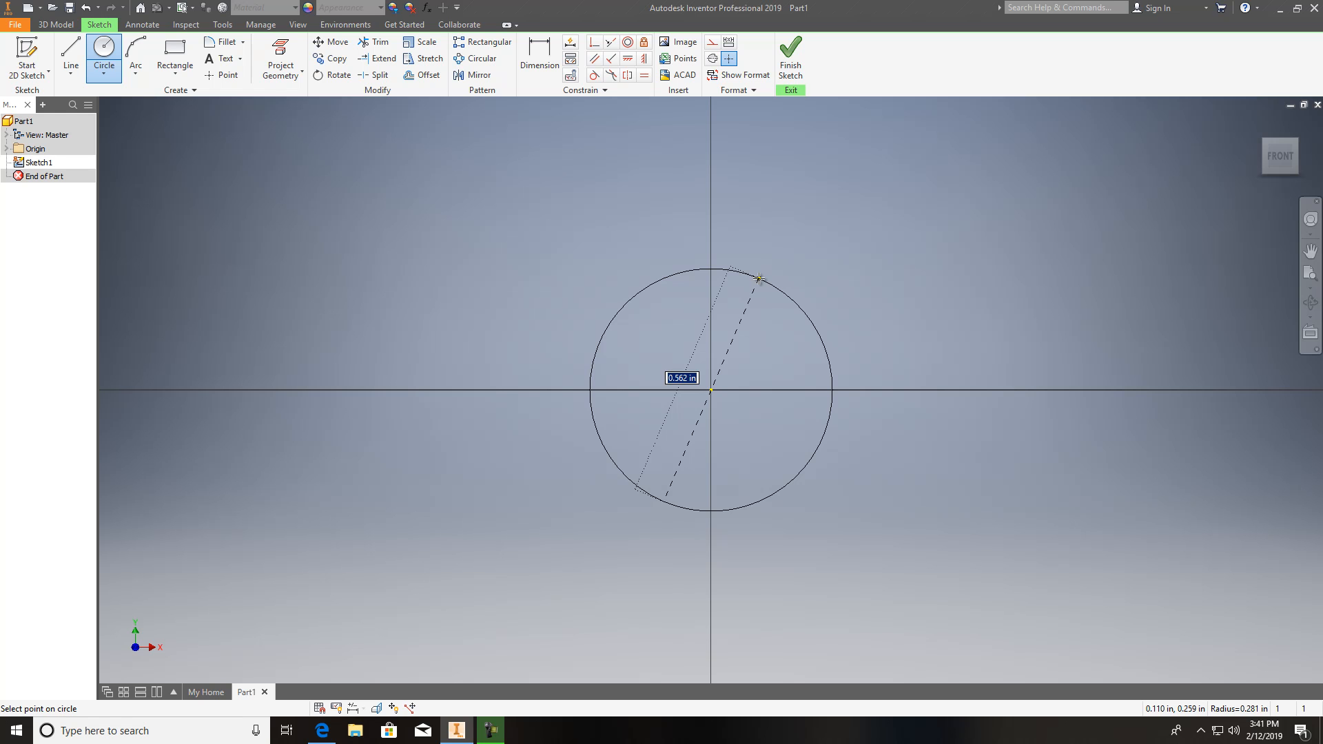
{"action": "type", "text": "2."}
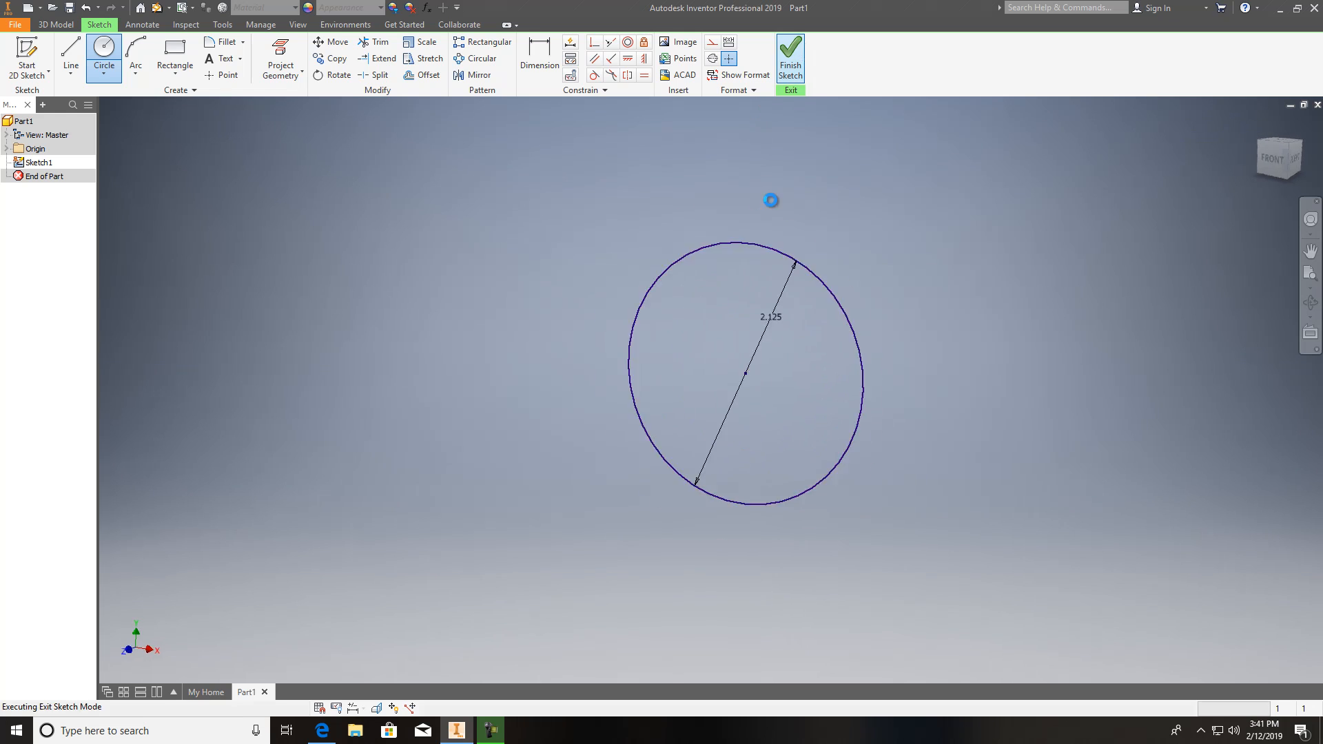
Extrude the 2.125 circle into a long solid cylinder (Extrusion1).
{"action": "left_click", "coordinate": [788, 59]}
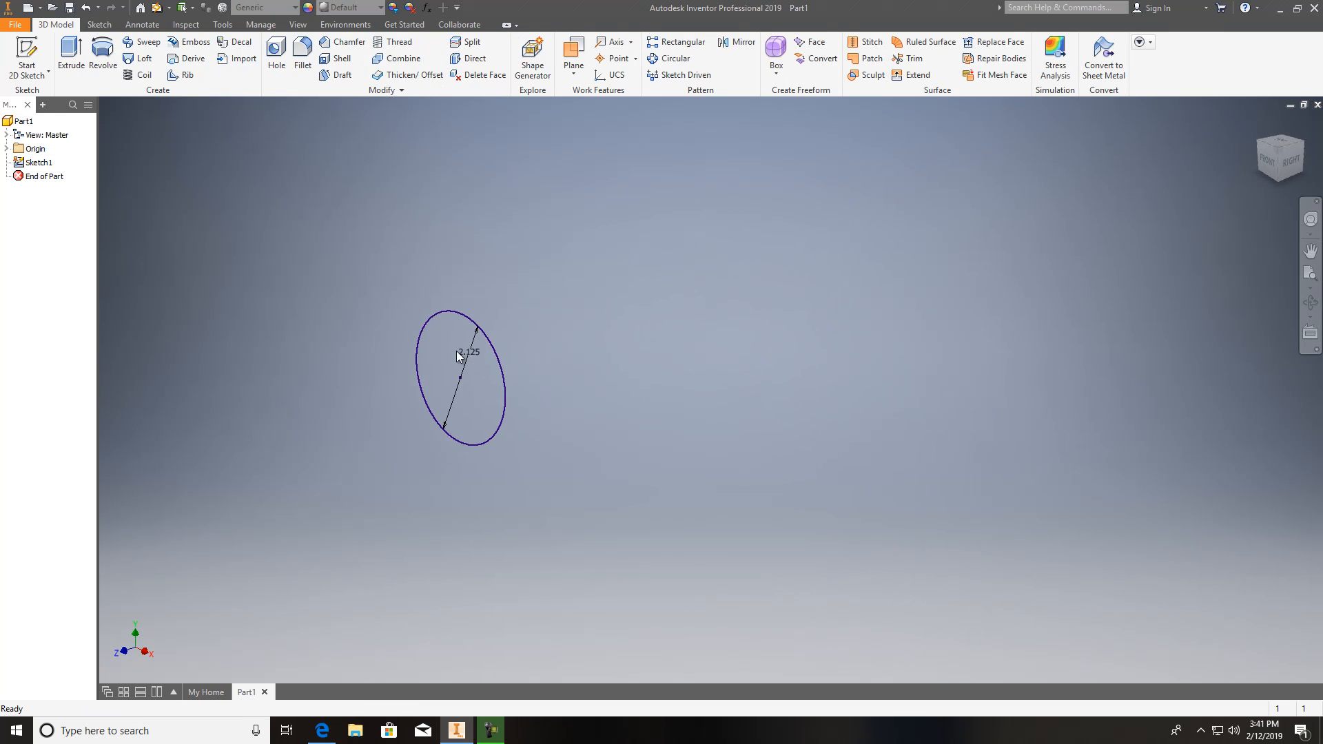
{"action": "left_click", "coordinate": [70, 51]}
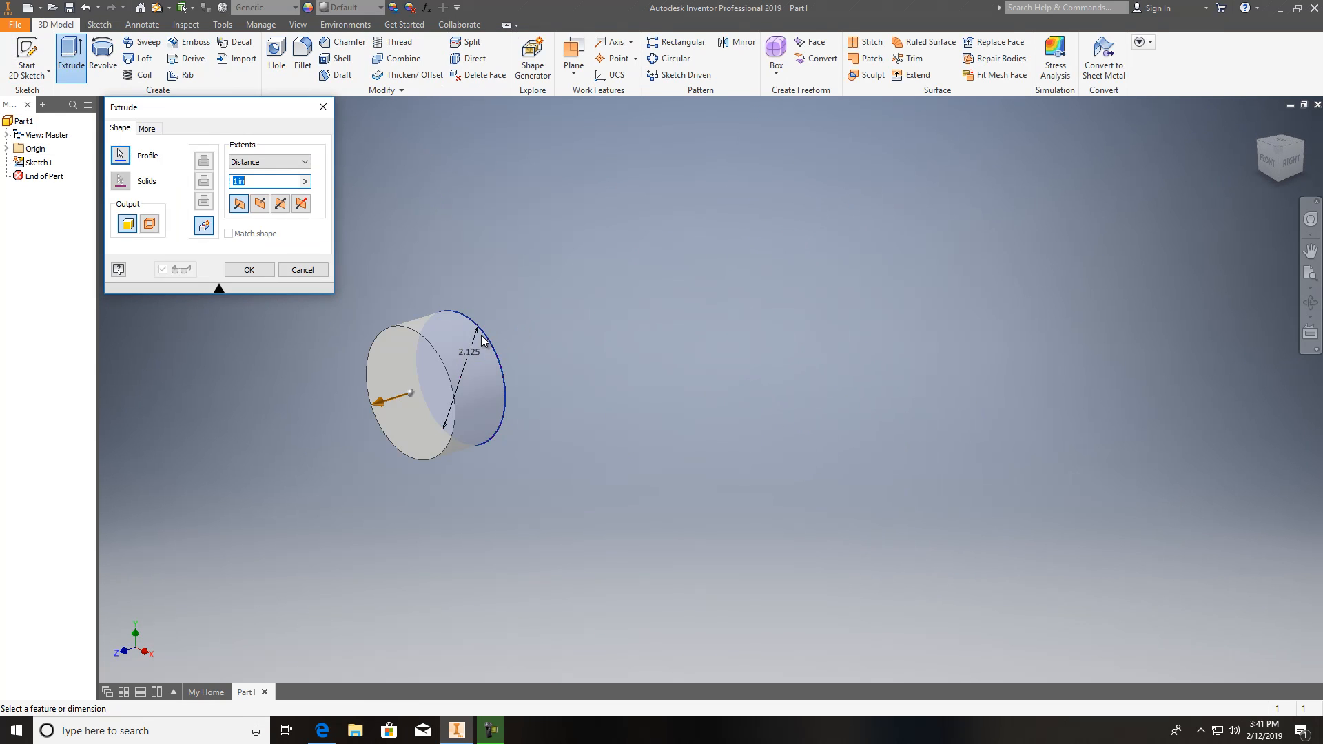
{"action": "left_click", "coordinate": [248, 271]}
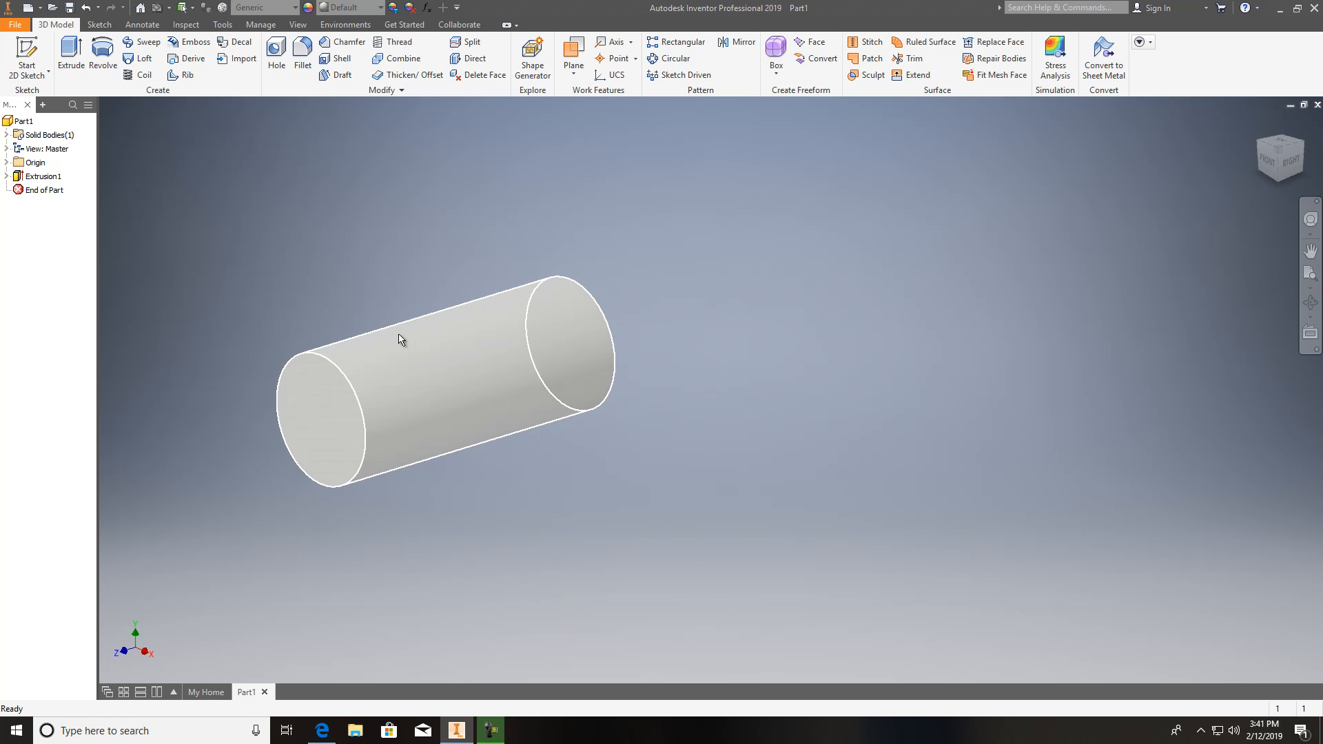
{"action": "mouse_move", "coordinate": [413, 362]}
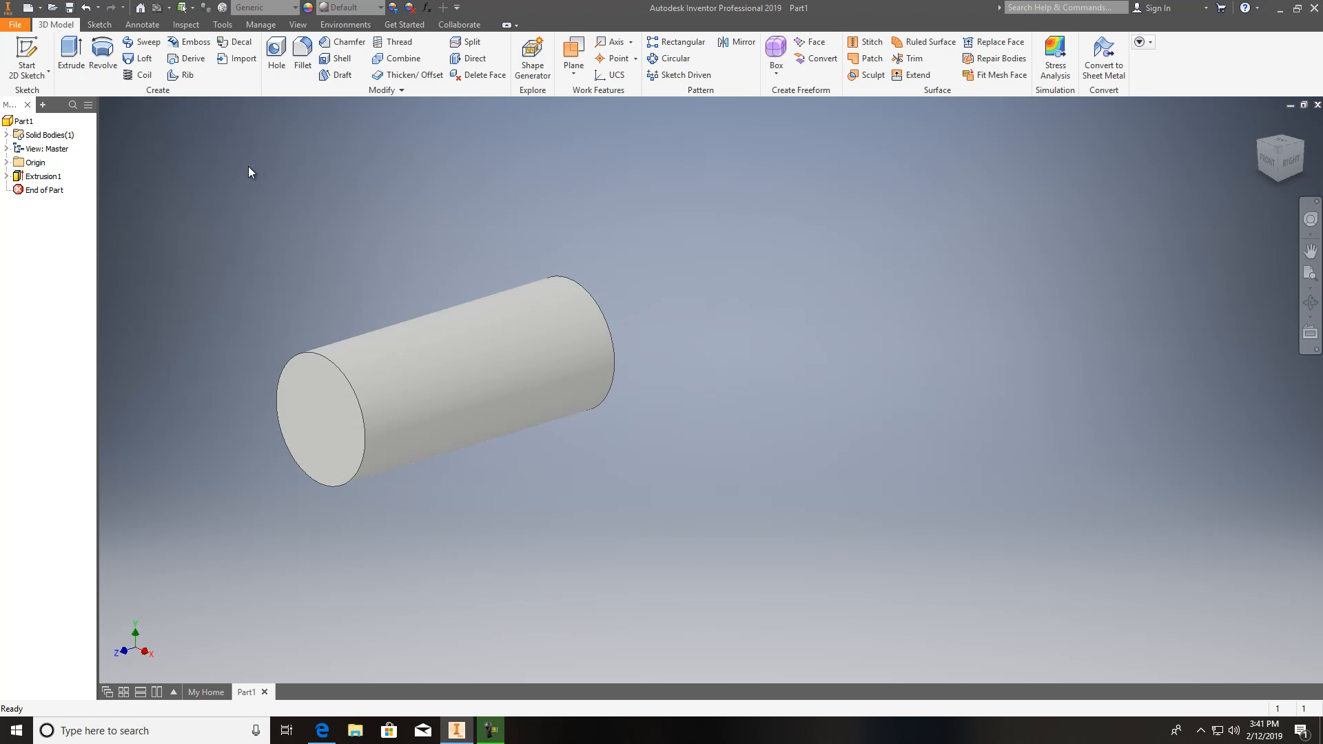
{"action": "mouse_move", "coordinate": [588, 95]}
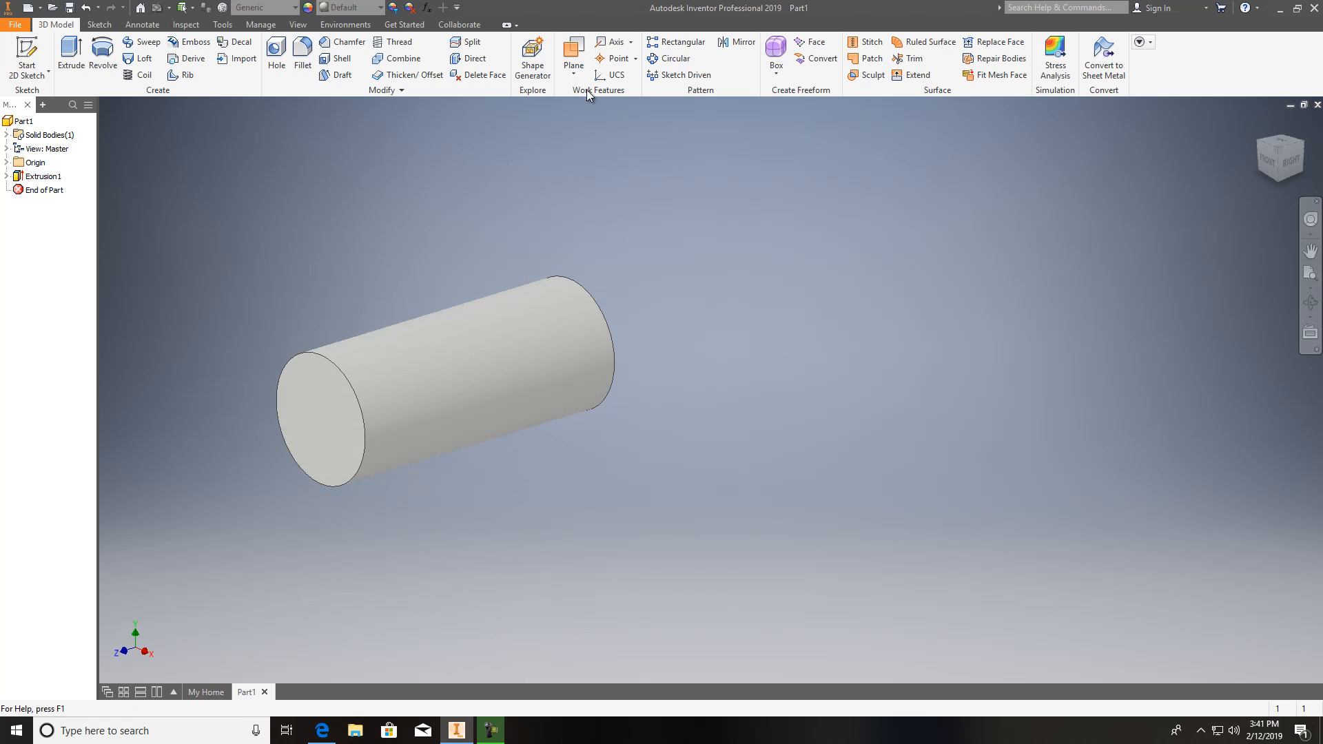
Define a work plane through the cylinder, referencing the XZ origin plane instead of YZ.
{"action": "left_click", "coordinate": [573, 56]}
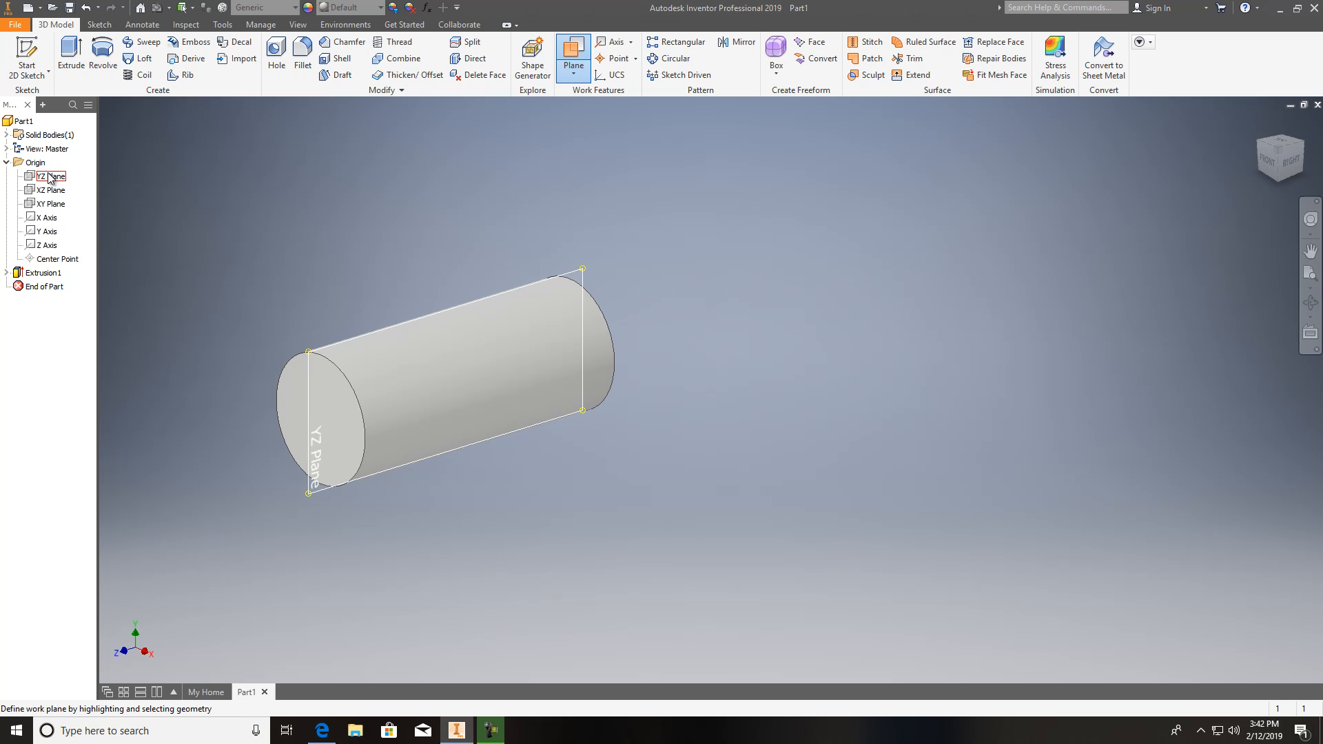
{"action": "left_click", "coordinate": [49, 190]}
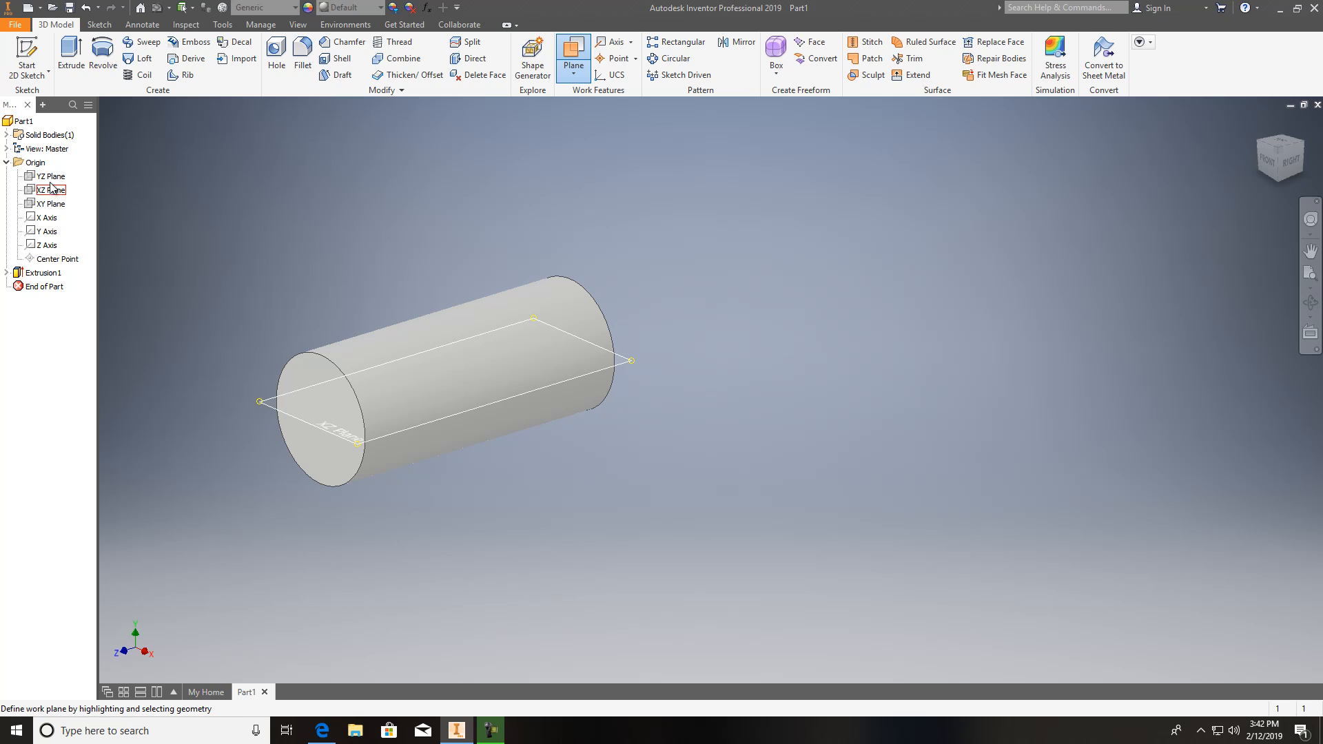
{"action": "left_click", "coordinate": [51, 175]}
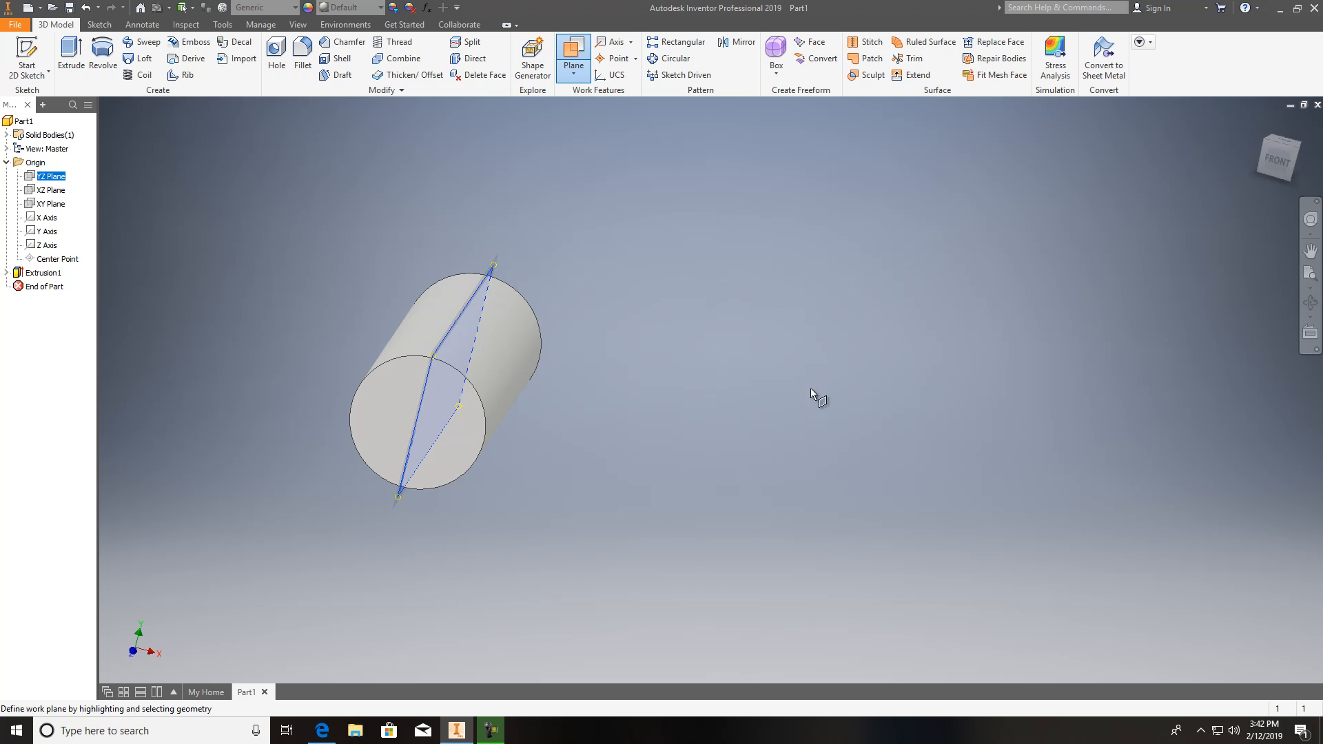
{"action": "mouse_move", "coordinate": [524, 420]}
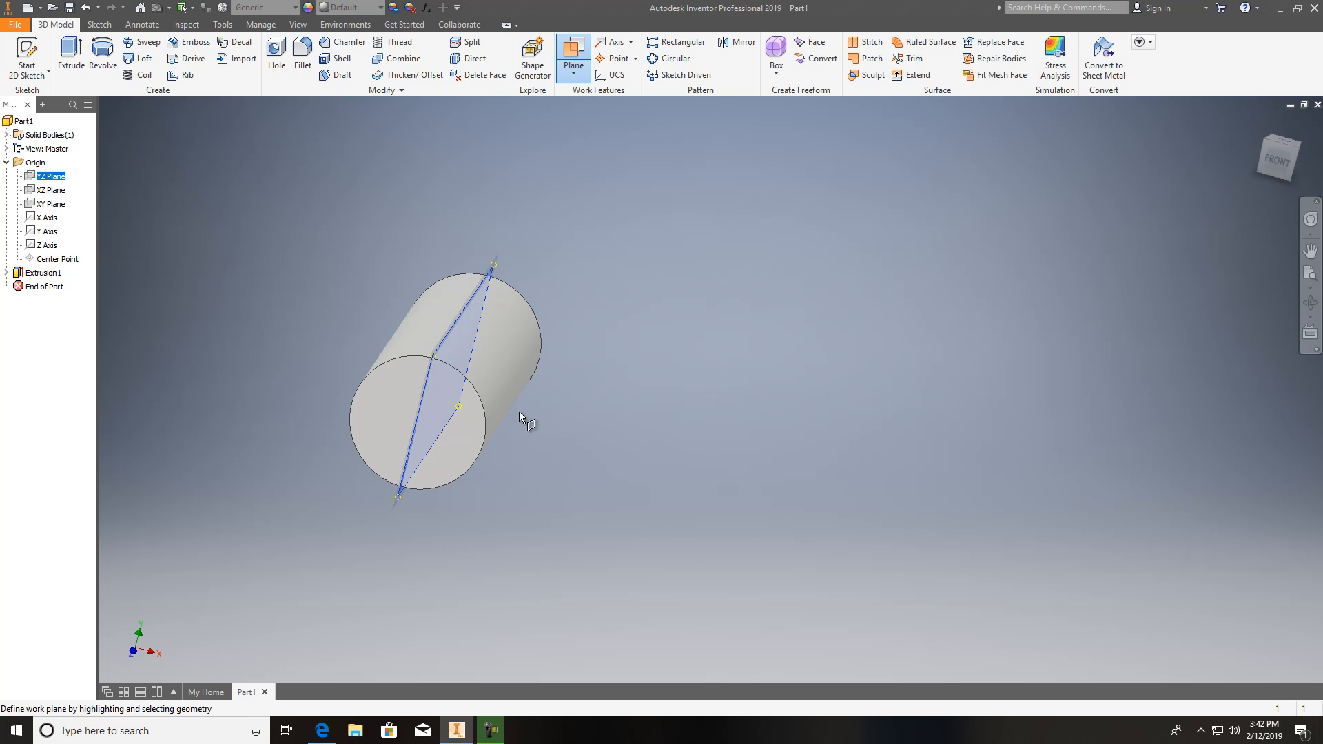
{"action": "mouse_move", "coordinate": [355, 397]}
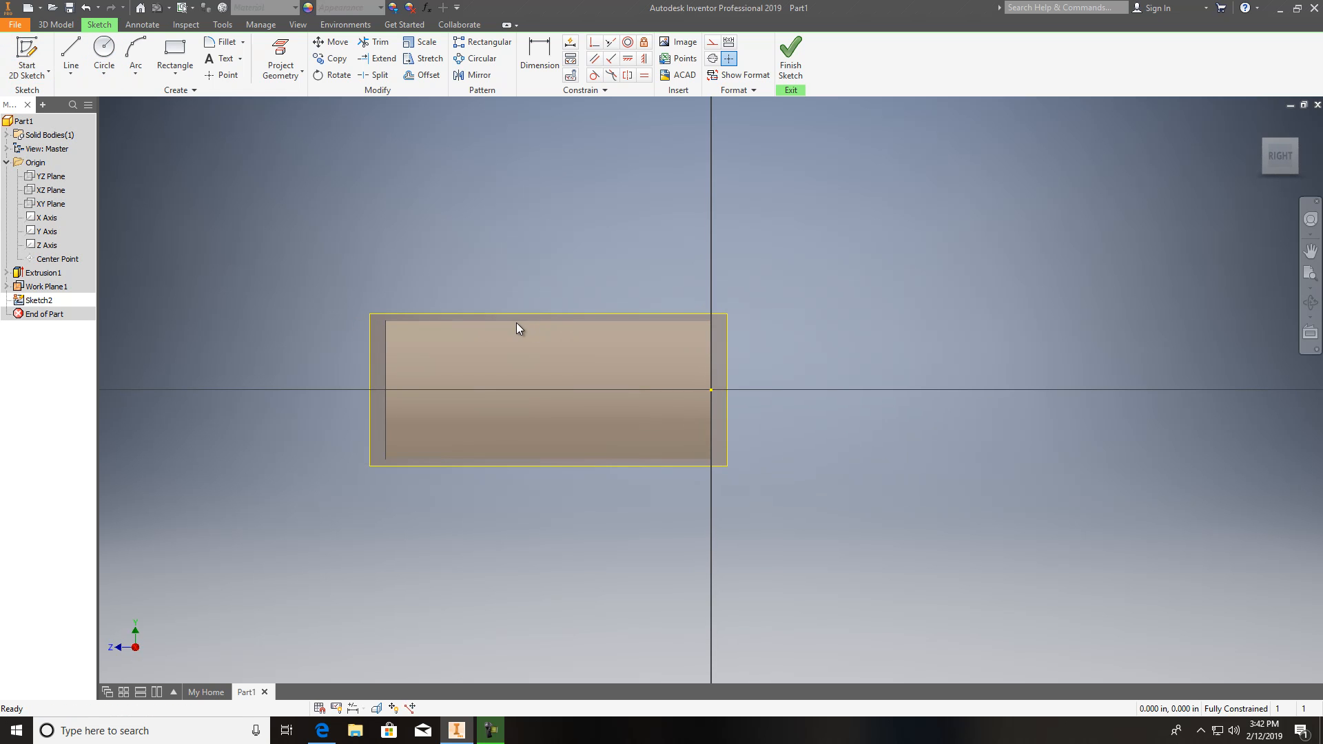
{"action": "left_click", "coordinate": [70, 56]}
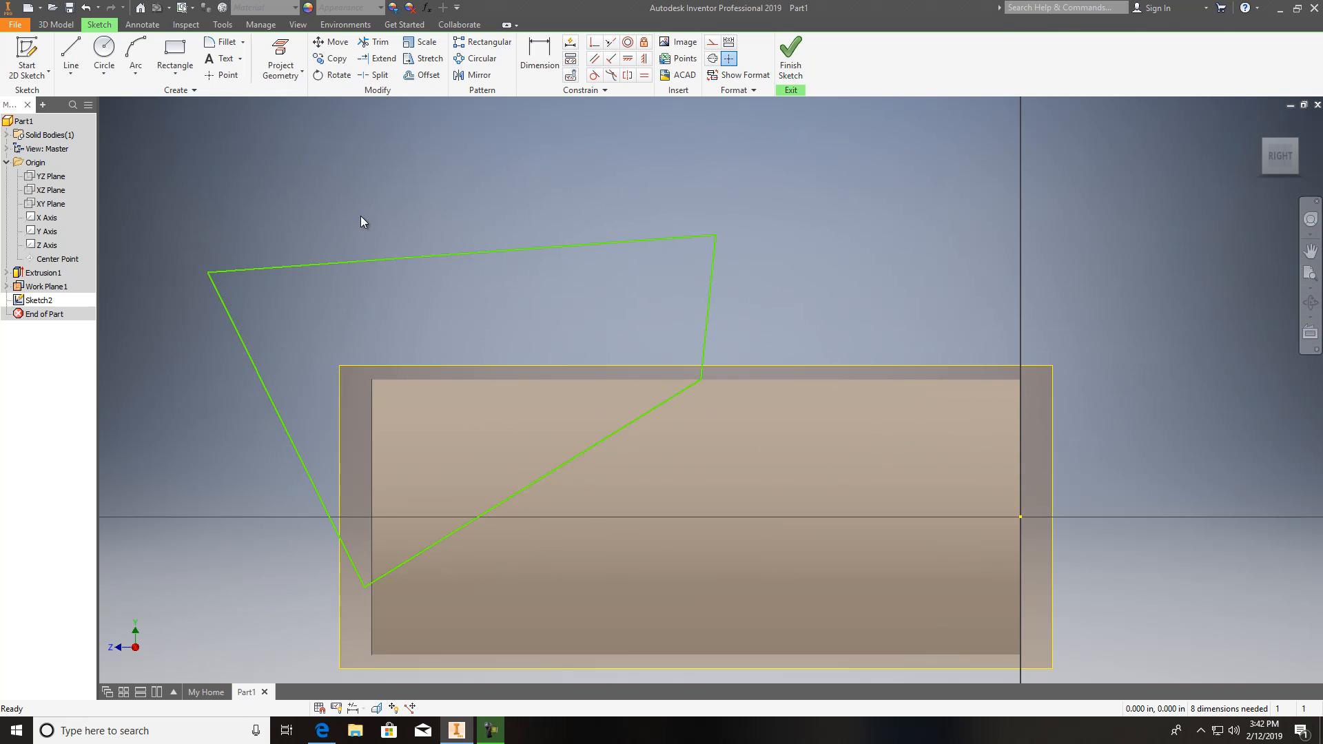
{"action": "left_click", "coordinate": [538, 58]}
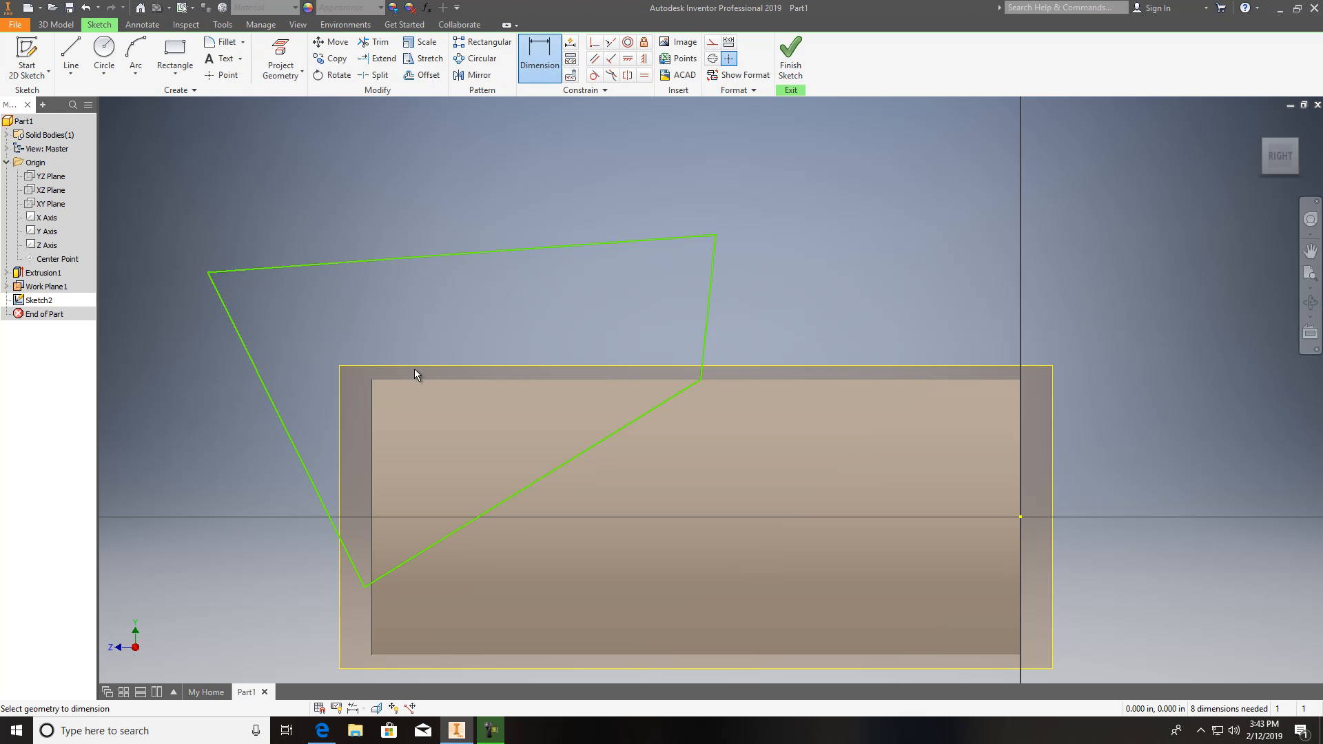
{"action": "mouse_move", "coordinate": [378, 390]}
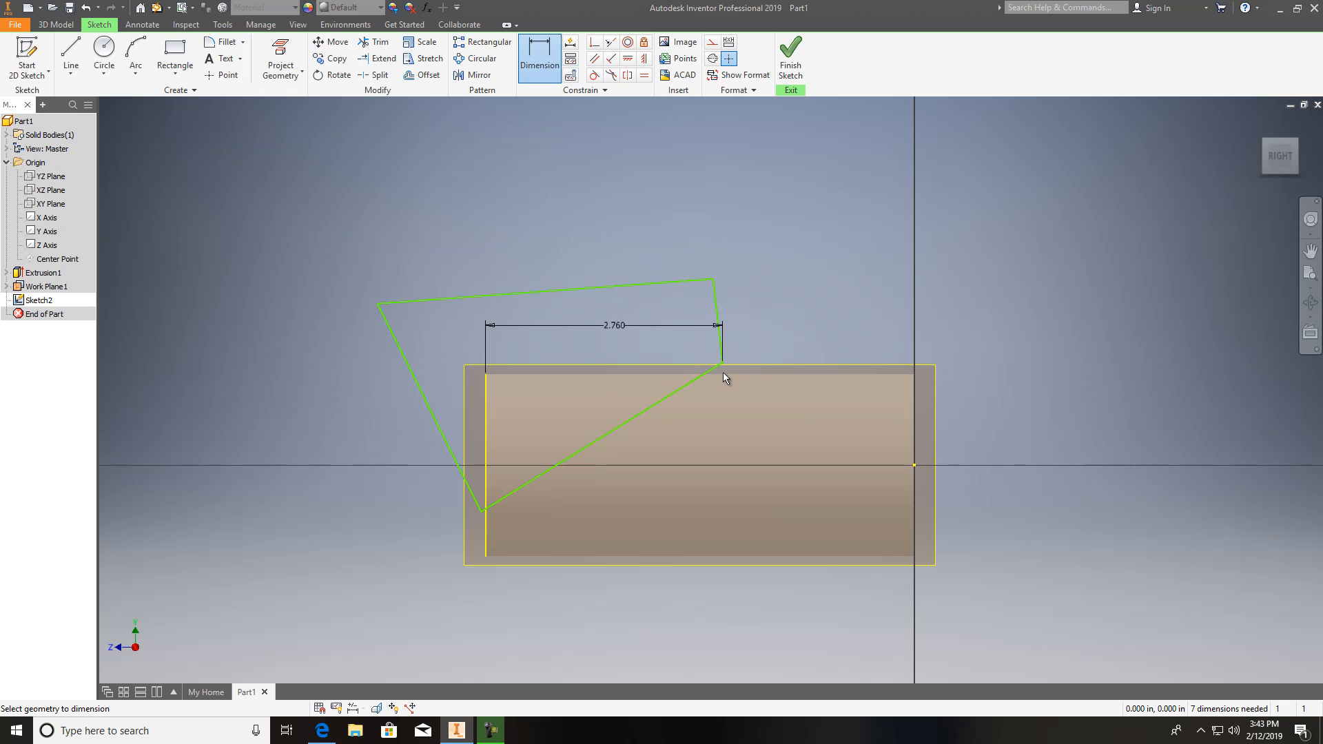
{"action": "mouse_move", "coordinate": [724, 380]}
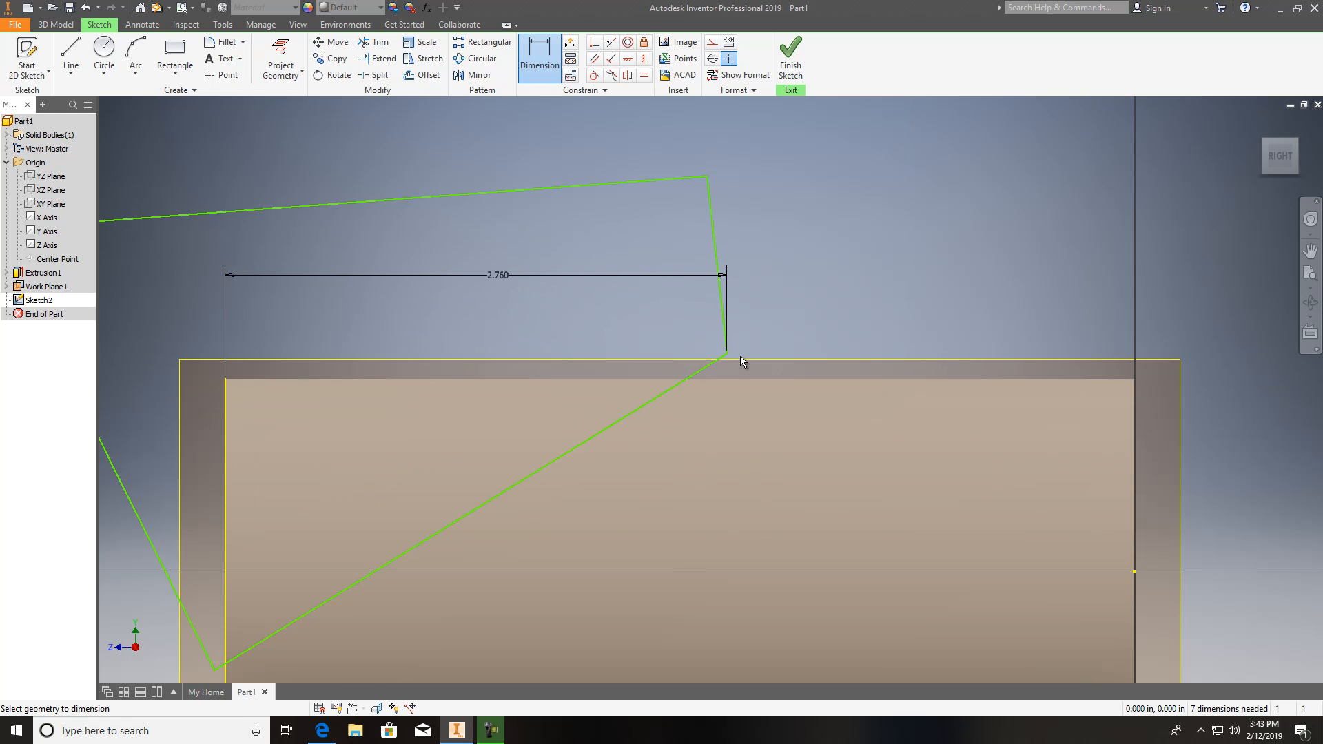
{"action": "left_click", "coordinate": [726, 358]}
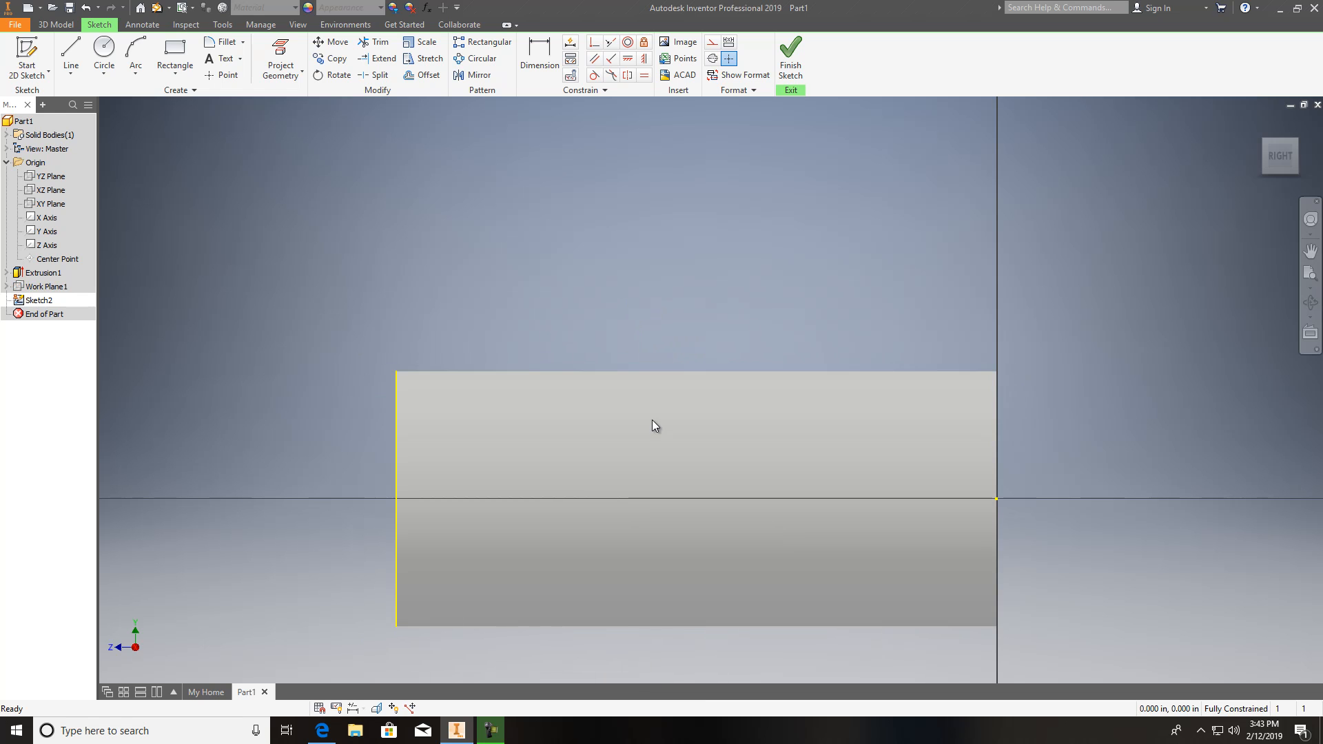
Project the cylinder edges and draw the cut line dimensioned 2.76 from the end at 30°.
{"action": "left_click", "coordinate": [302, 75]}
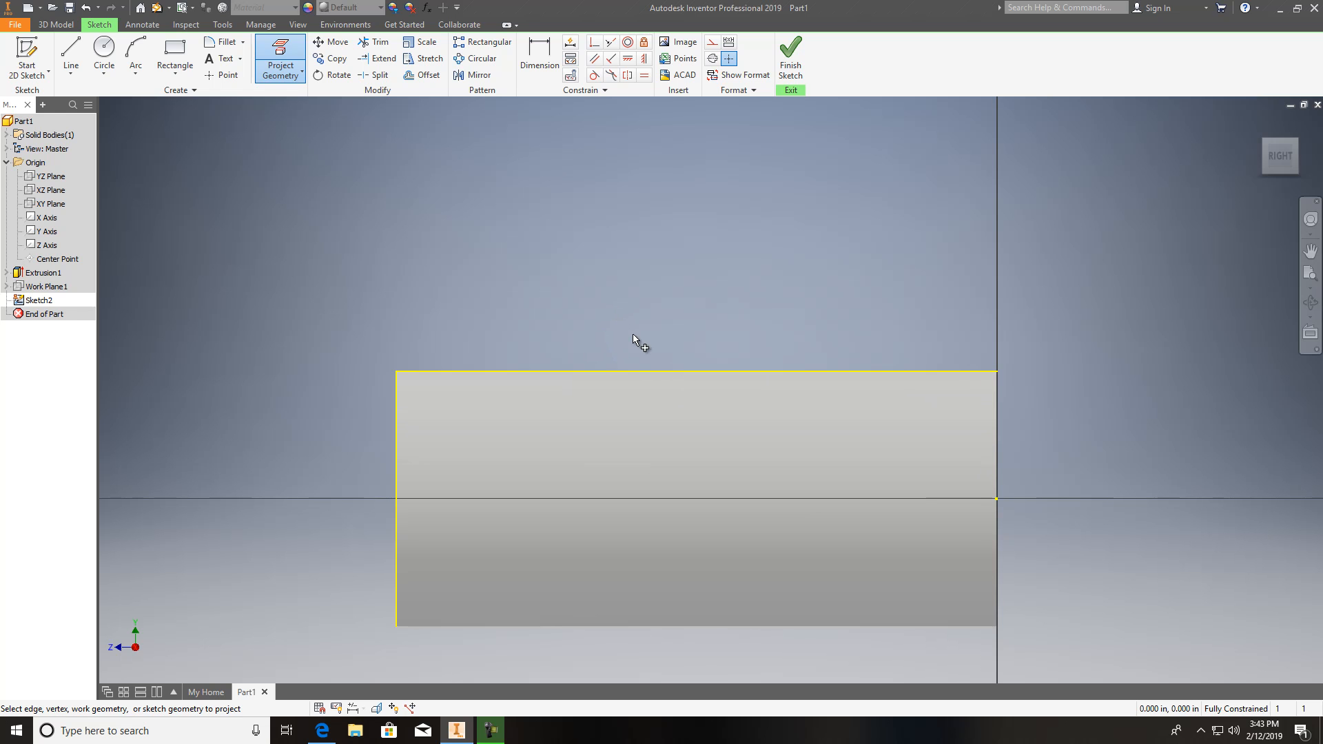
{"action": "left_click", "coordinate": [70, 52]}
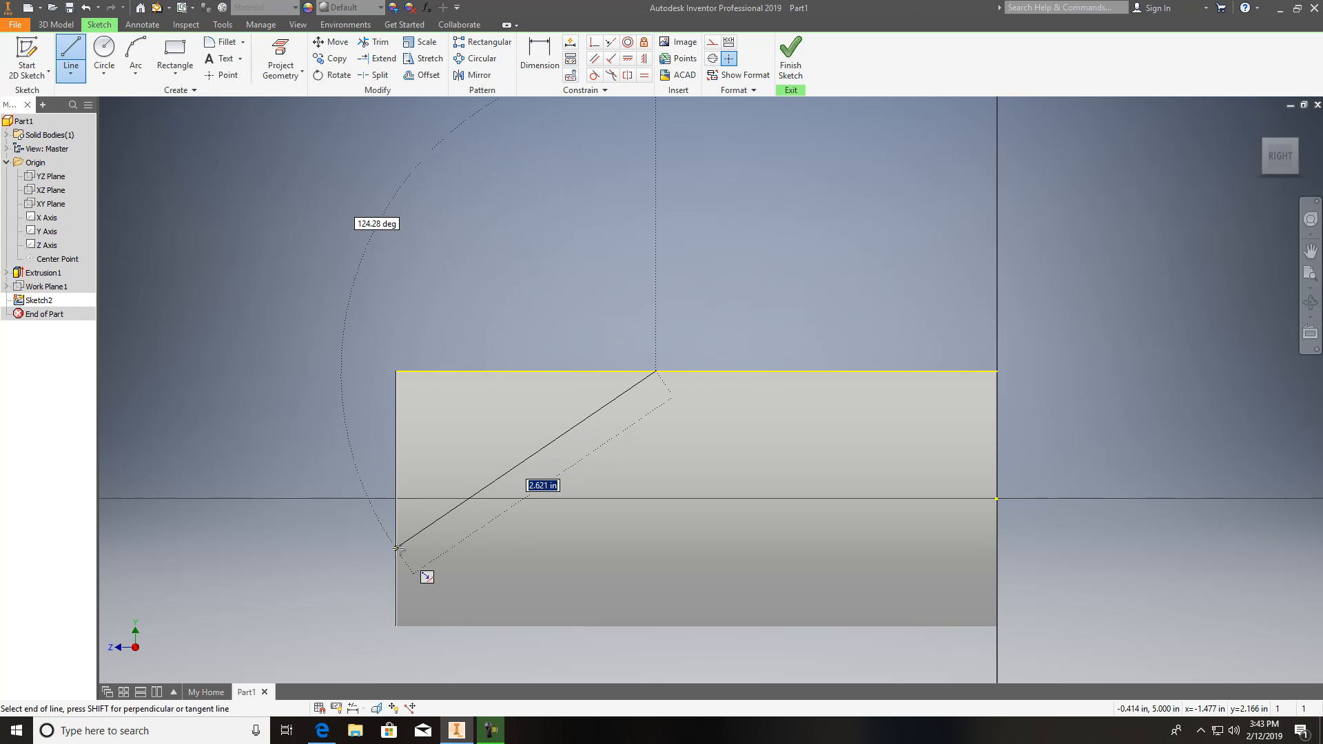
{"action": "left_click", "coordinate": [539, 51]}
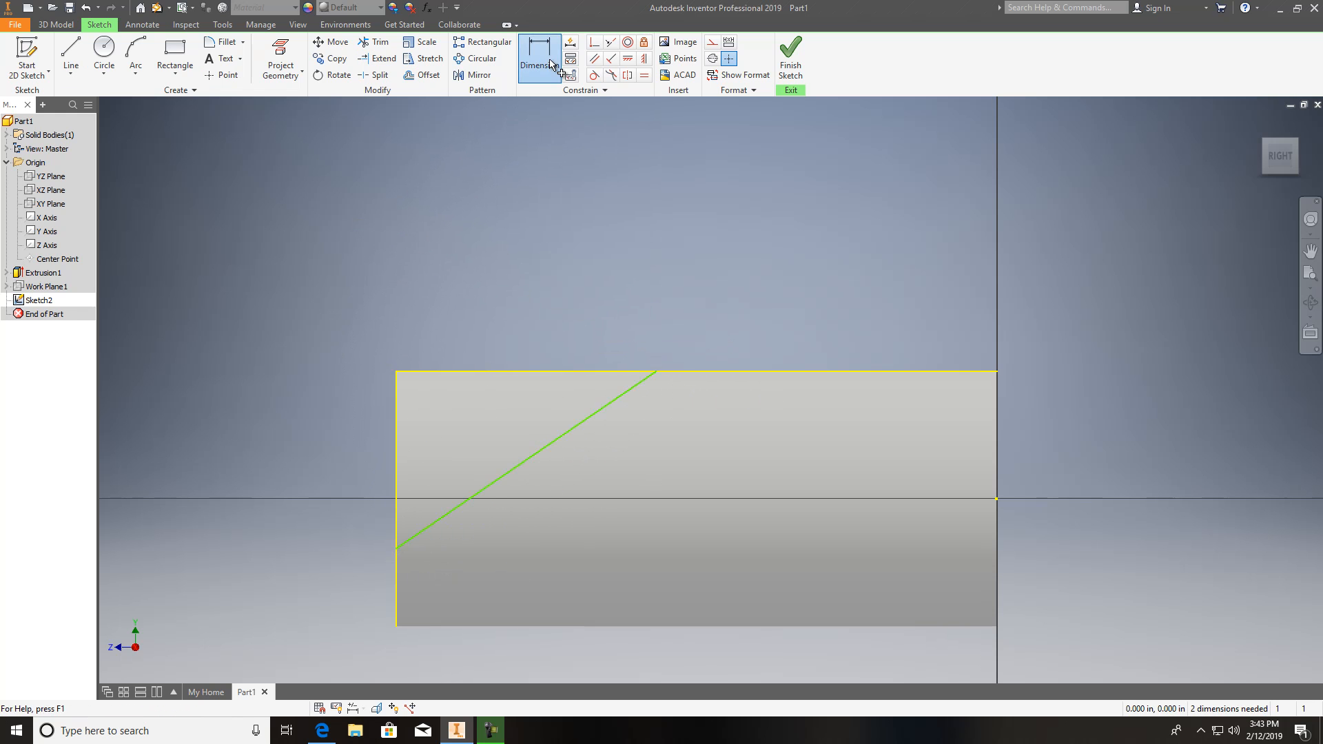
{"action": "left_click", "coordinate": [539, 58]}
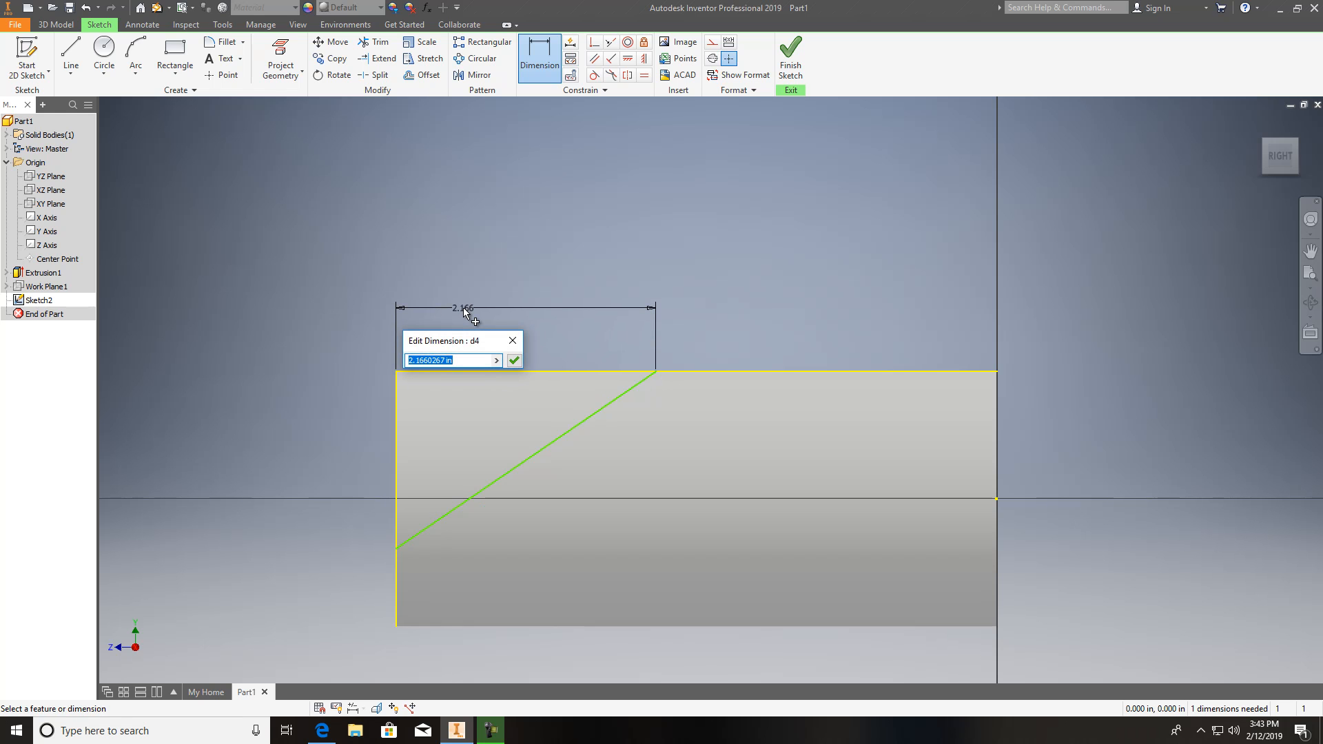
{"action": "type", "text": "2.76"}
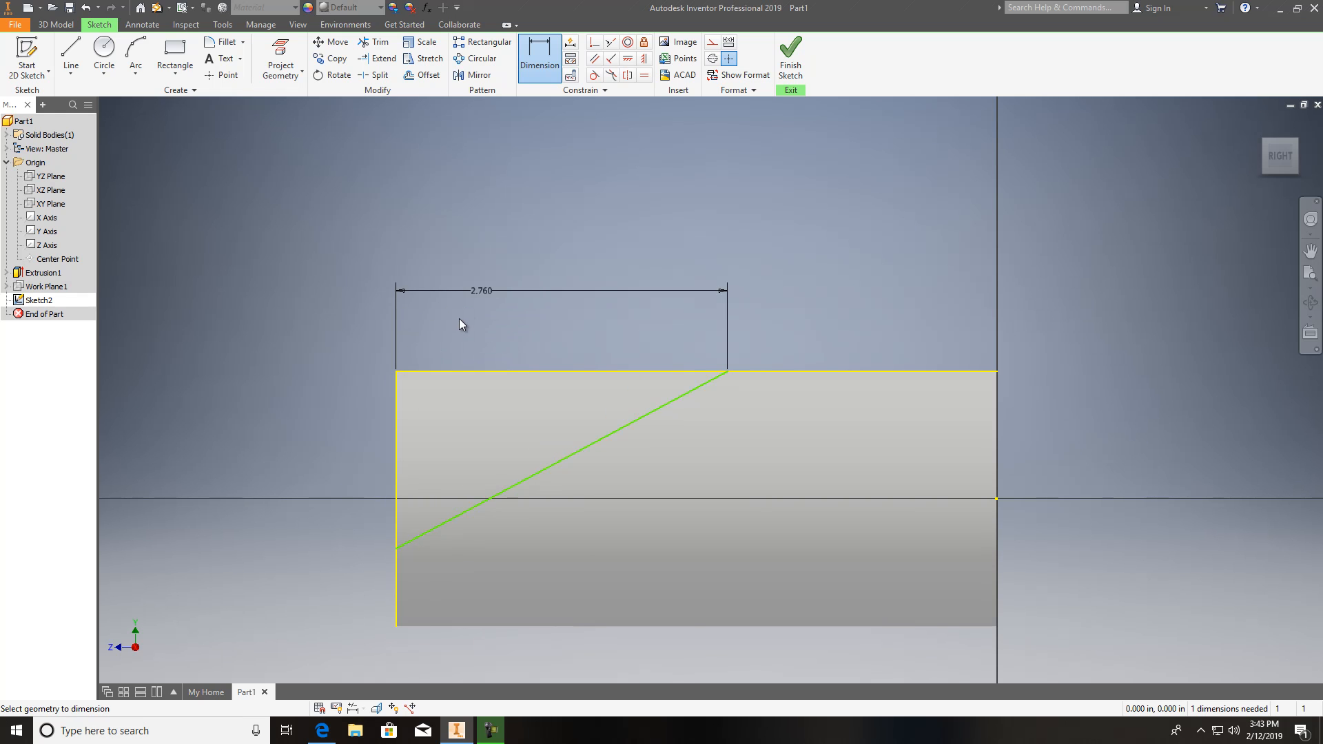
{"action": "mouse_move", "coordinate": [385, 554]}
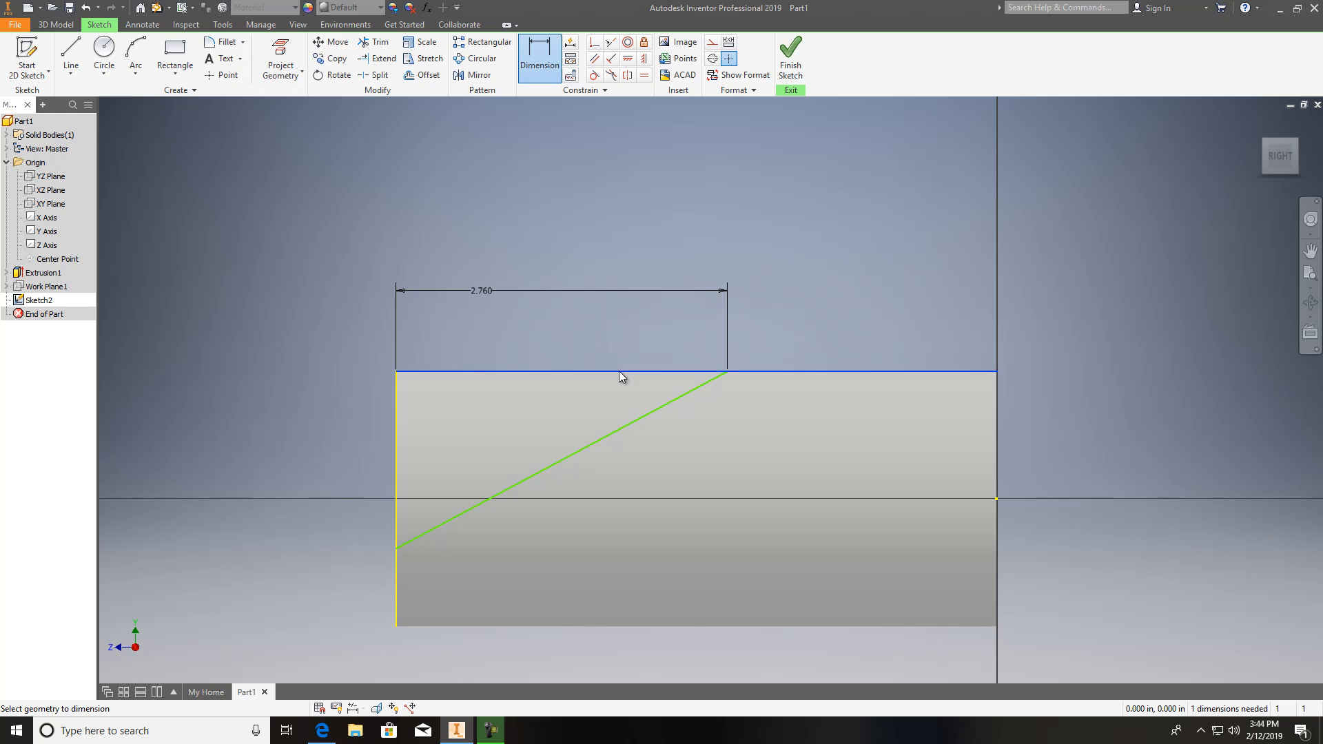
{"action": "left_click", "coordinate": [621, 378]}
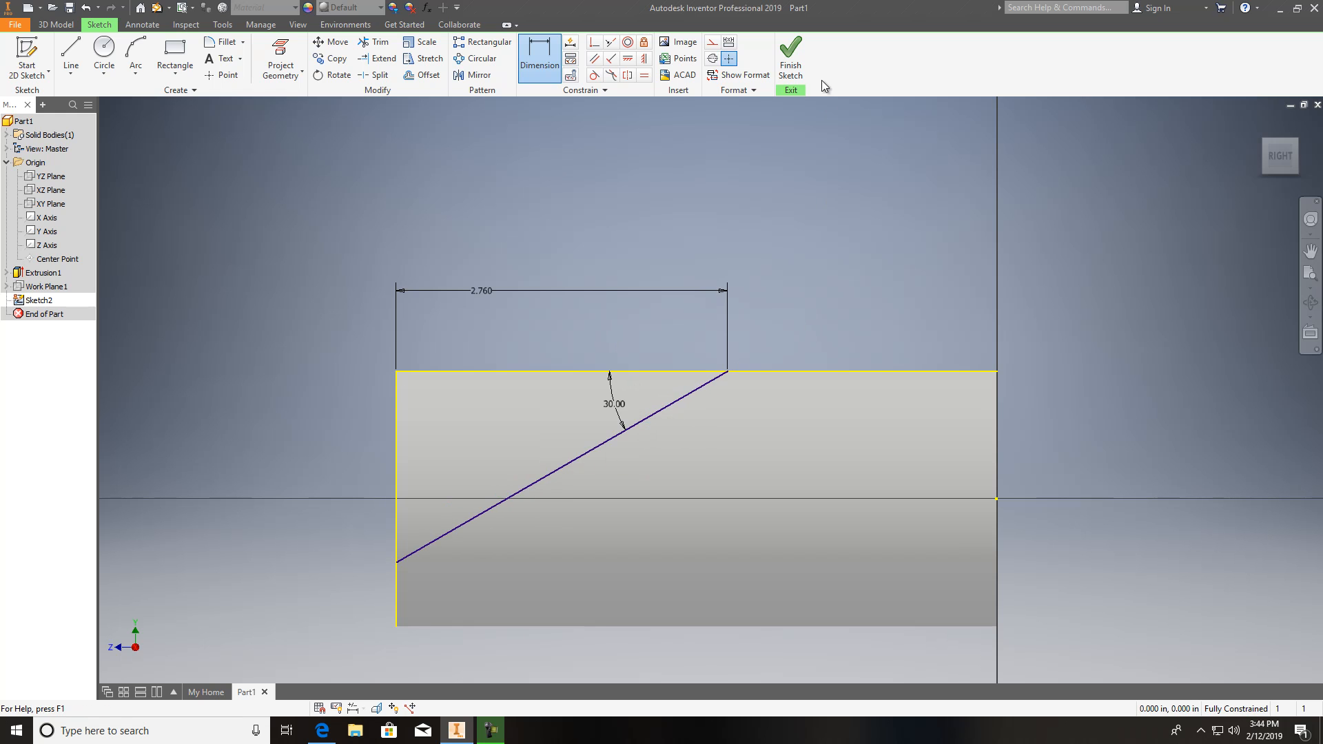
{"action": "left_click", "coordinate": [70, 55]}
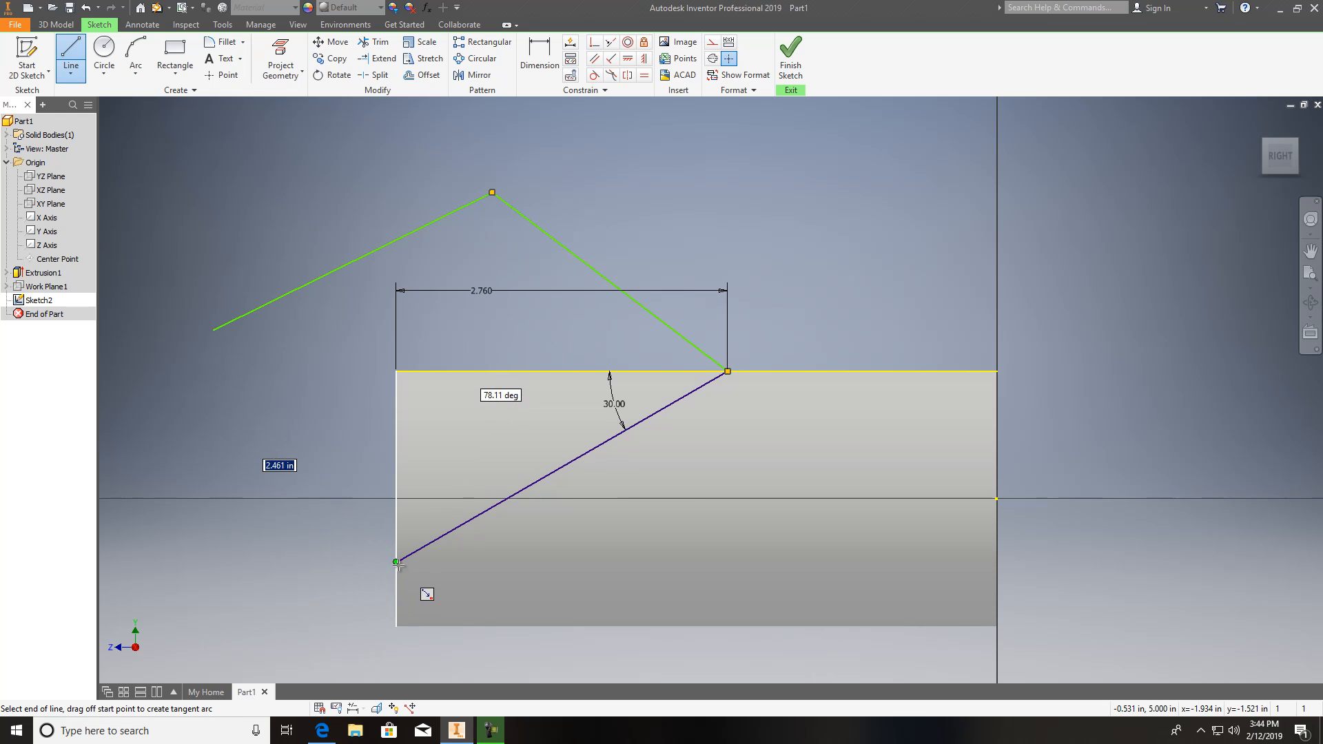
Cut the cylinder's end along the 30° profile with a Cut extrusion through All.
{"action": "left_click", "coordinate": [789, 58]}
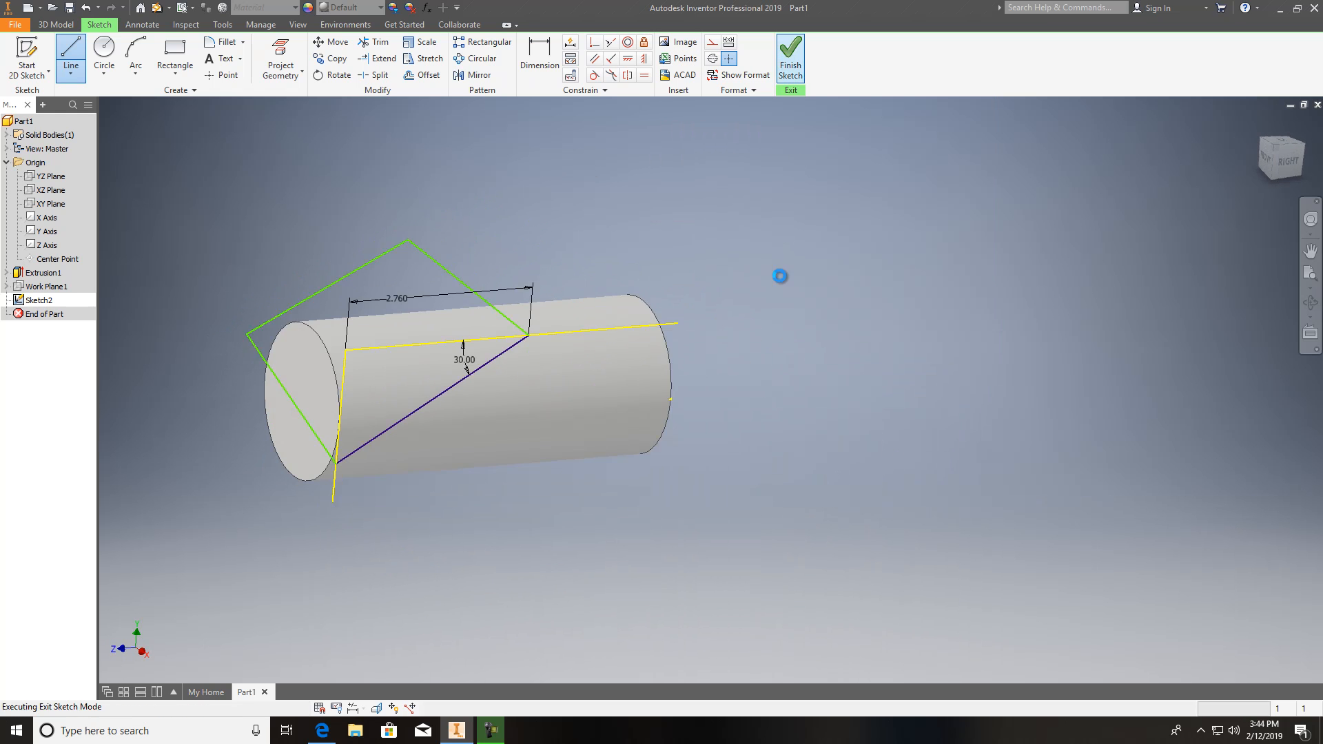
{"action": "left_click", "coordinate": [788, 55]}
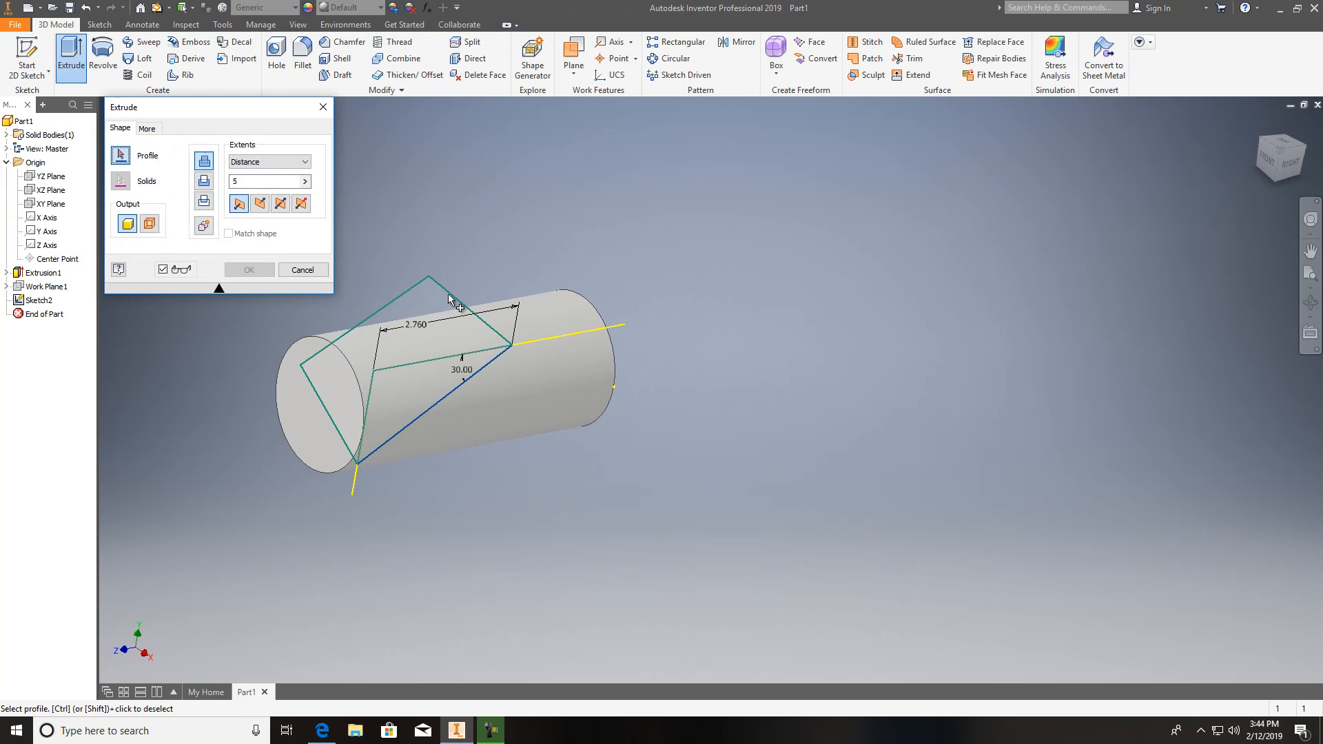
{"action": "left_click", "coordinate": [204, 181]}
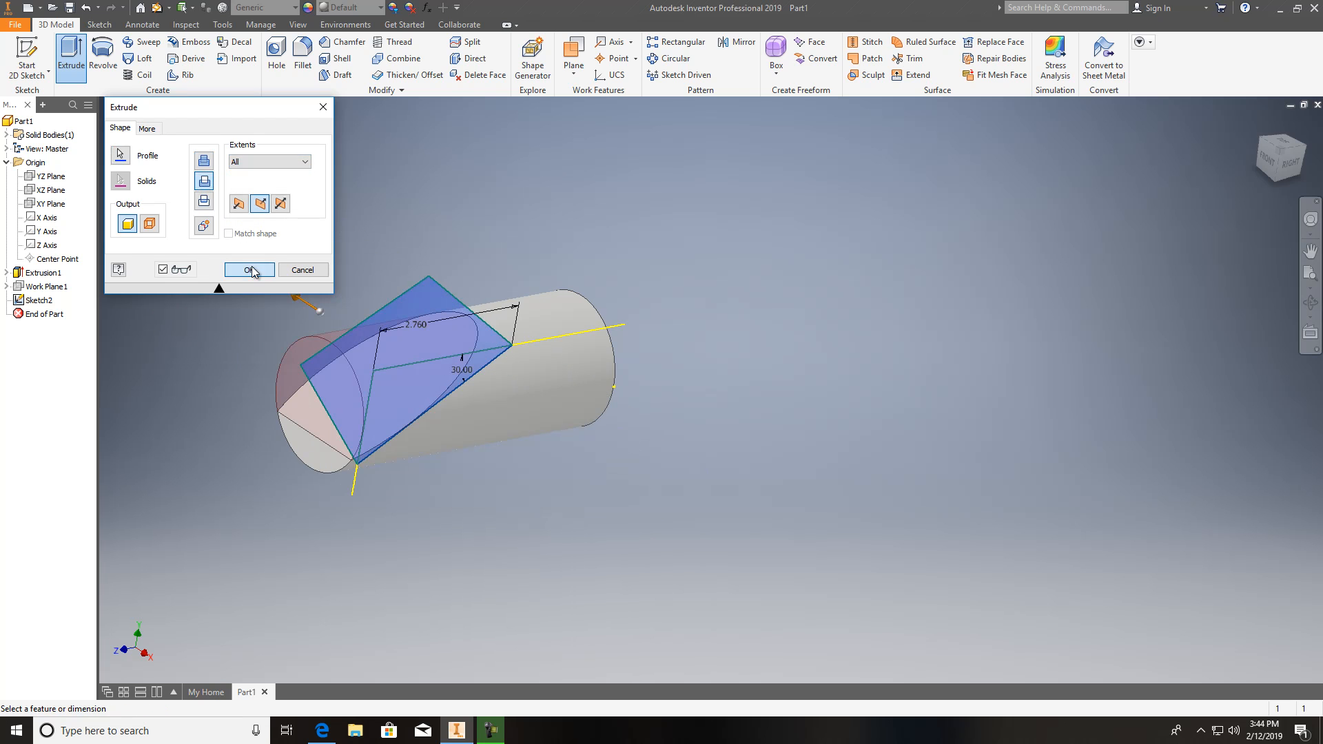
{"action": "left_click", "coordinate": [245, 269]}
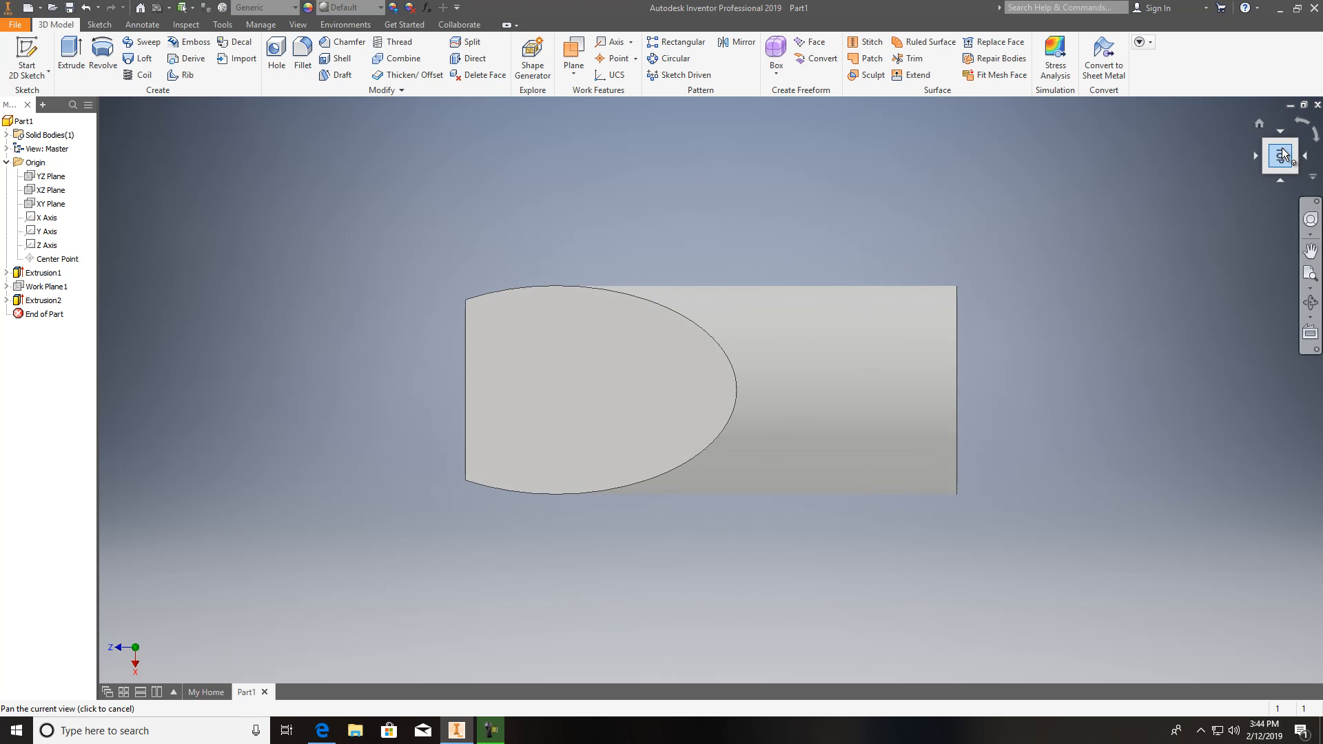
View the angled cut from the right side of the ViewCube.
{"action": "left_click", "coordinate": [1280, 156]}
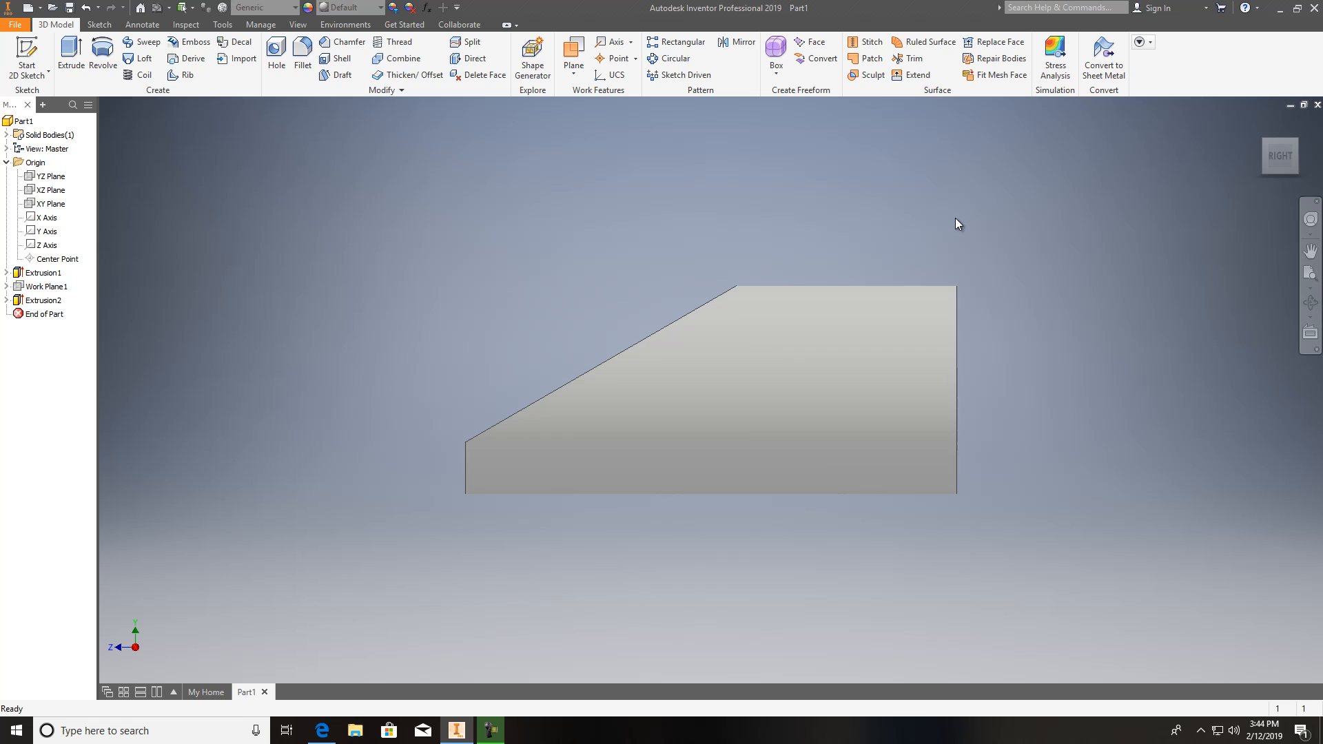
{"action": "mouse_move", "coordinate": [929, 237]}
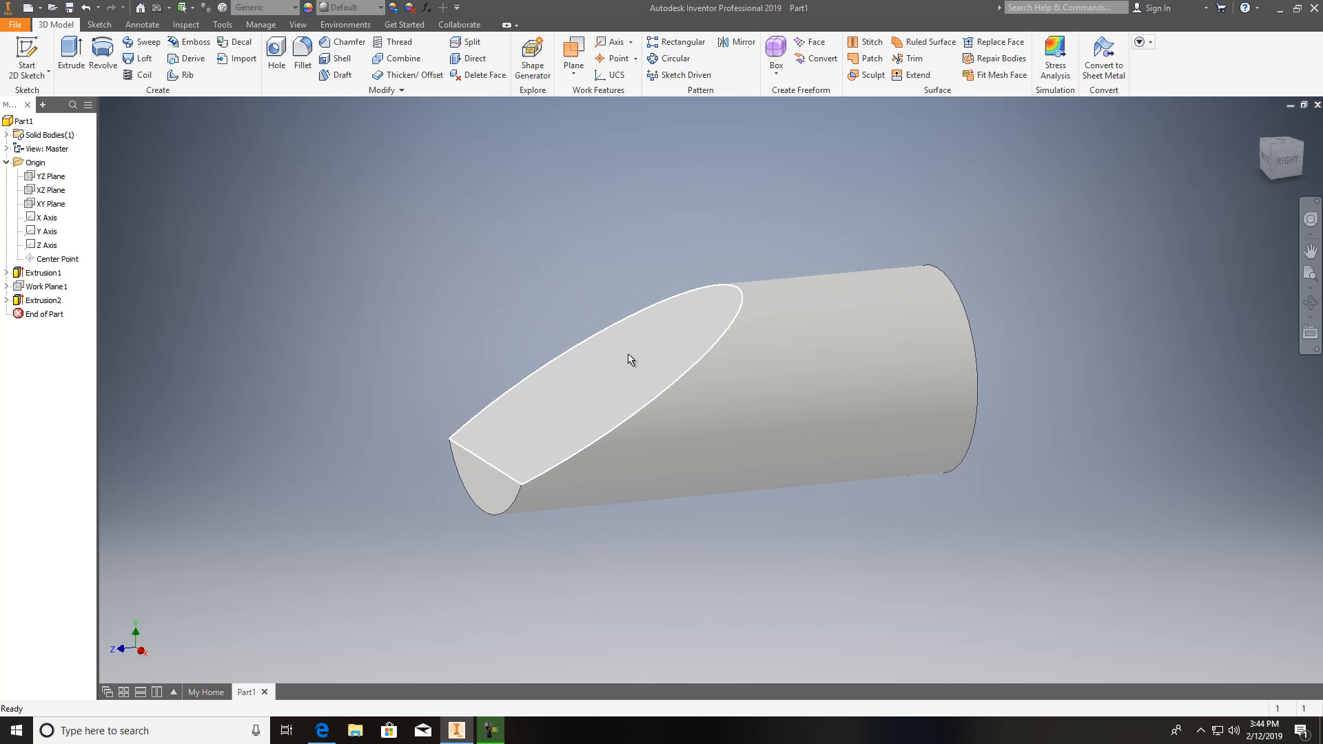
{"action": "mouse_move", "coordinate": [661, 382]}
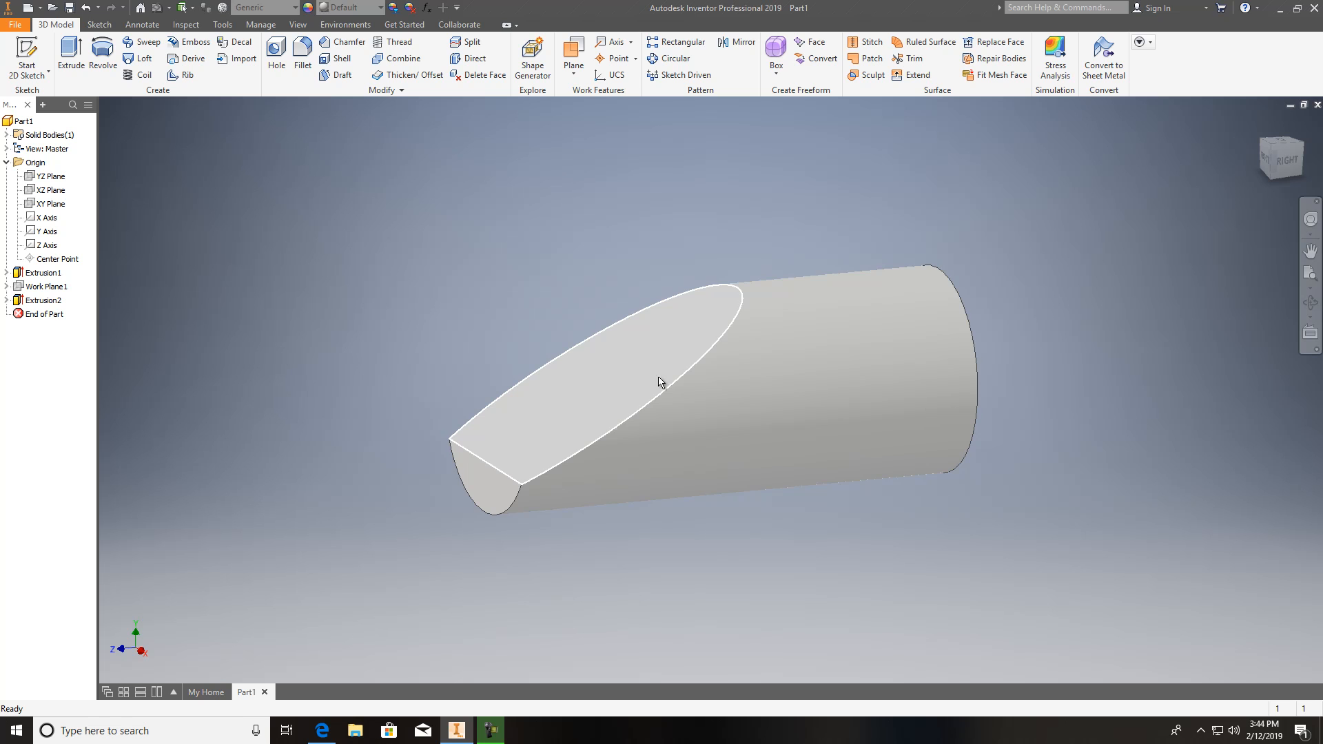
{"action": "left_click", "coordinate": [44, 301]}
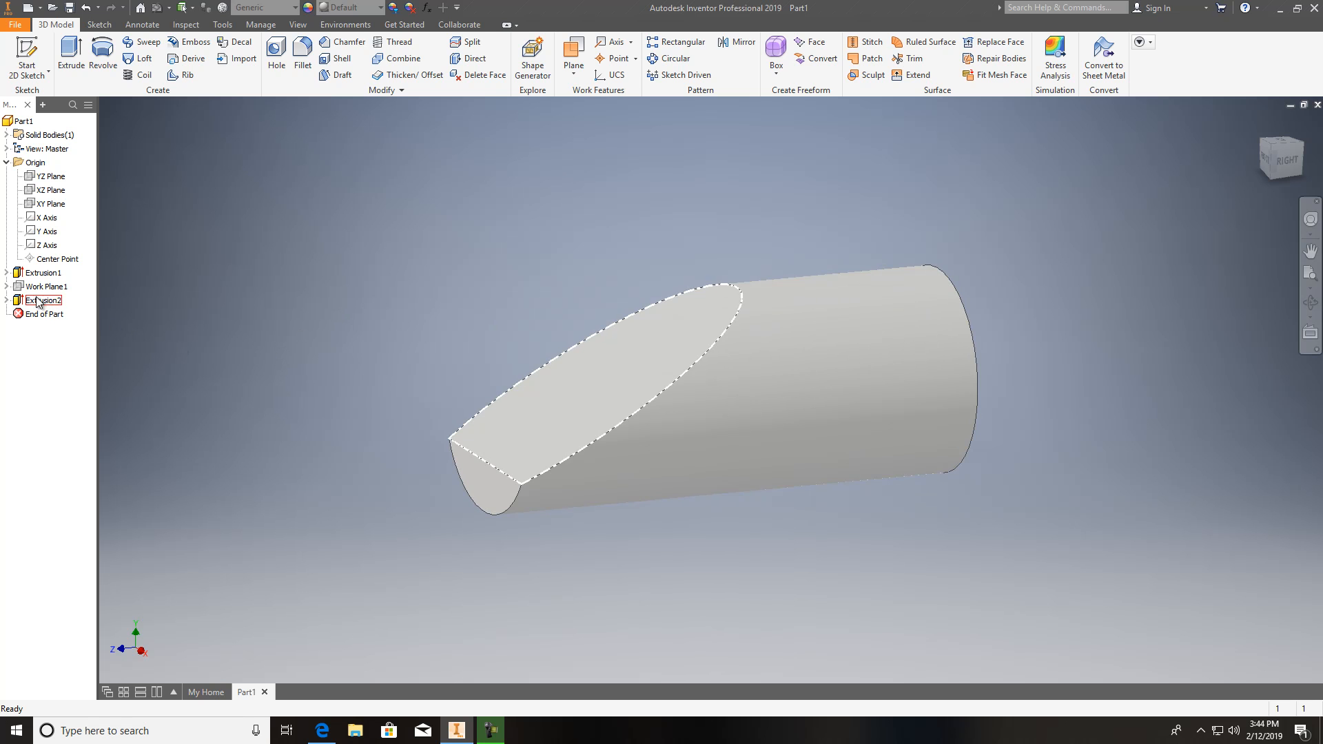
{"action": "left_click", "coordinate": [46, 300]}
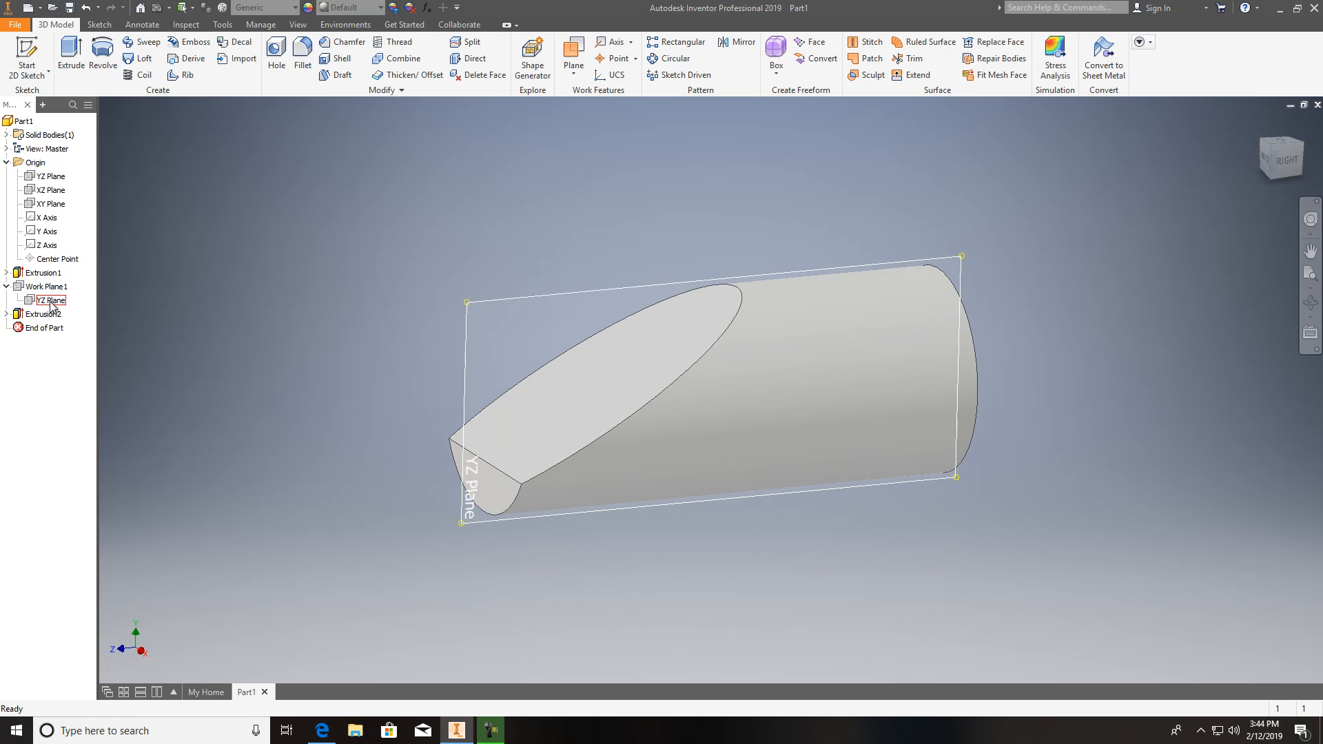
{"action": "right_click", "coordinate": [48, 300]}
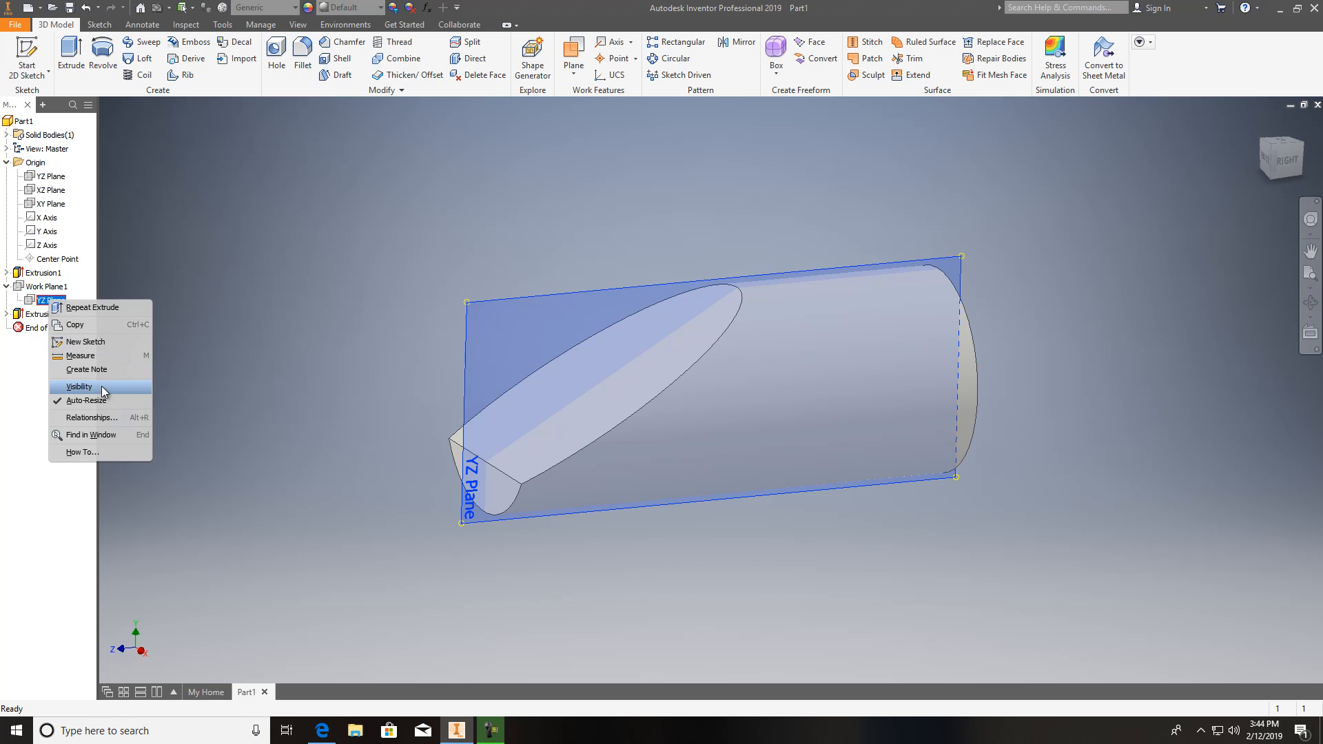
{"action": "left_click", "coordinate": [78, 386]}
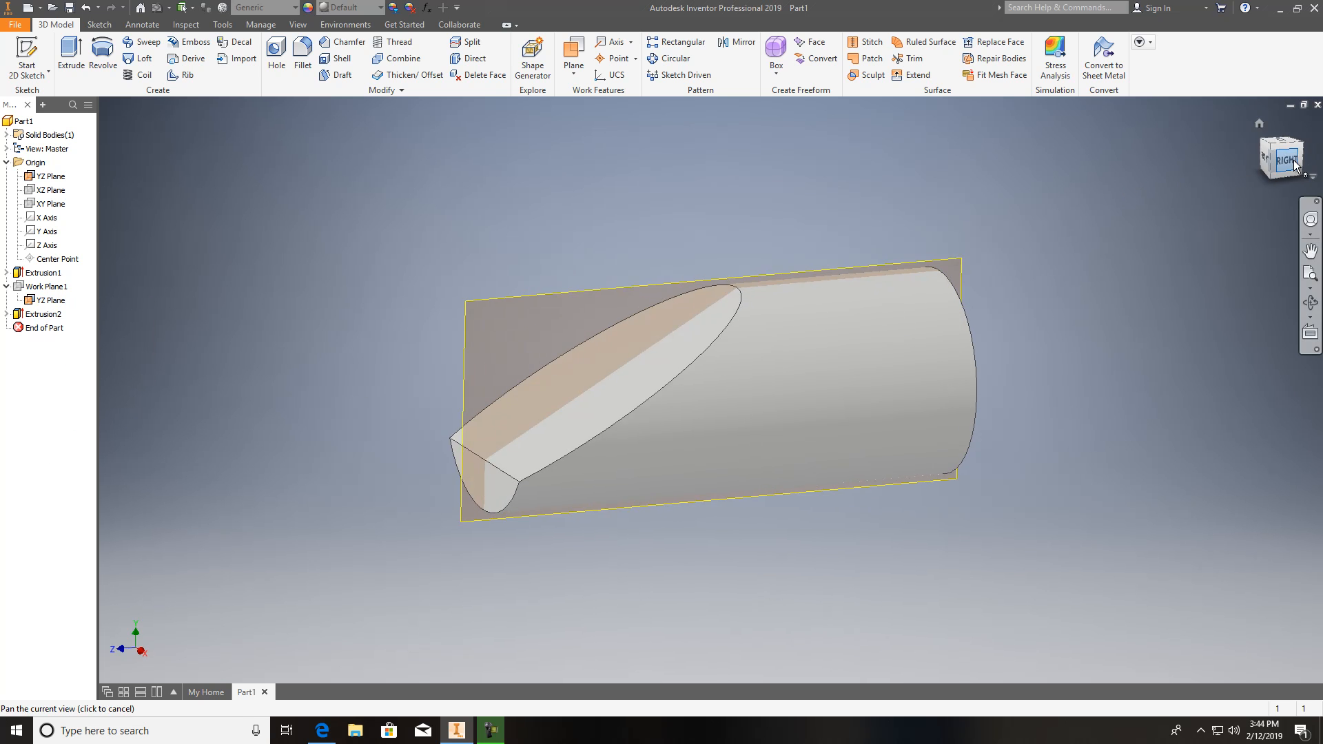
{"action": "left_click", "coordinate": [1282, 158]}
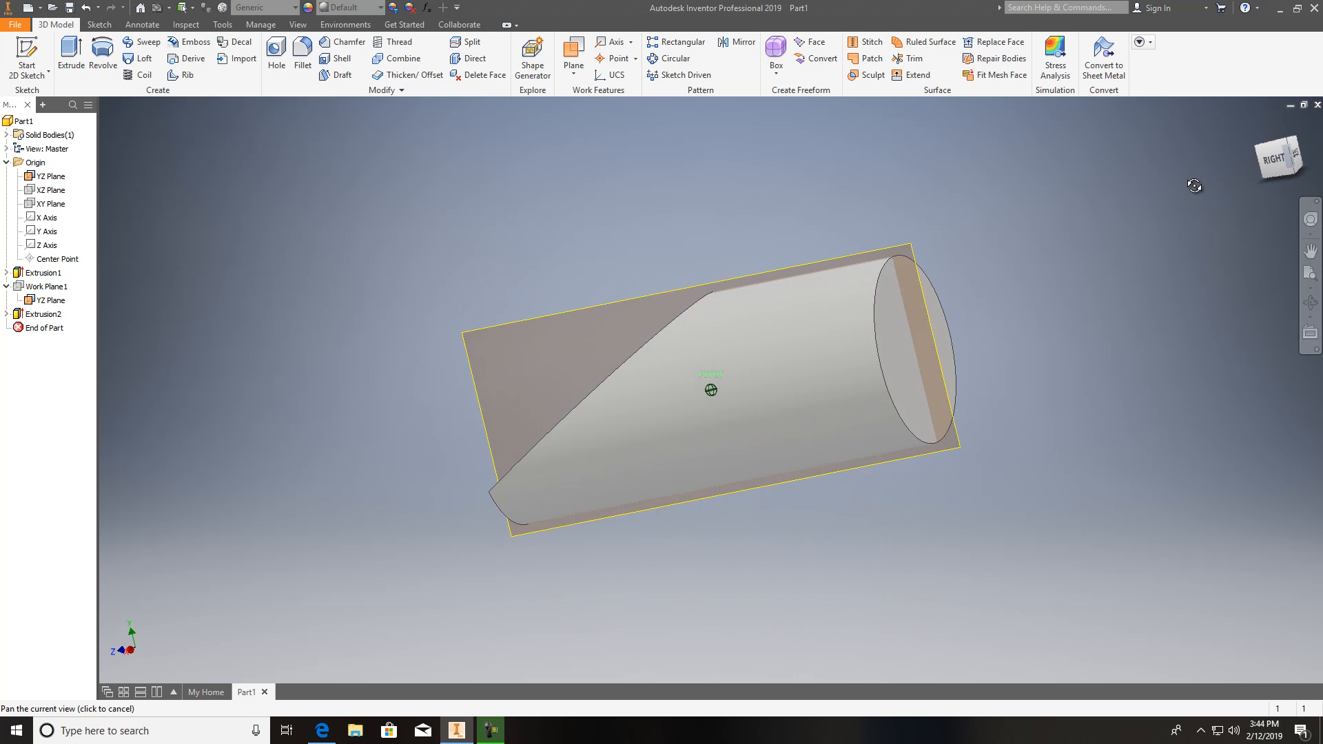
{"action": "left_click", "coordinate": [52, 300]}
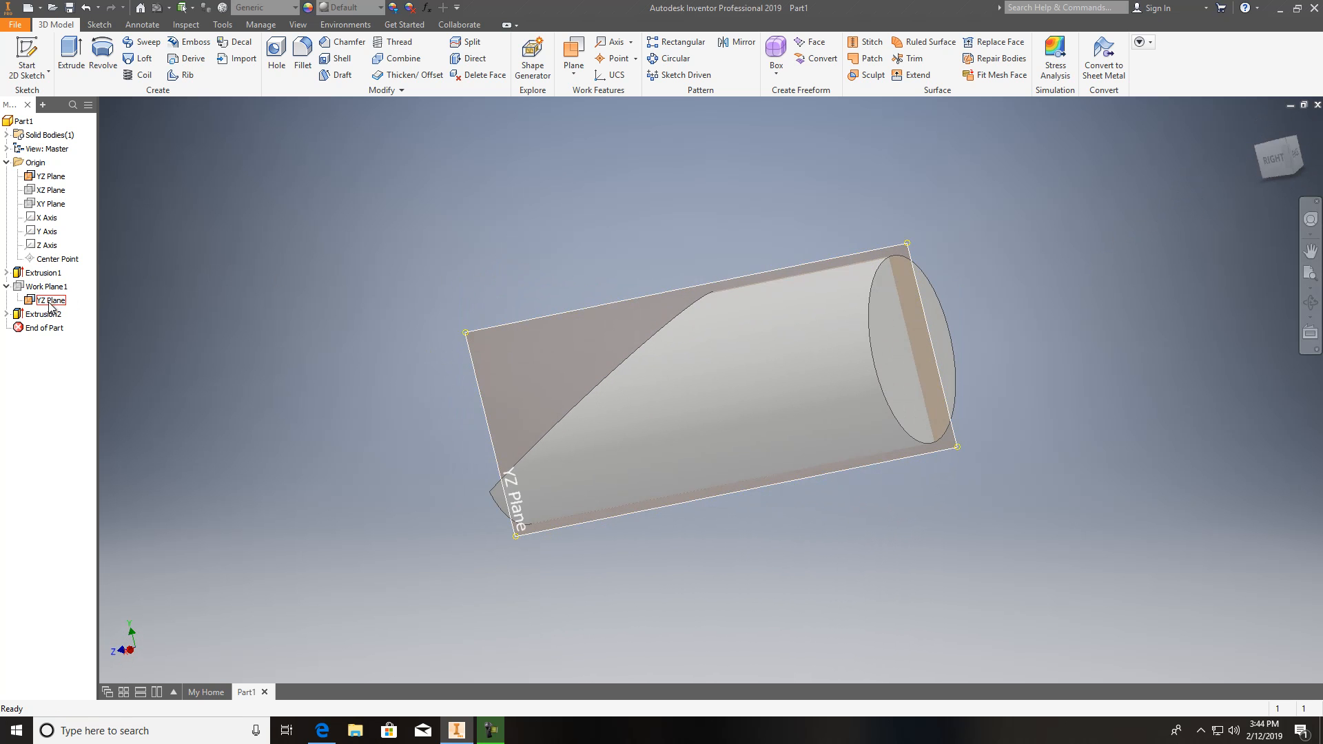
{"action": "right_click", "coordinate": [48, 300]}
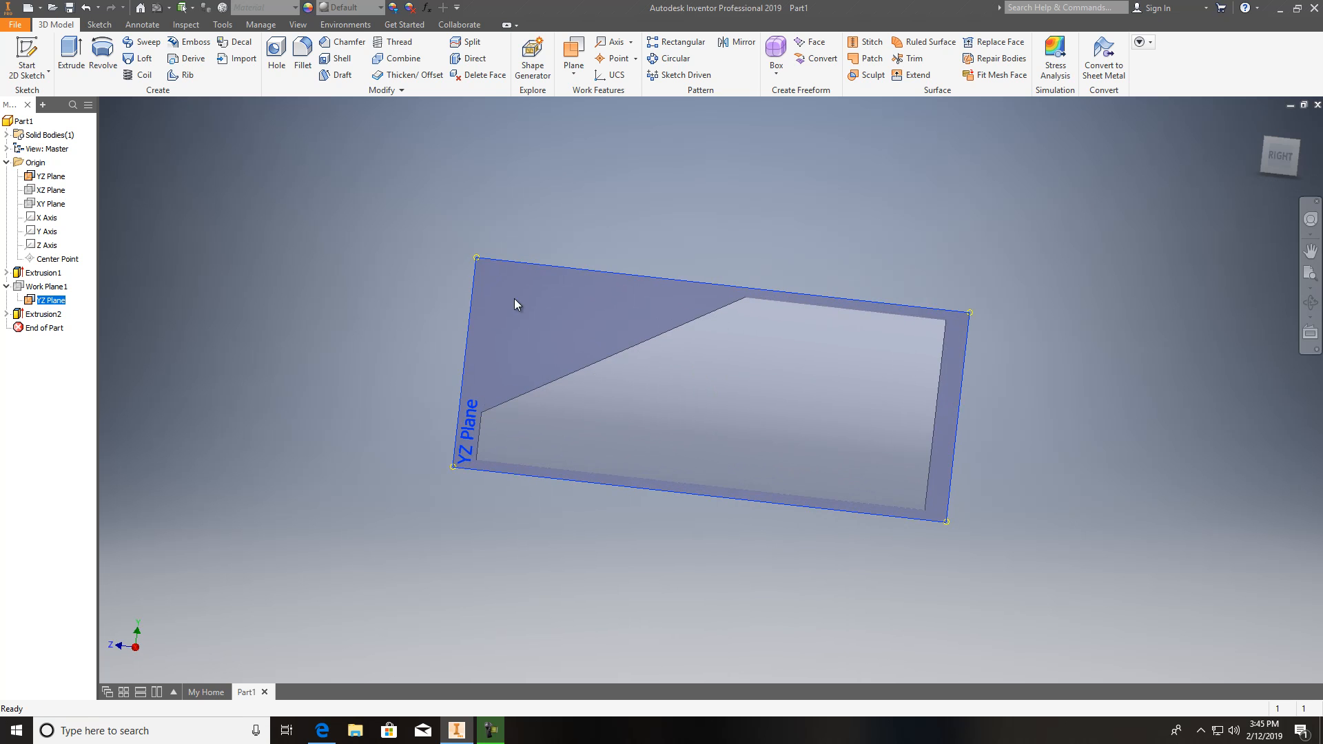
{"action": "right_click", "coordinate": [39, 299]}
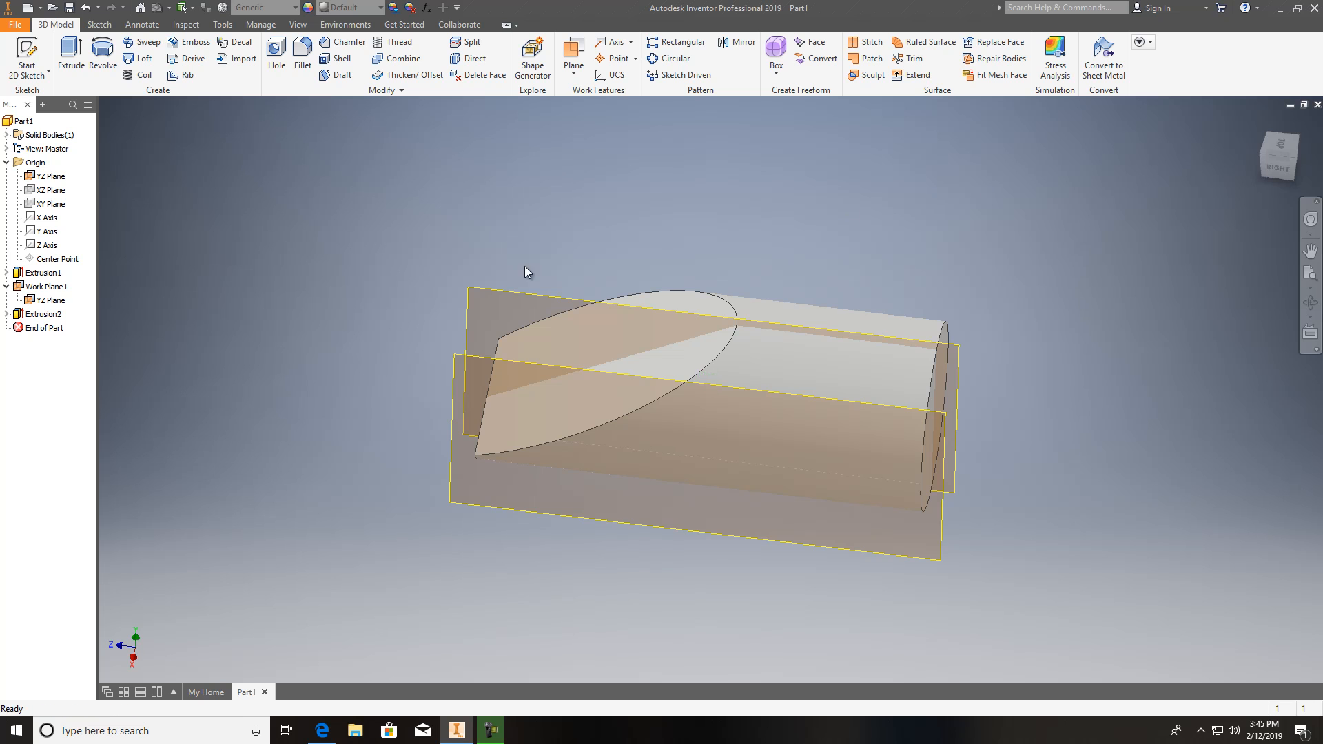
{"action": "left_click", "coordinate": [48, 175]}
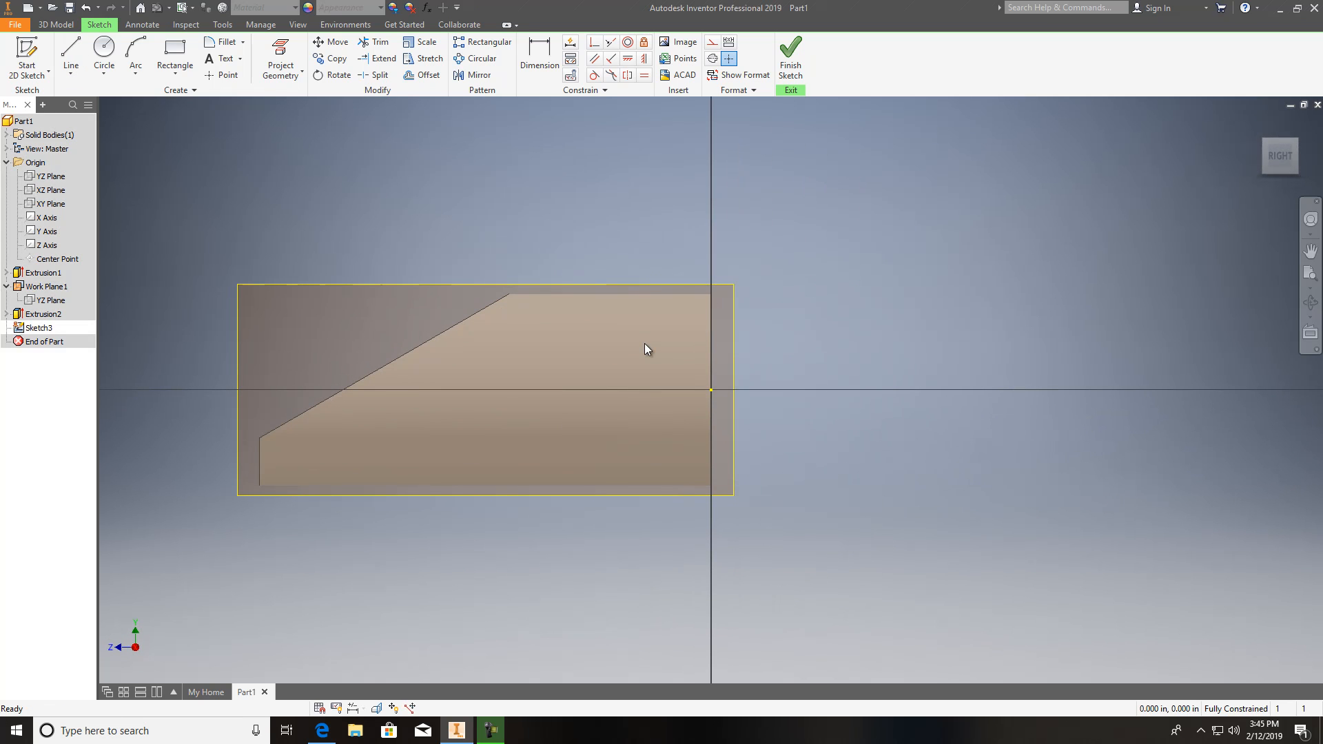
{"action": "mouse_move", "coordinate": [732, 382]}
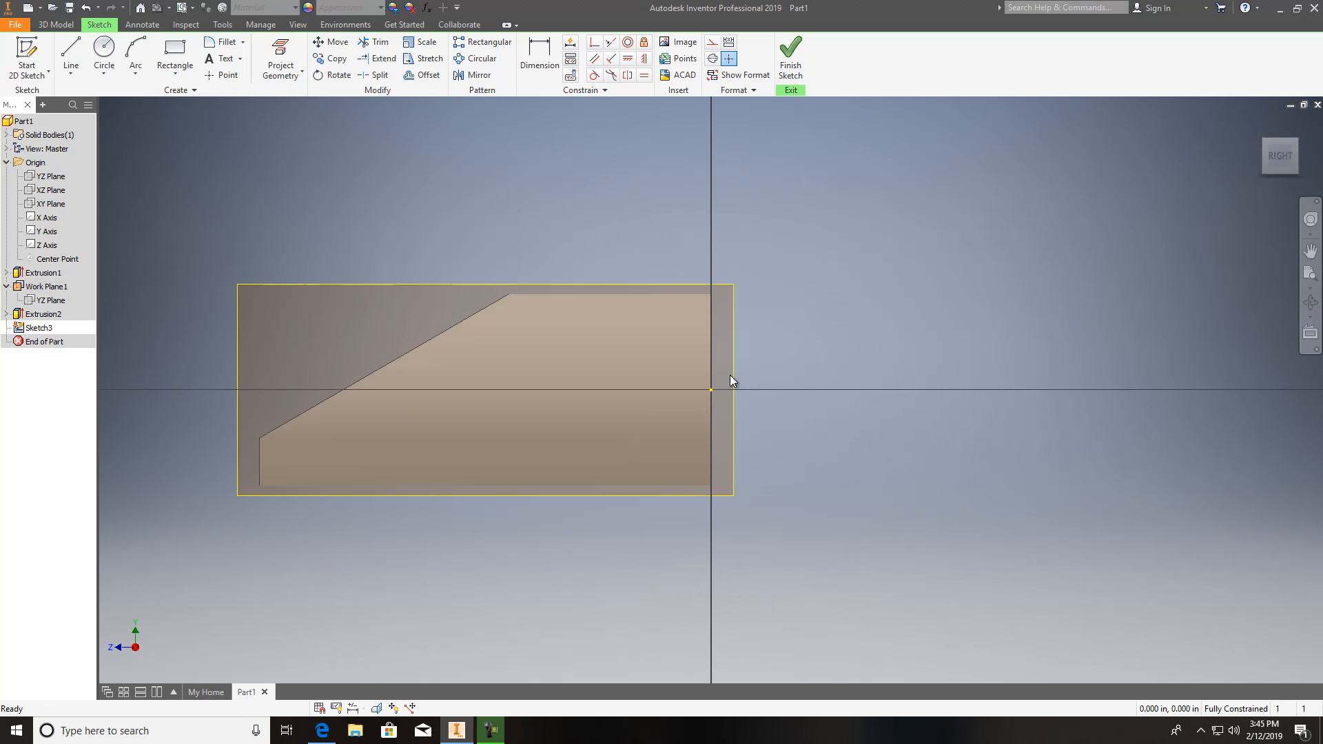
{"action": "mouse_move", "coordinate": [720, 389]}
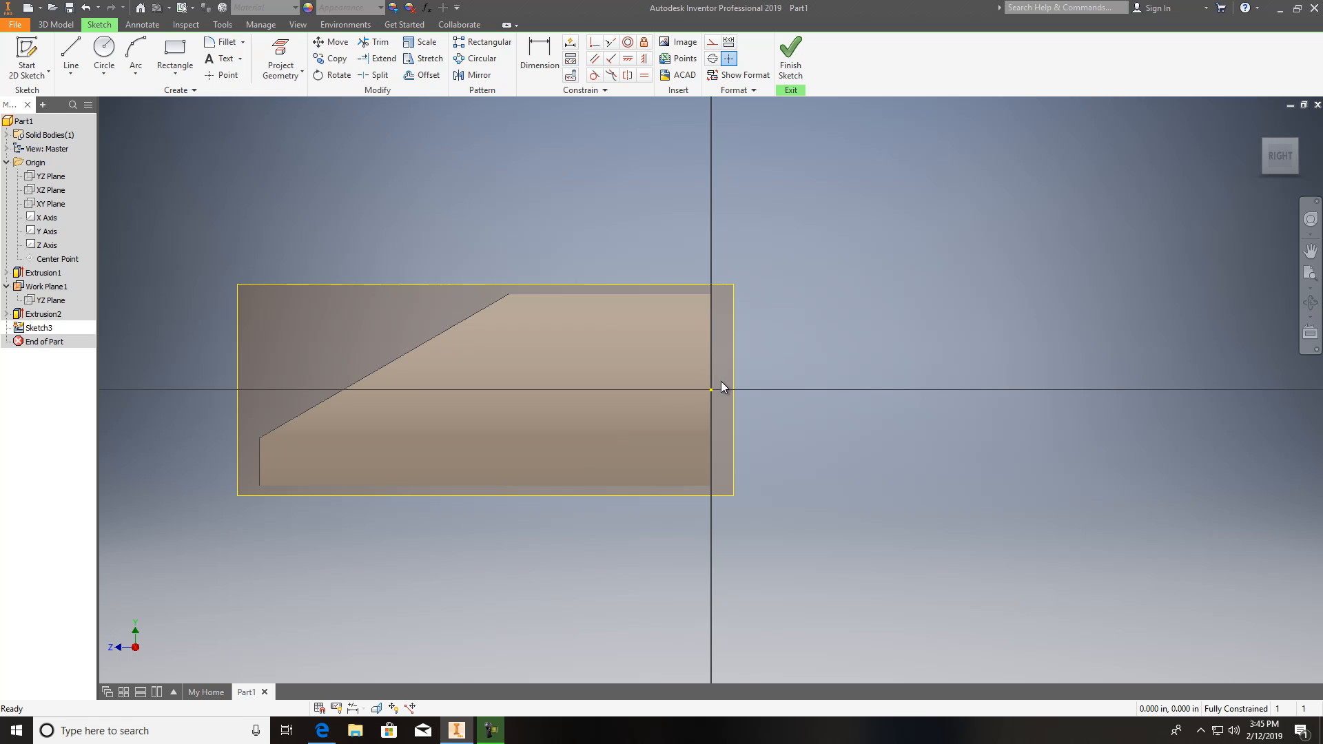
Begin a rectangle from the origin in Sketch3 on the YZ plane.
{"action": "left_click", "coordinate": [173, 55]}
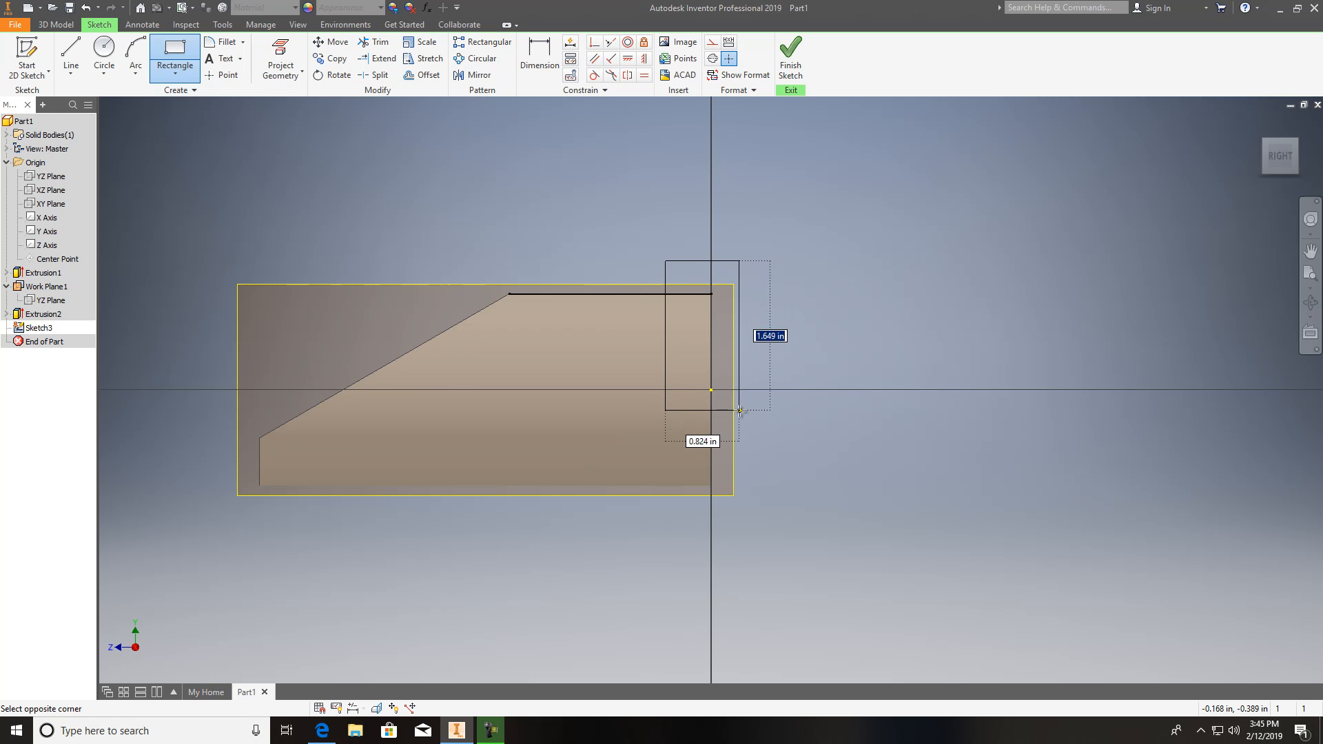
{"action": "mouse_move", "coordinate": [734, 416]}
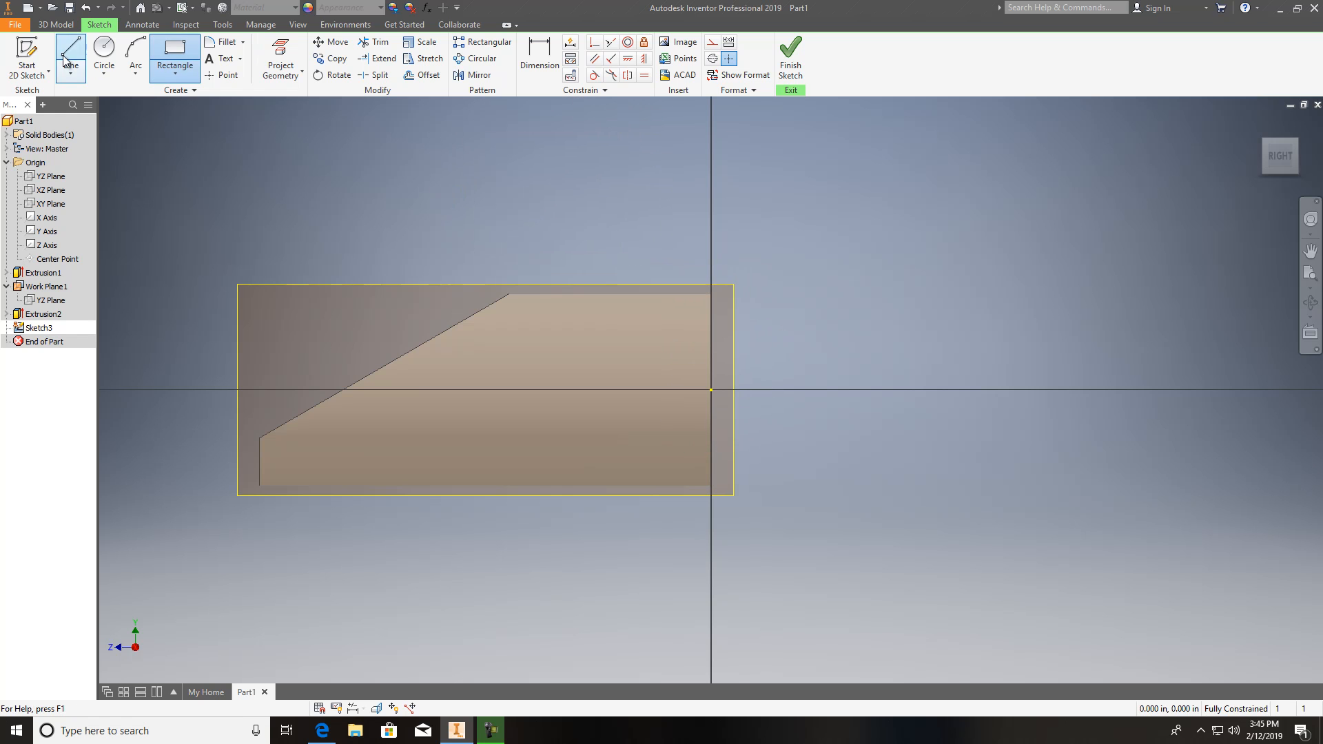
Draw the stepped line profile starting at the cylinder's end edge.
{"action": "left_click", "coordinate": [70, 58]}
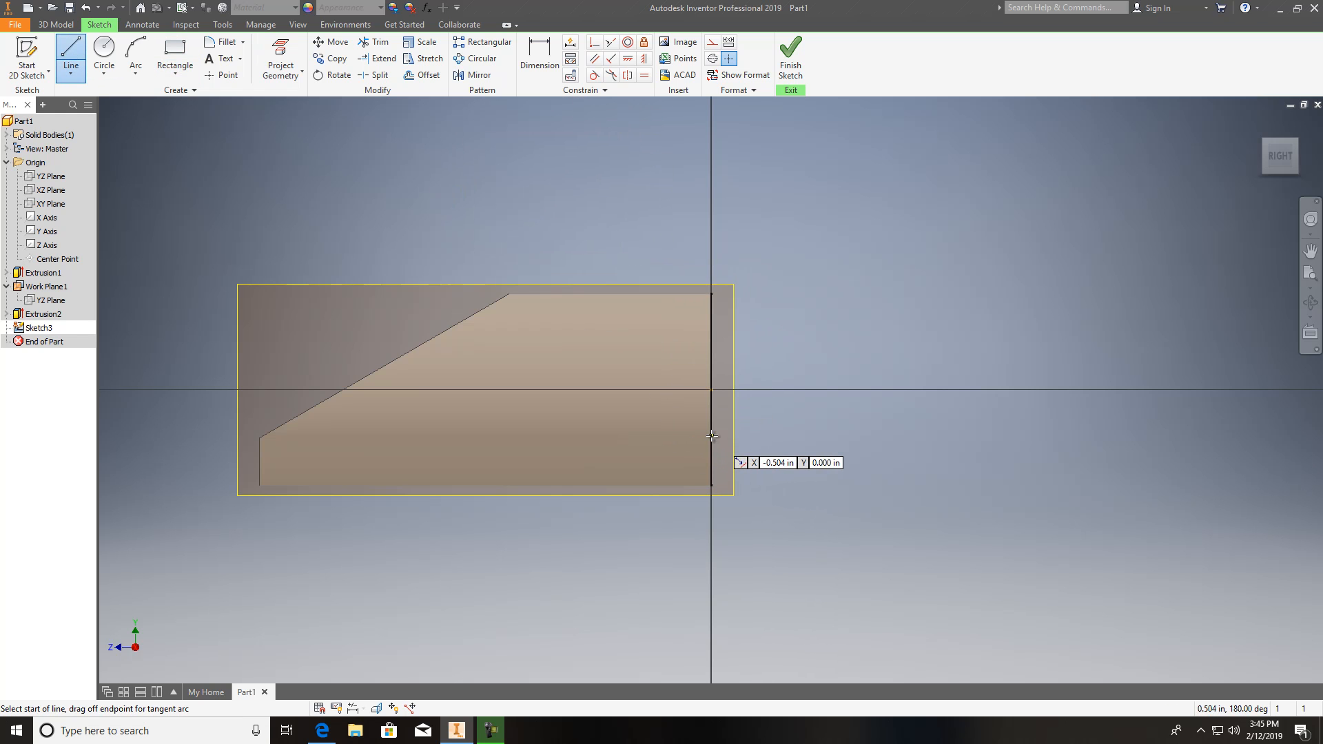
{"action": "left_click", "coordinate": [711, 435]}
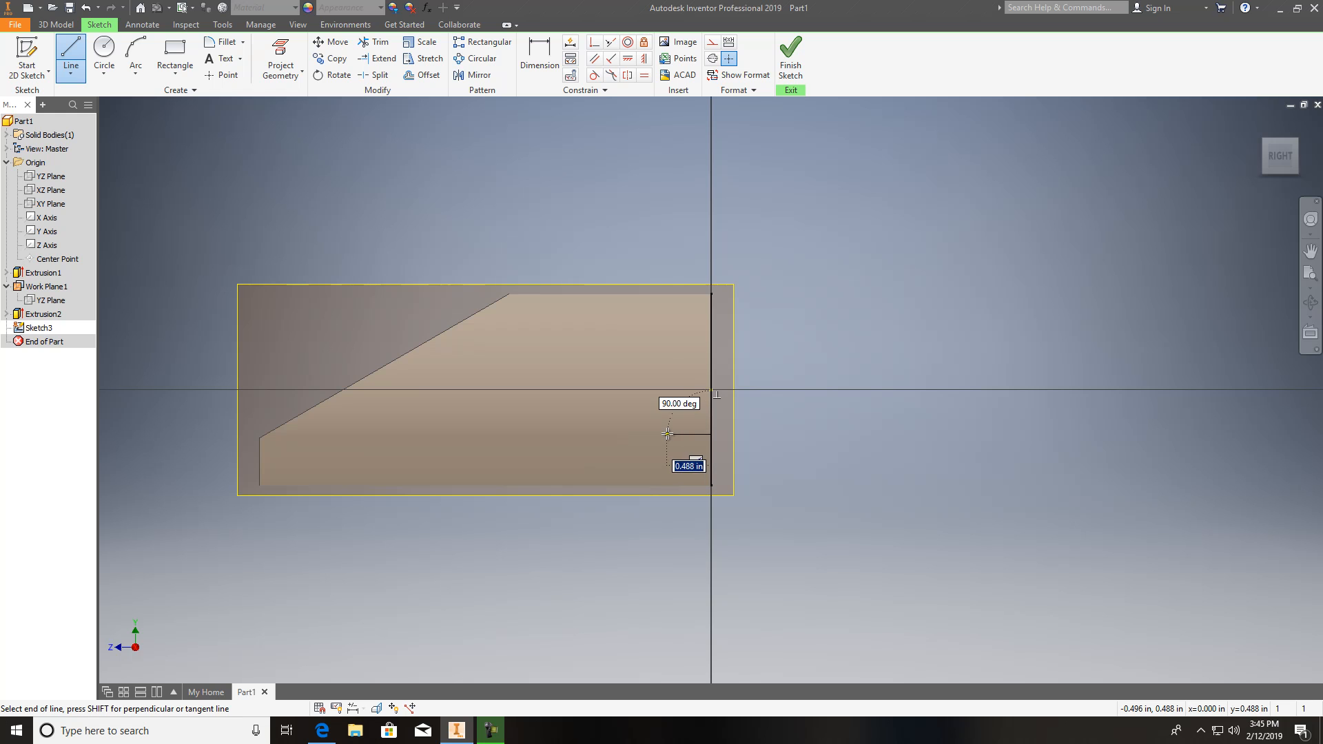
{"action": "left_click", "coordinate": [711, 434]}
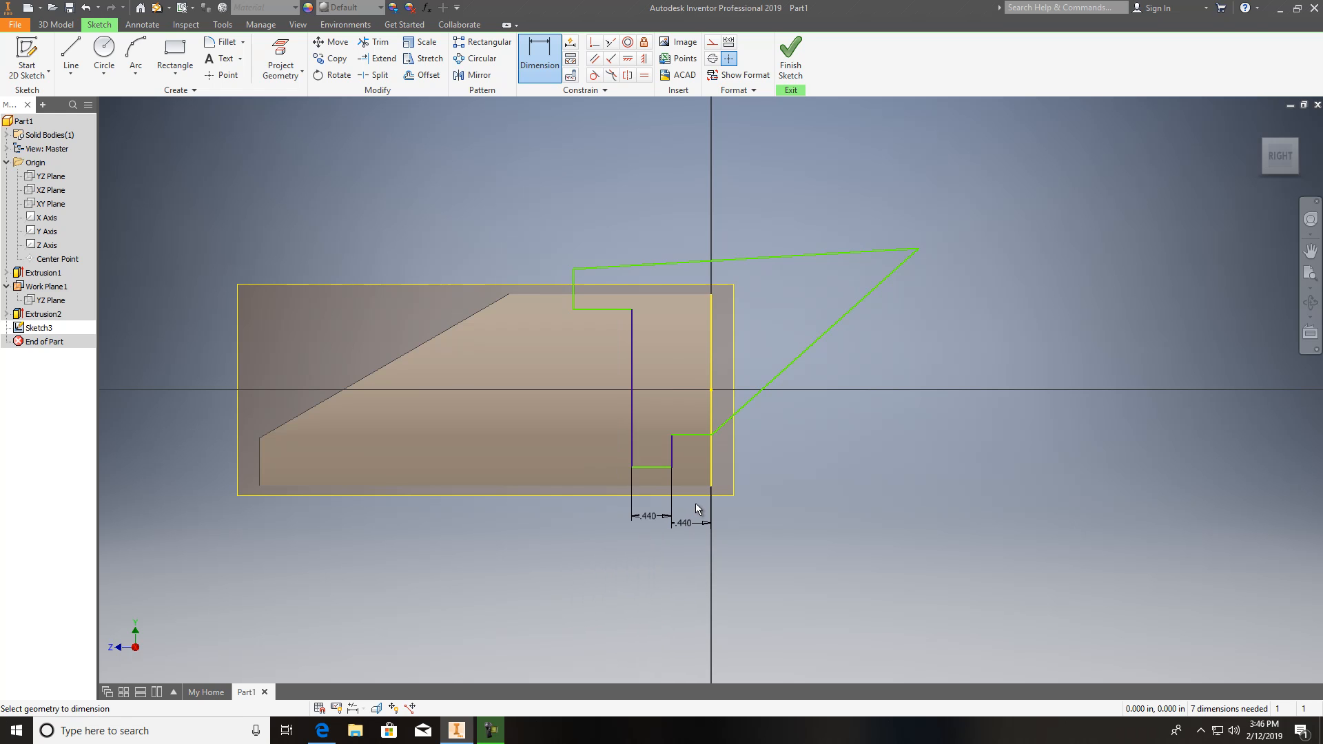
{"action": "mouse_move", "coordinate": [628, 334]}
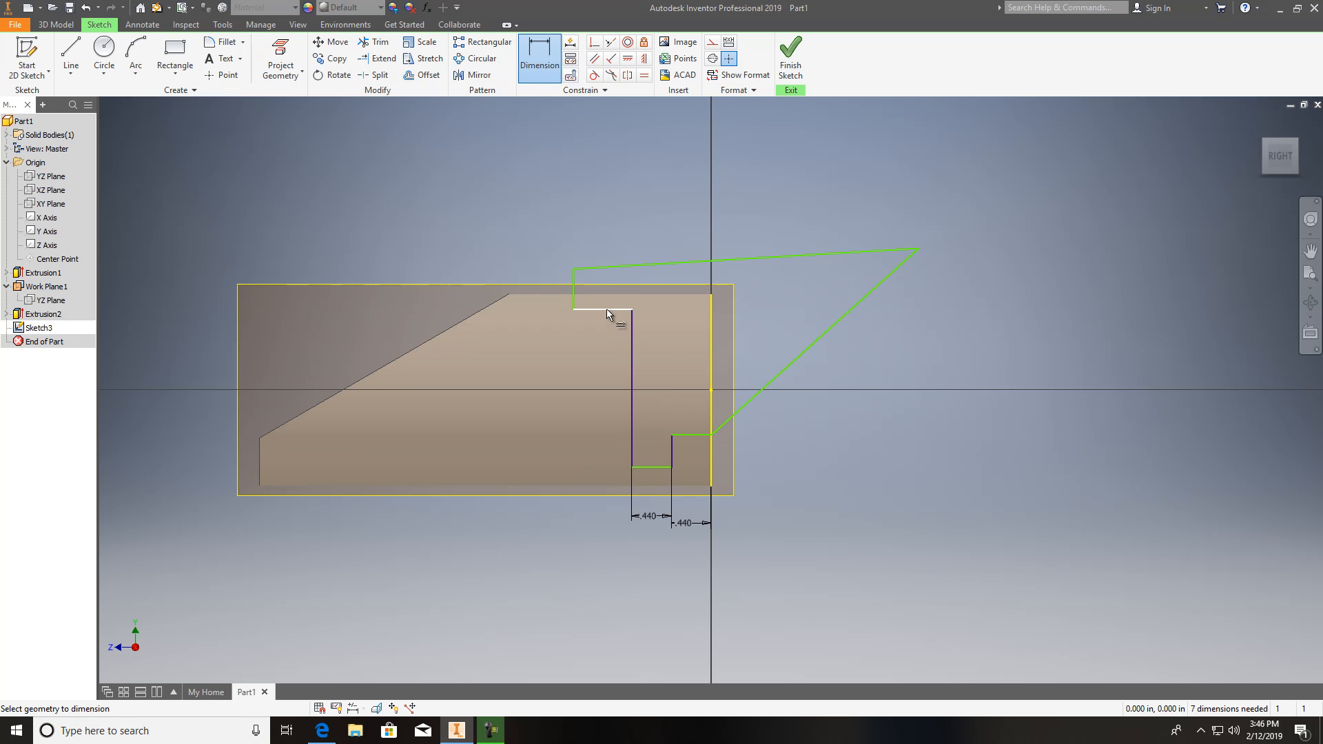
Dimension the step edges .500, .700, .300 and .380.
{"action": "left_click", "coordinate": [601, 299]}
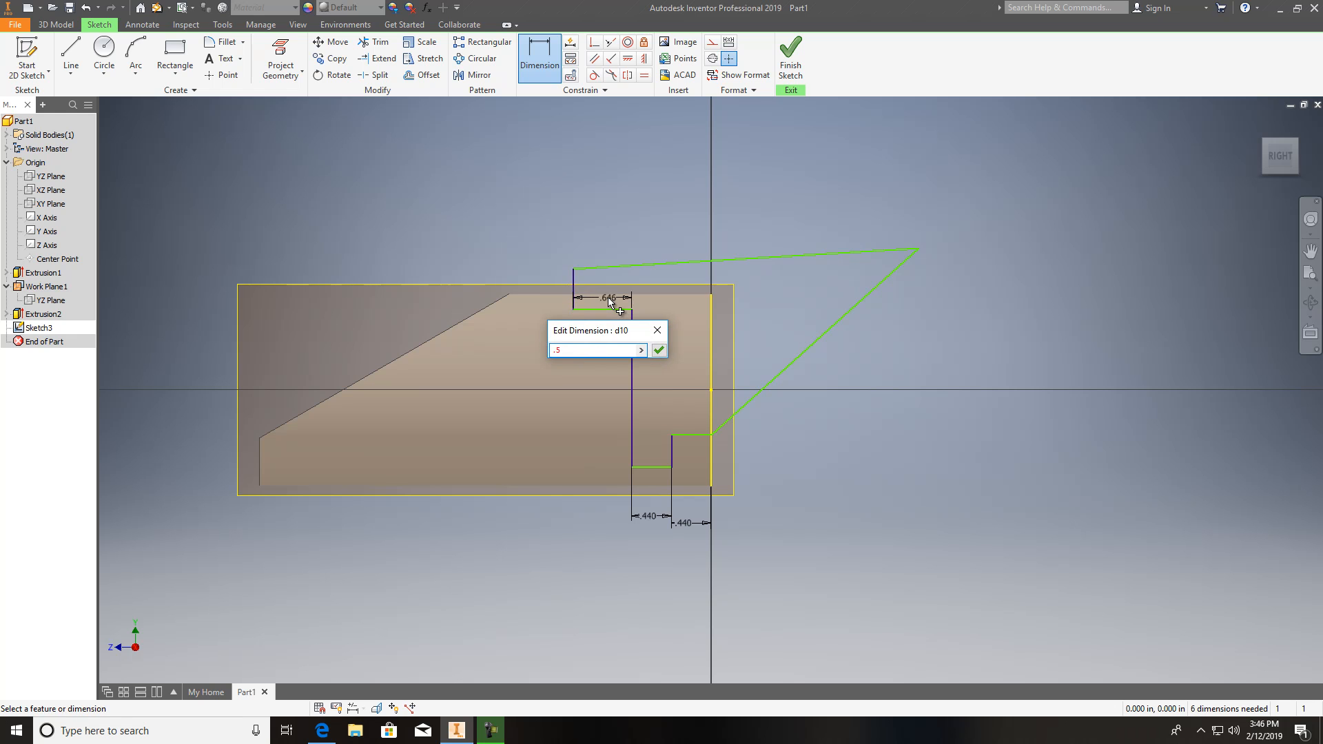
{"action": "left_click", "coordinate": [658, 349]}
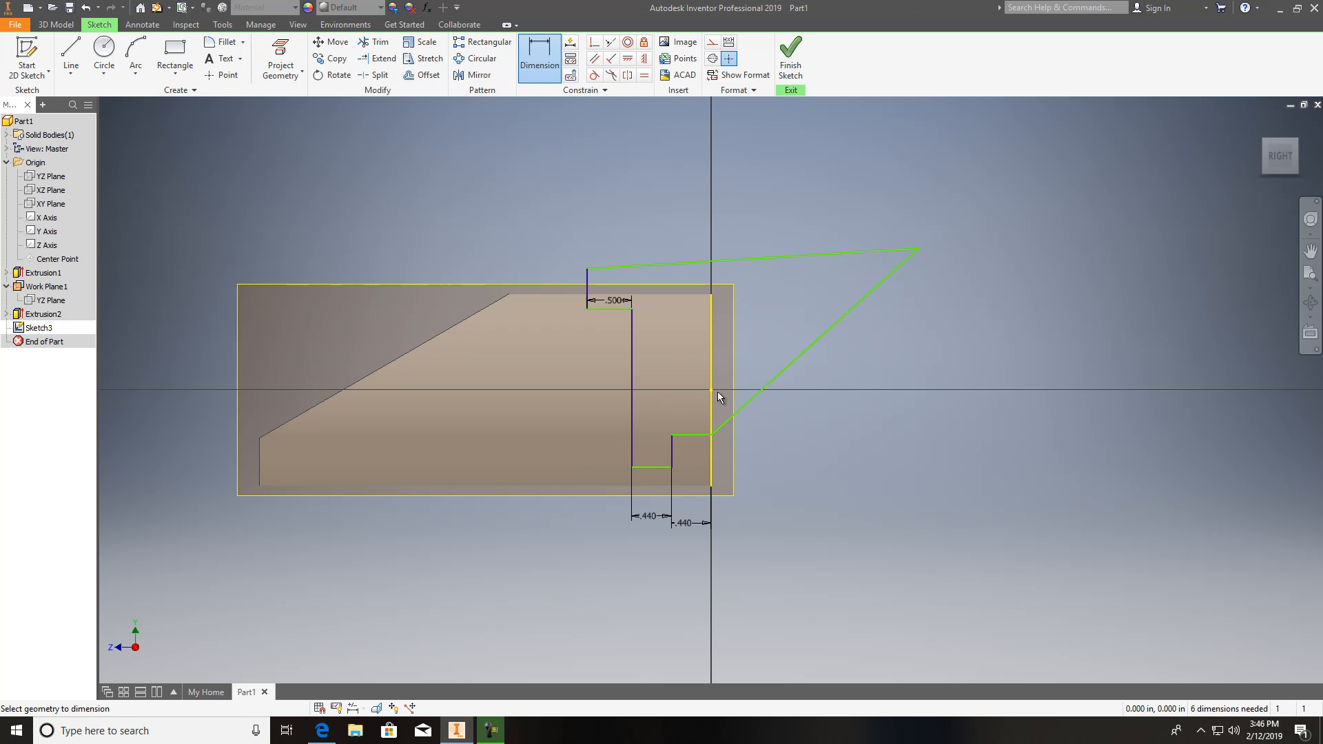
{"action": "mouse_move", "coordinate": [712, 395]}
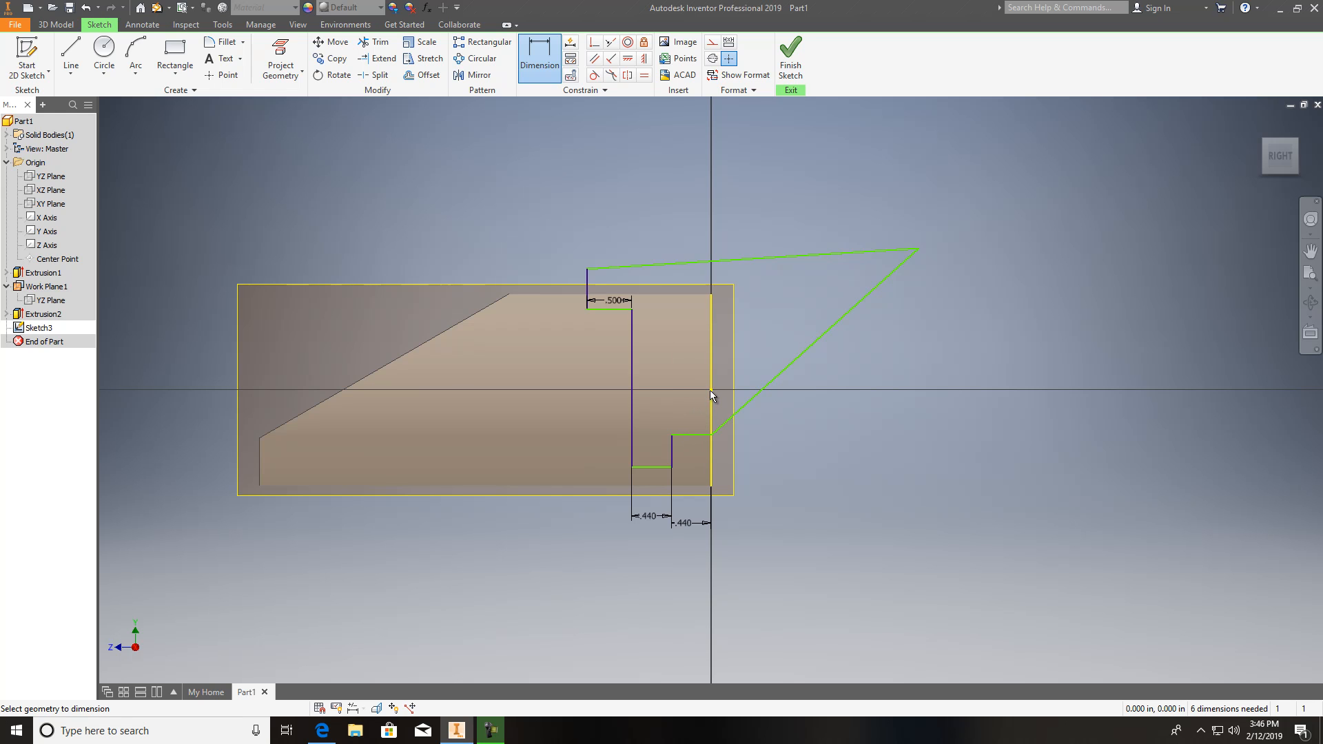
{"action": "mouse_move", "coordinate": [716, 396]}
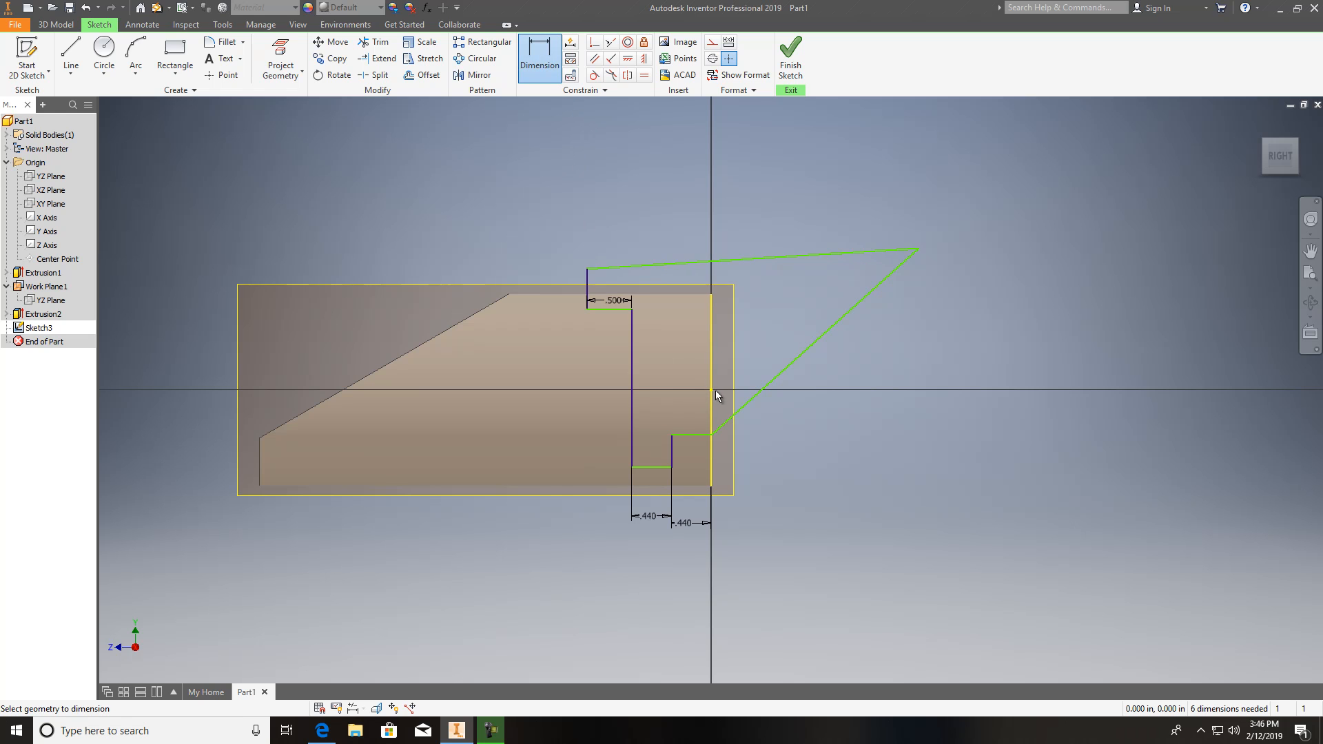
{"action": "mouse_move", "coordinate": [664, 467]}
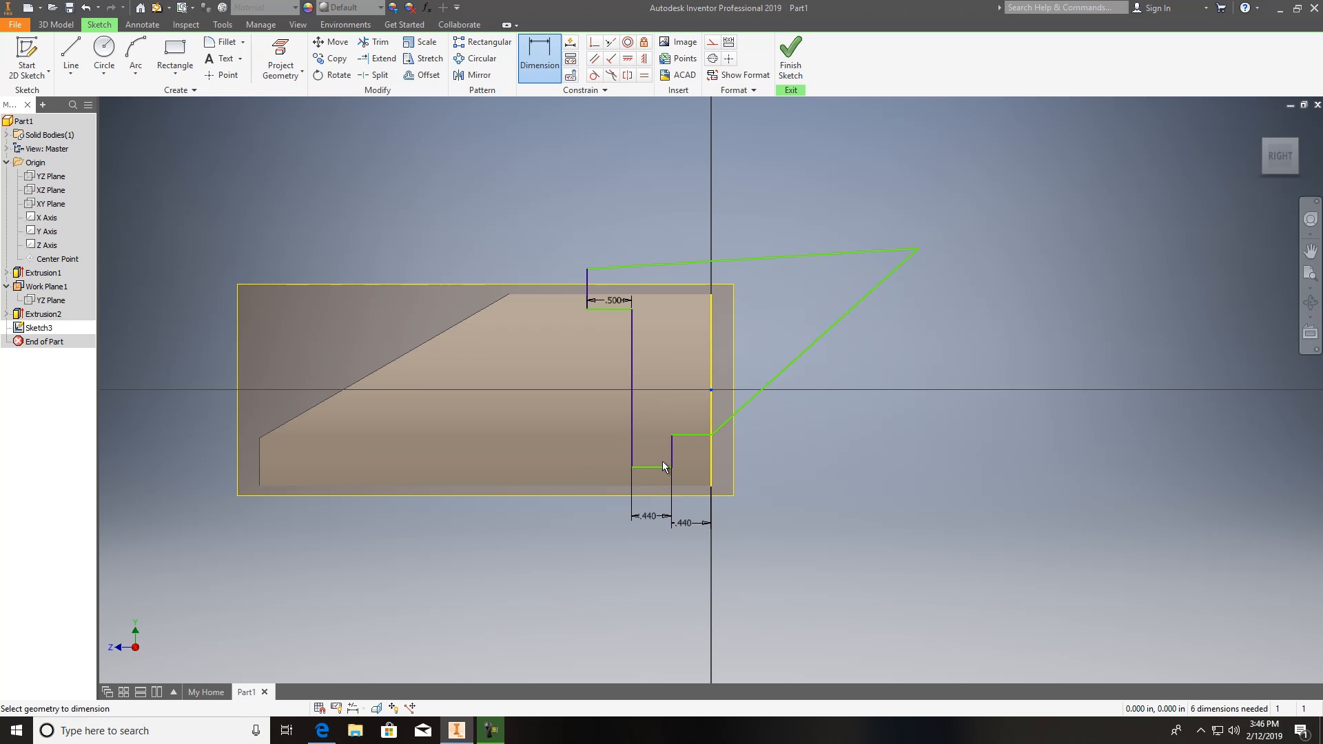
{"action": "left_click", "coordinate": [776, 413]}
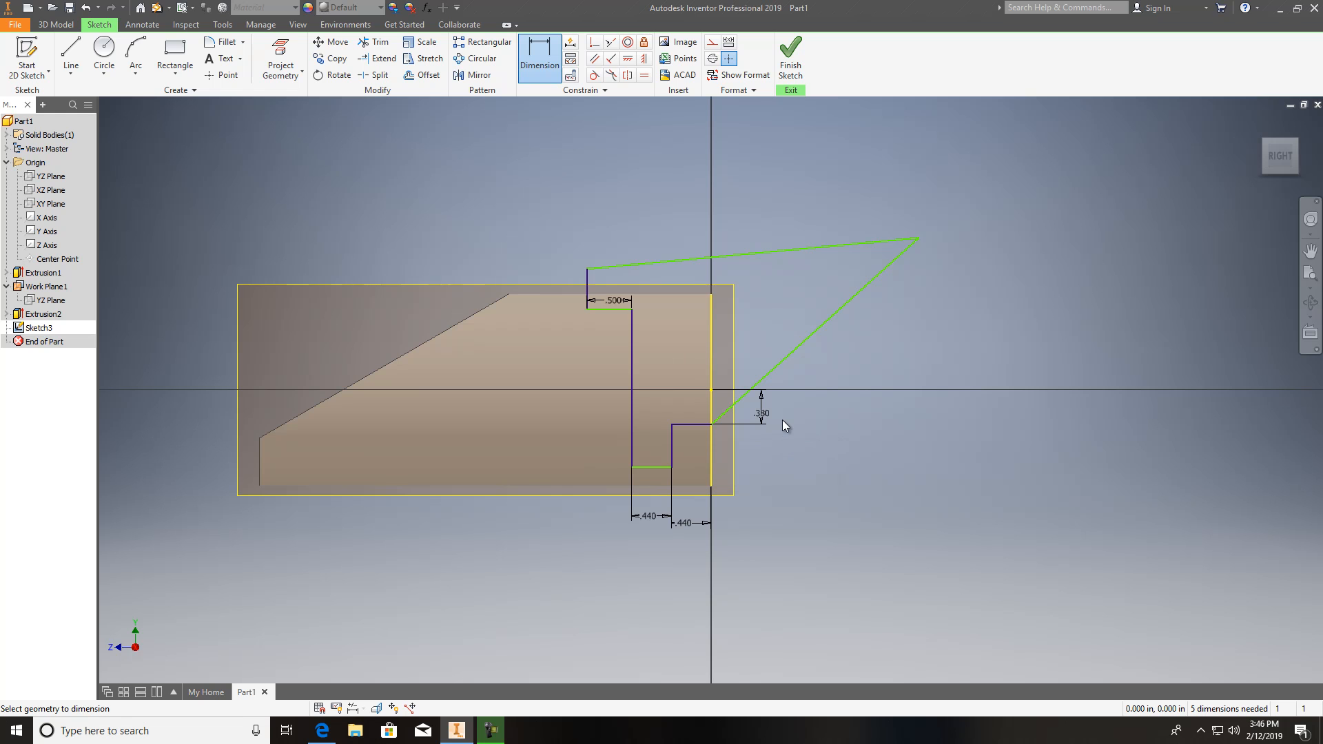
{"action": "mouse_move", "coordinate": [724, 408]}
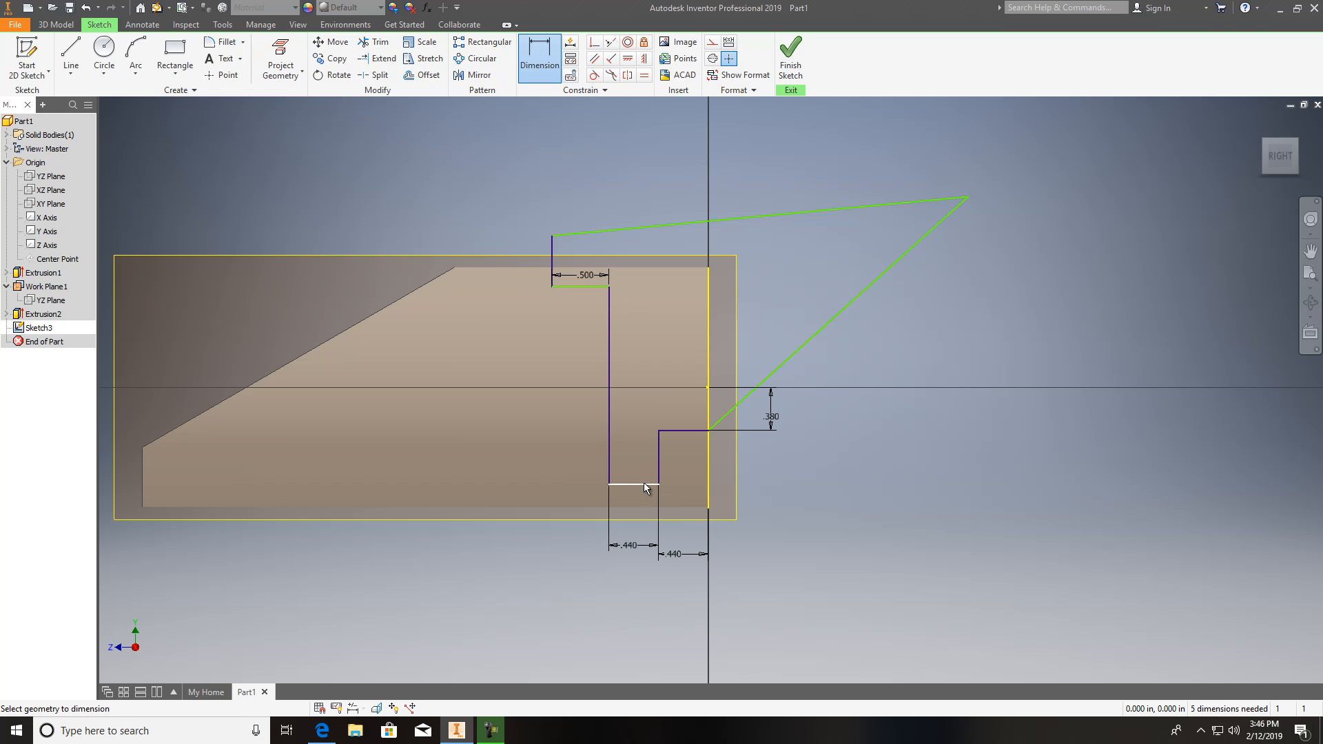
{"action": "left_click", "coordinate": [644, 483]}
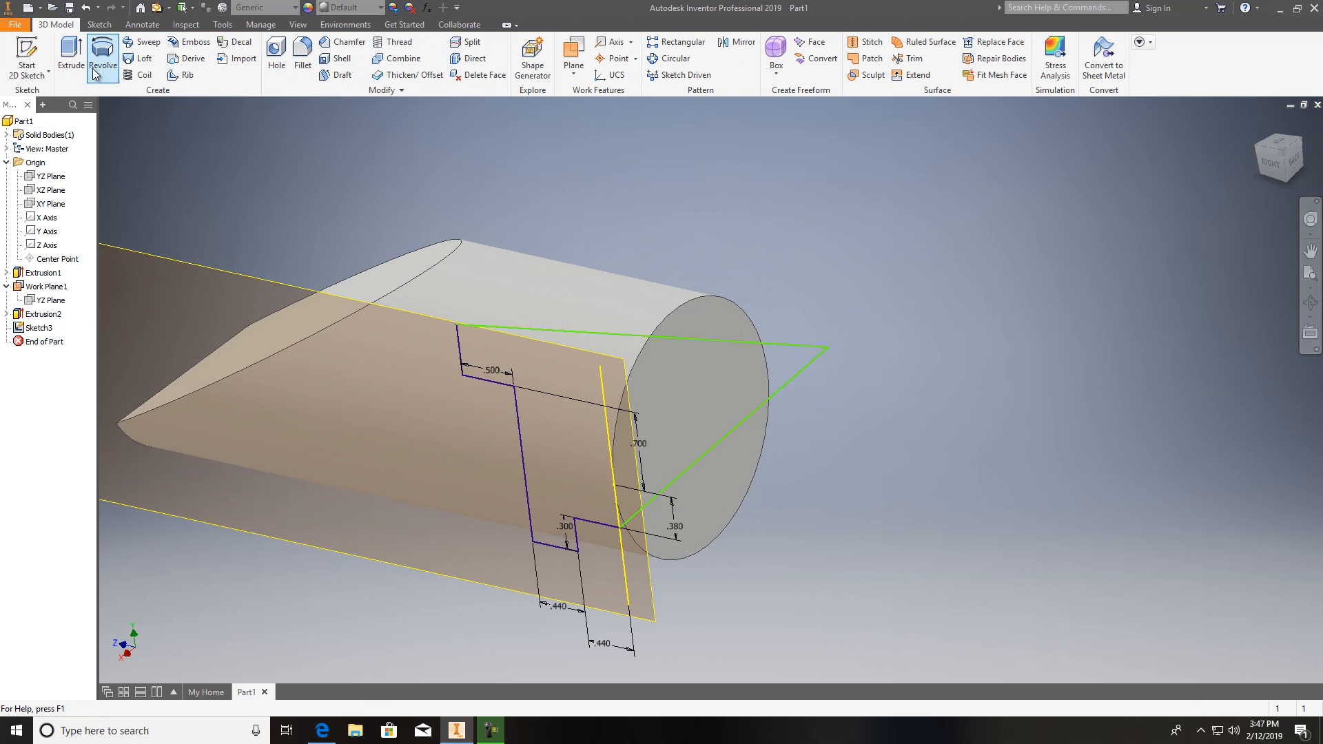
Extrude the stepped profile as a Cut with Extents All, creating Extrusion3 notches at the end.
{"action": "left_click", "coordinate": [70, 58]}
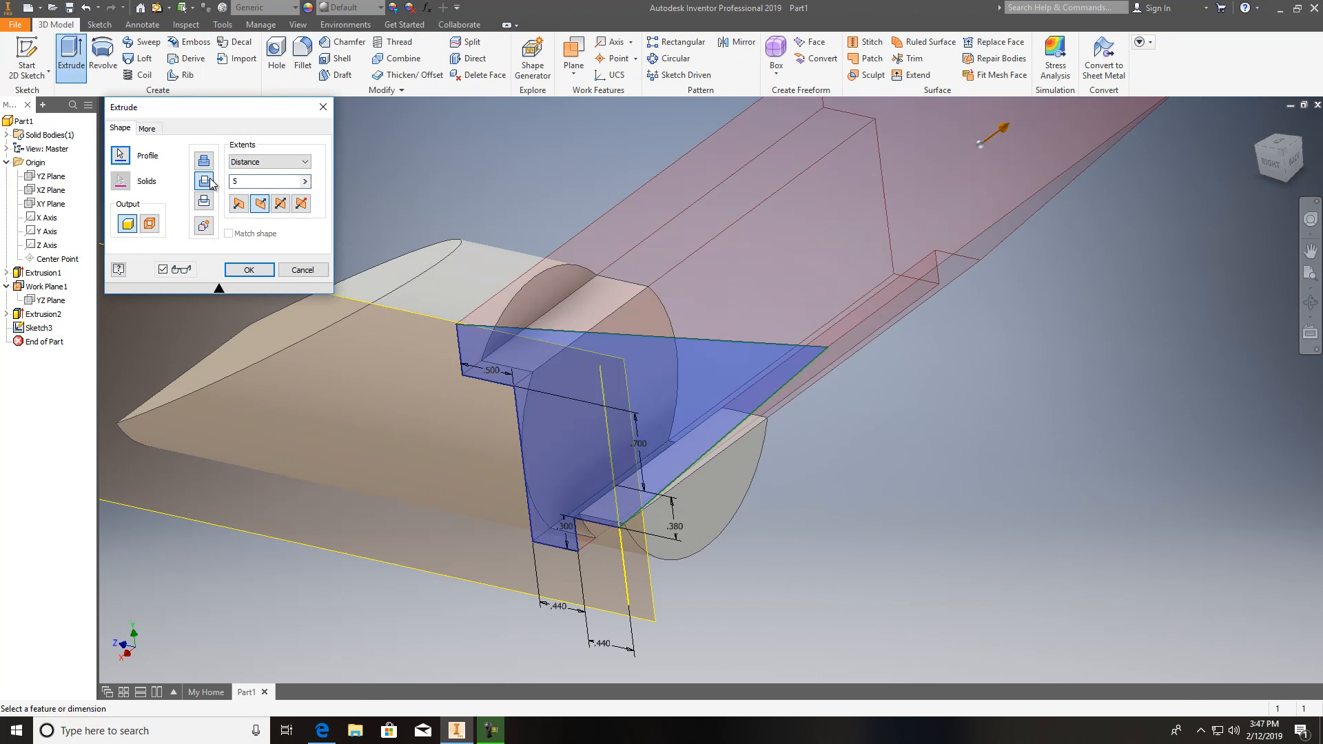
{"action": "left_click", "coordinate": [268, 161]}
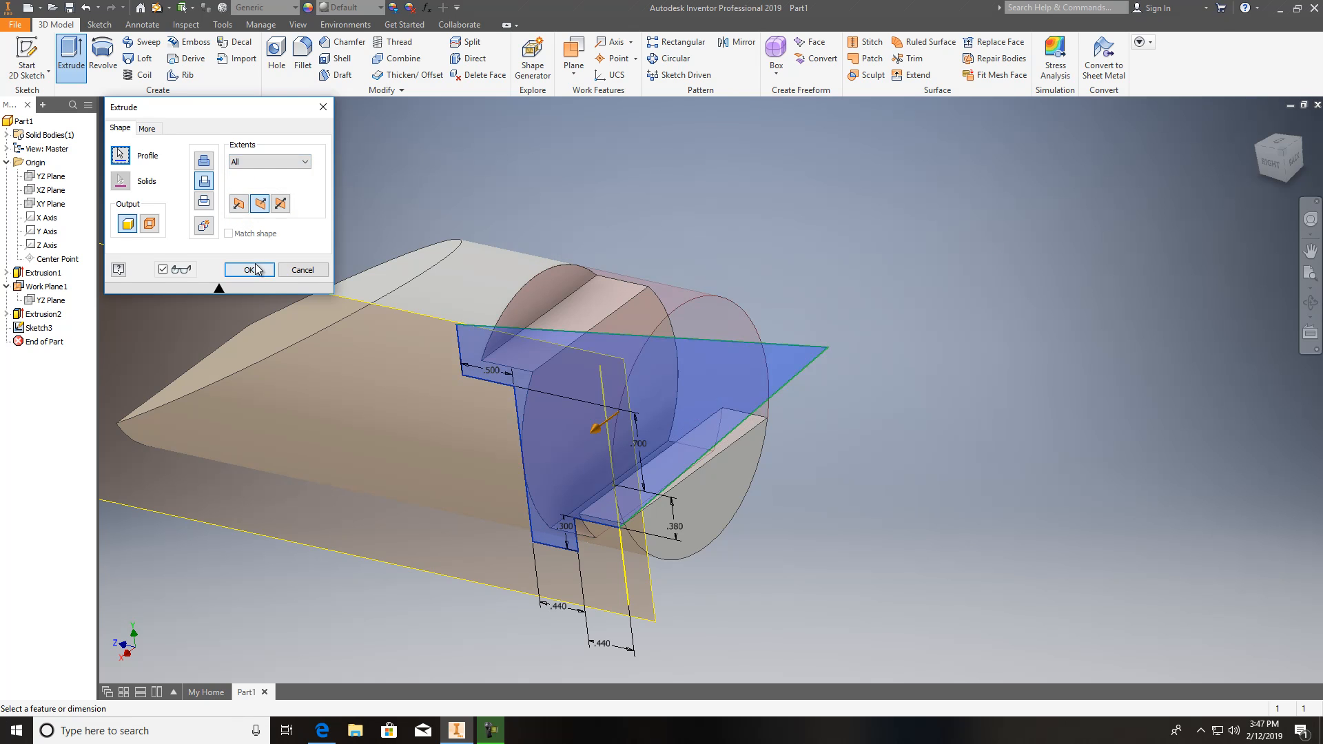
{"action": "left_click", "coordinate": [247, 269]}
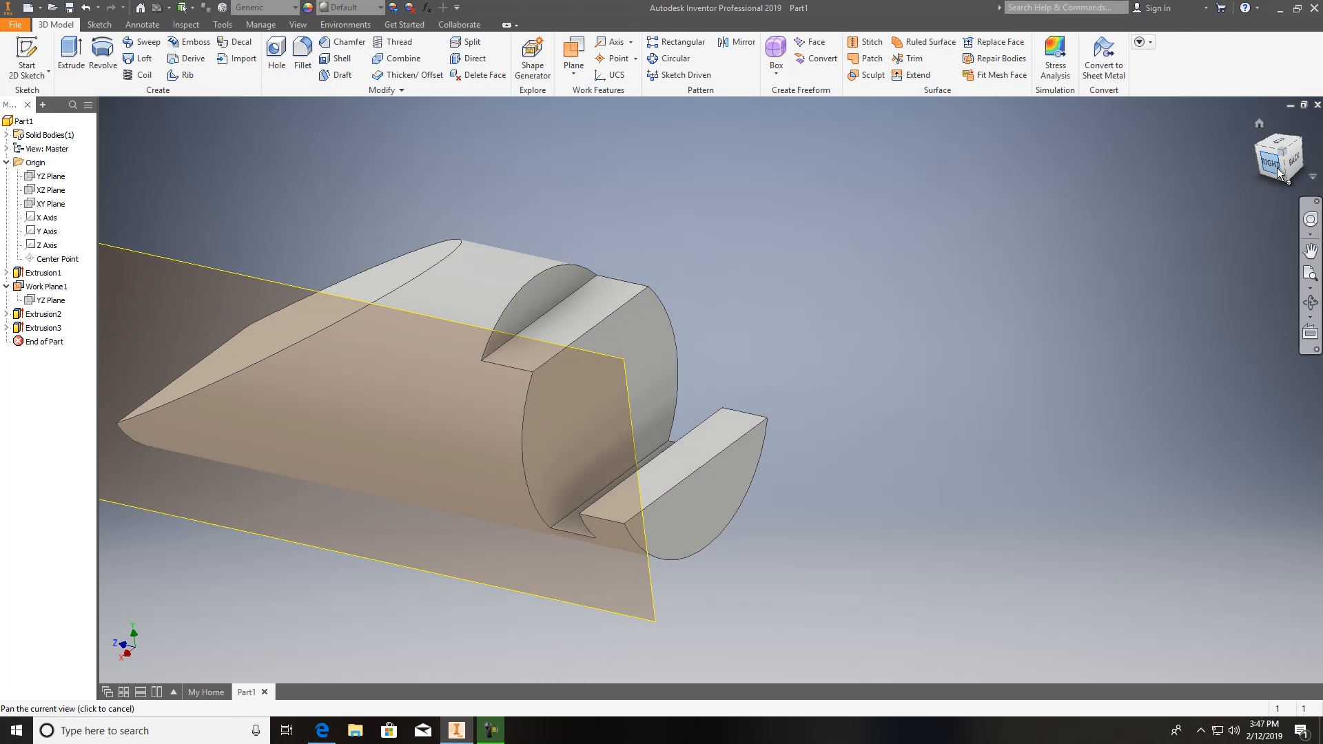
{"action": "left_click", "coordinate": [1279, 159]}
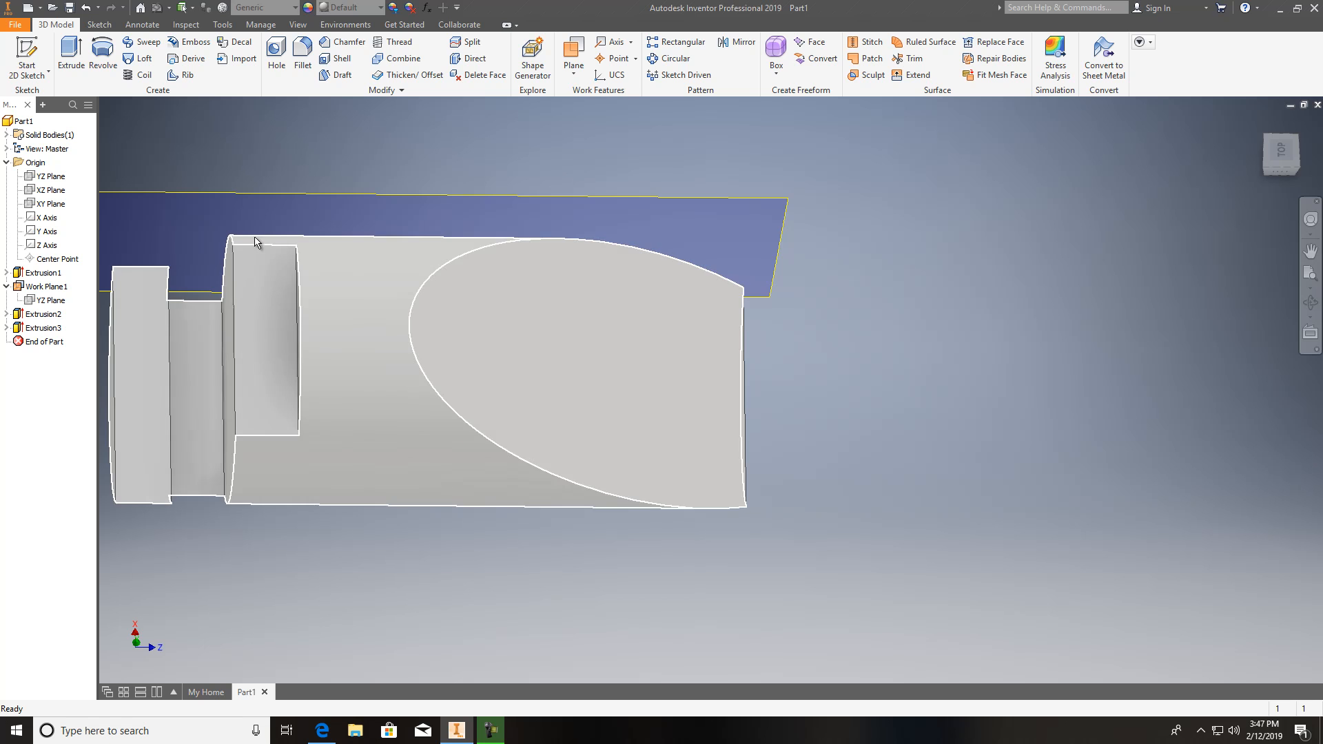
{"action": "mouse_move", "coordinate": [259, 242]}
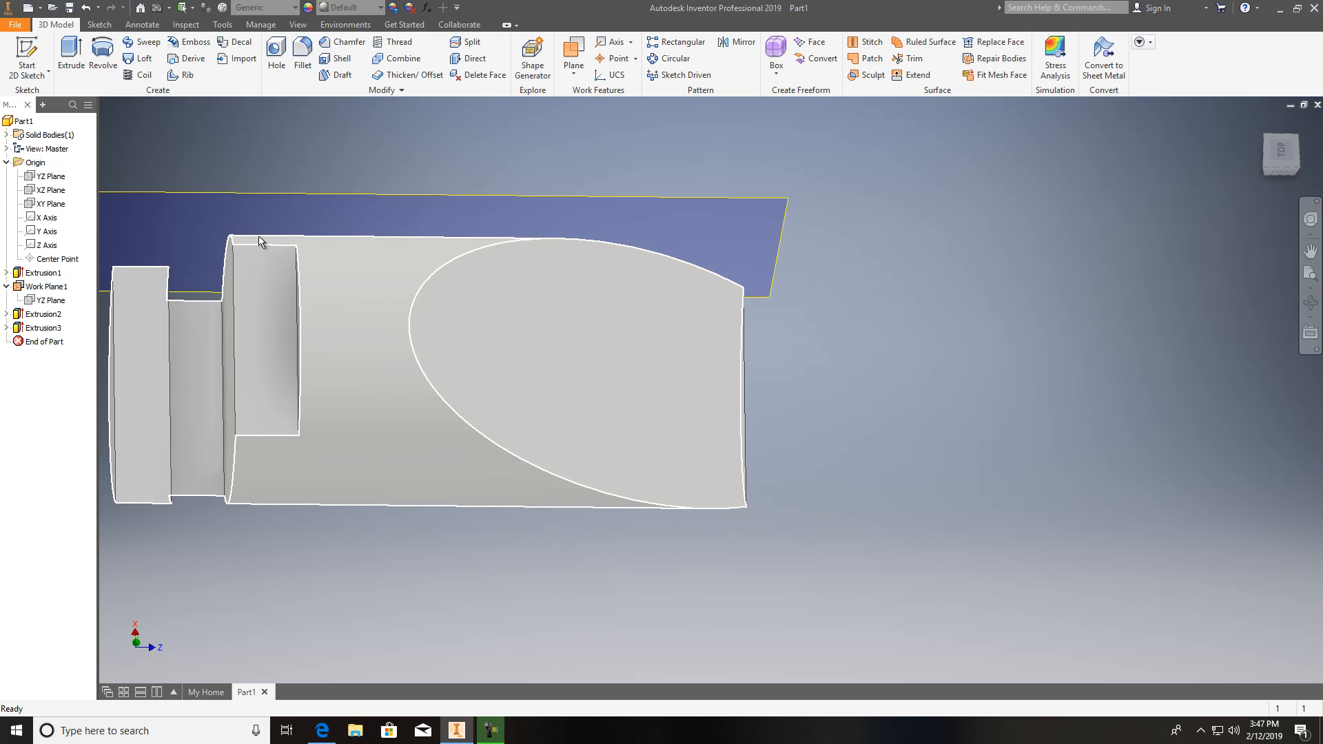
{"action": "mouse_move", "coordinate": [285, 473]}
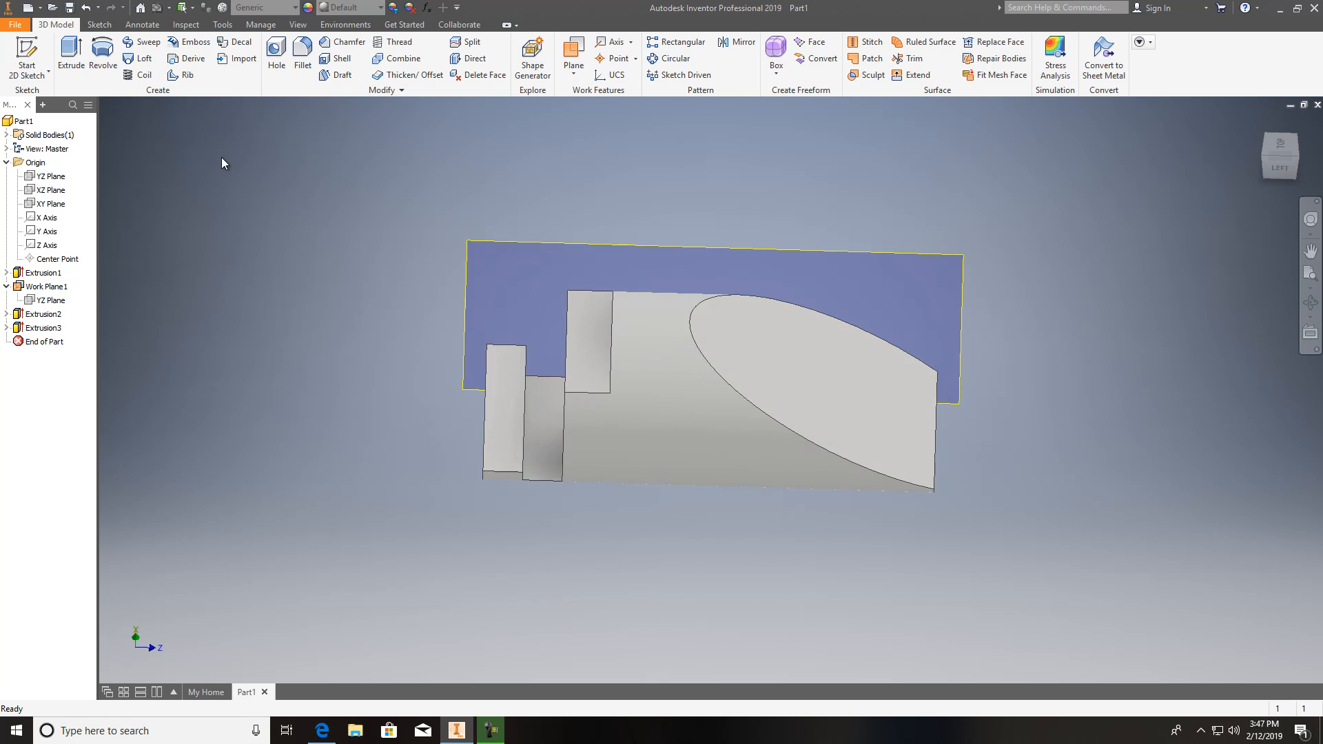
{"action": "mouse_move", "coordinate": [250, 88]}
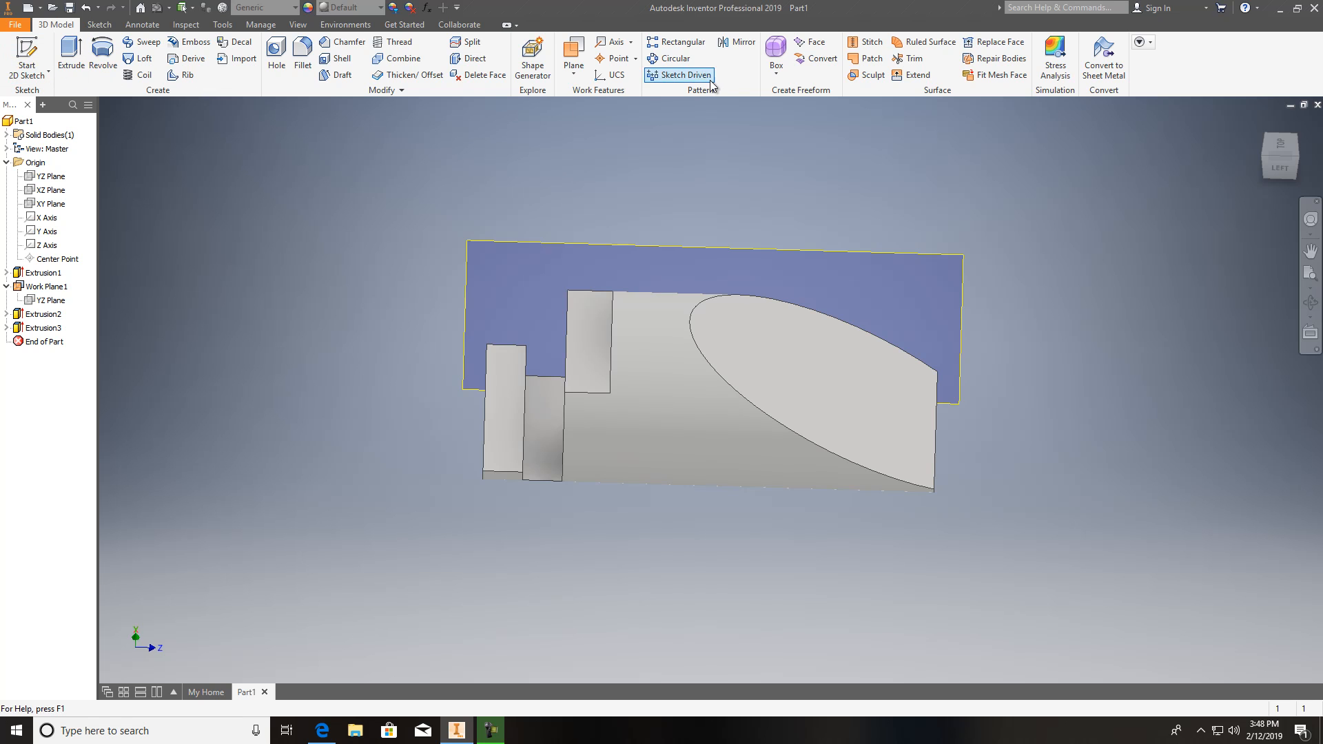
Create Work Plane2 from the XY Plane along the cylinder top and begin Sketch4 on it.
{"action": "left_click", "coordinate": [573, 54]}
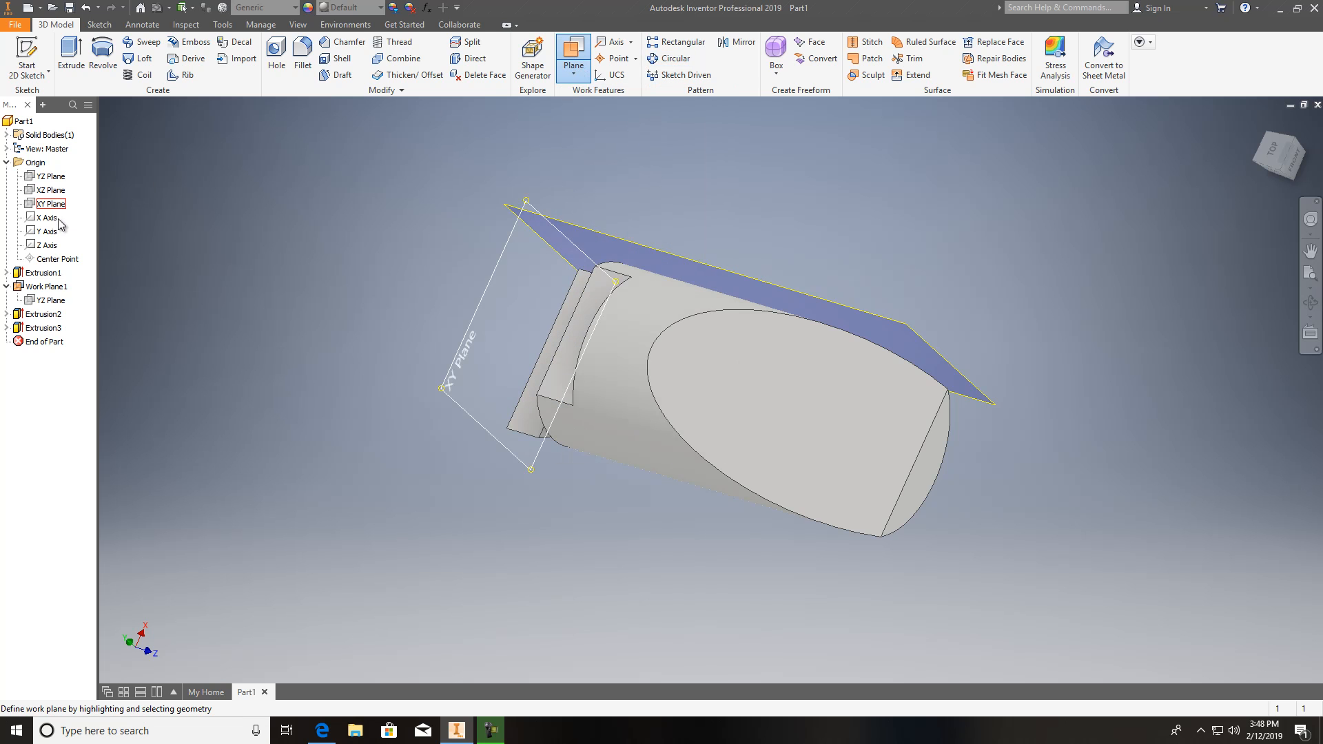
{"action": "left_click", "coordinate": [50, 190]}
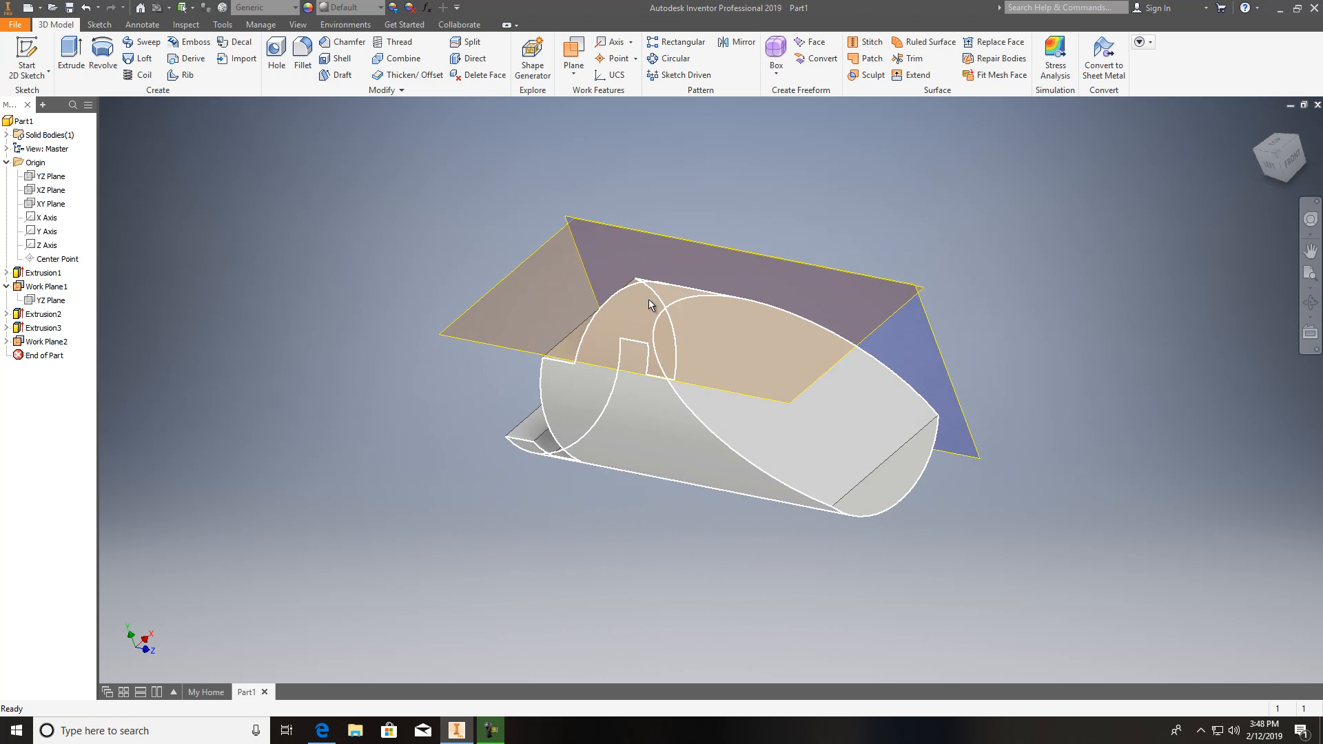
{"action": "right_click", "coordinate": [649, 305]}
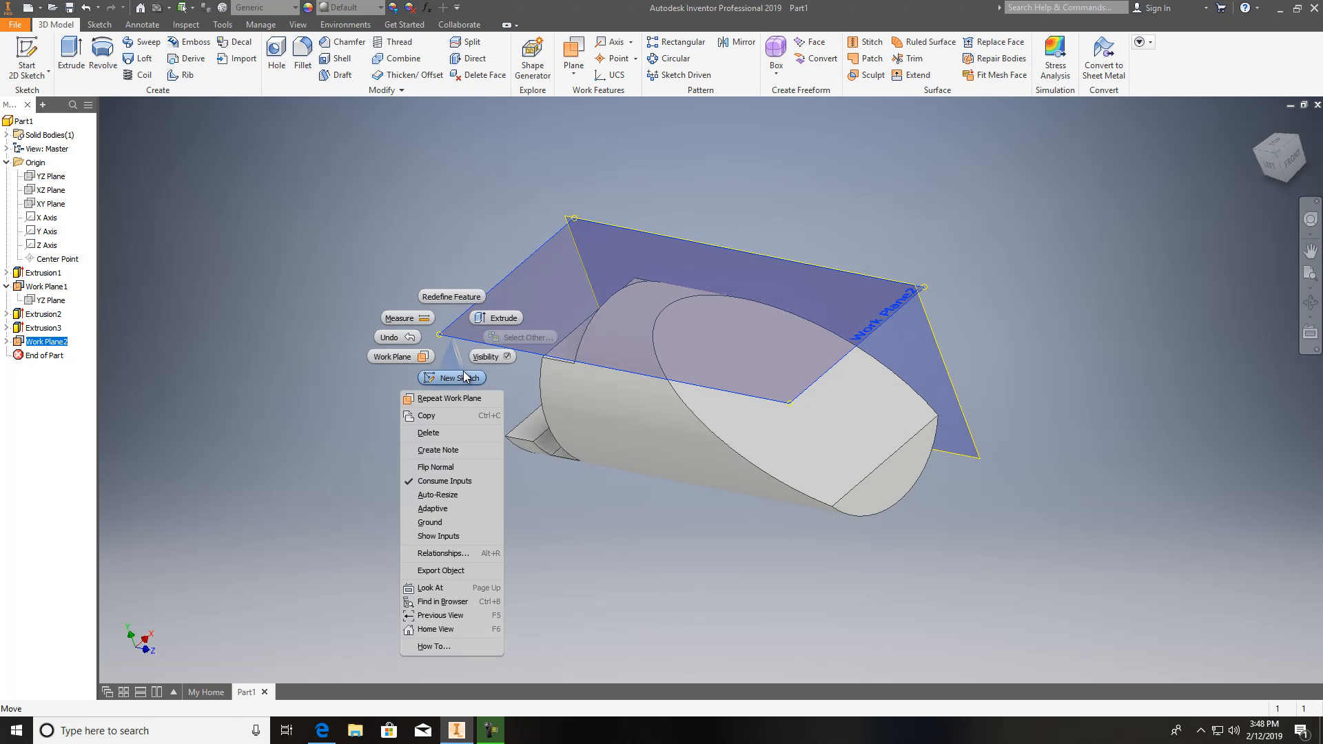
{"action": "left_click", "coordinate": [452, 377]}
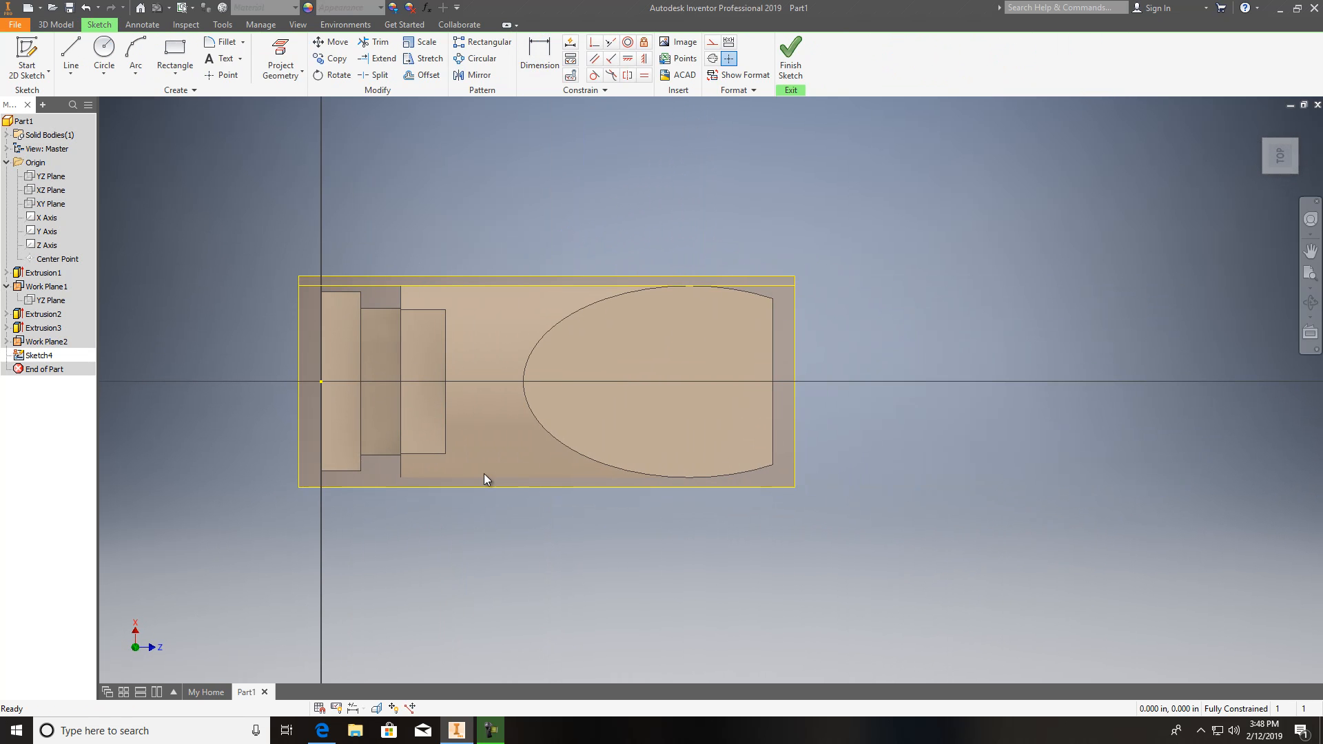
Draw rectangles over the elliptical end's top and bottom edges, each 1.880 wide.
{"action": "left_click", "coordinate": [175, 58]}
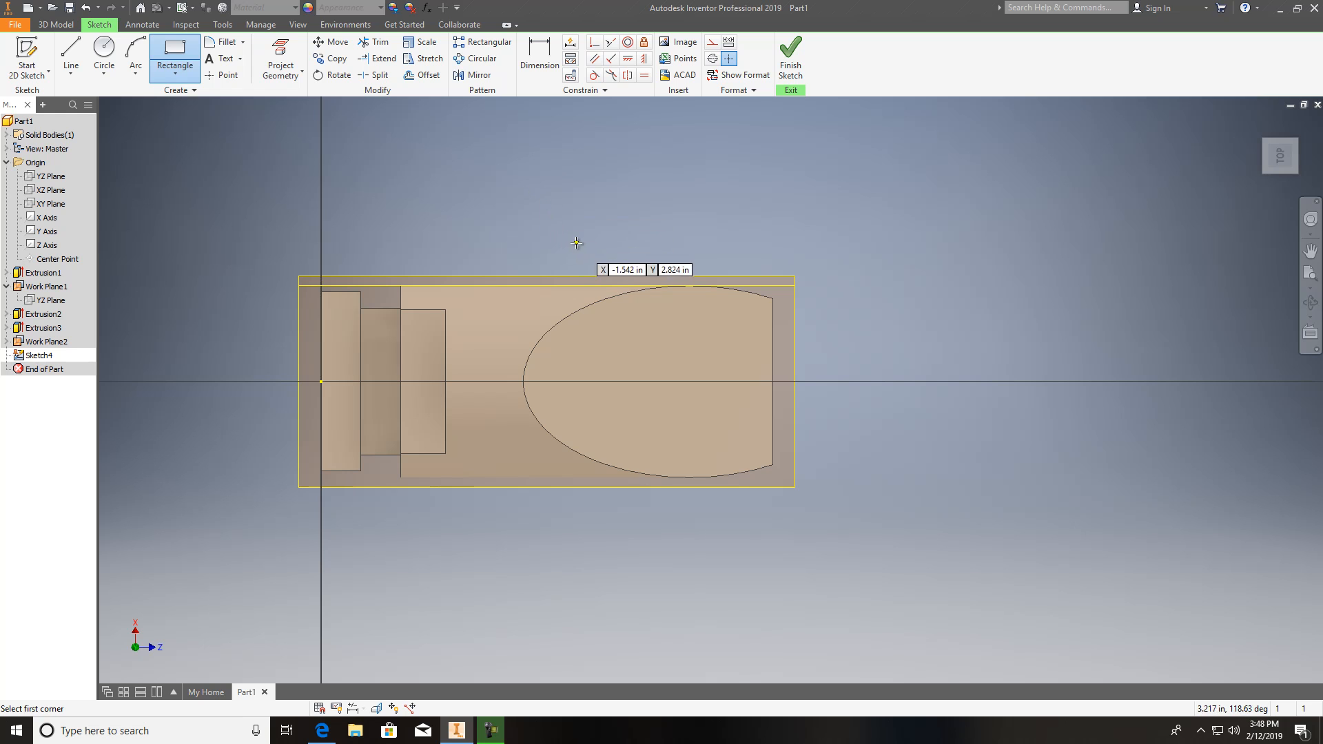
{"action": "left_click_drag", "start_coordinate": [584, 238], "coordinate": [845, 330]}
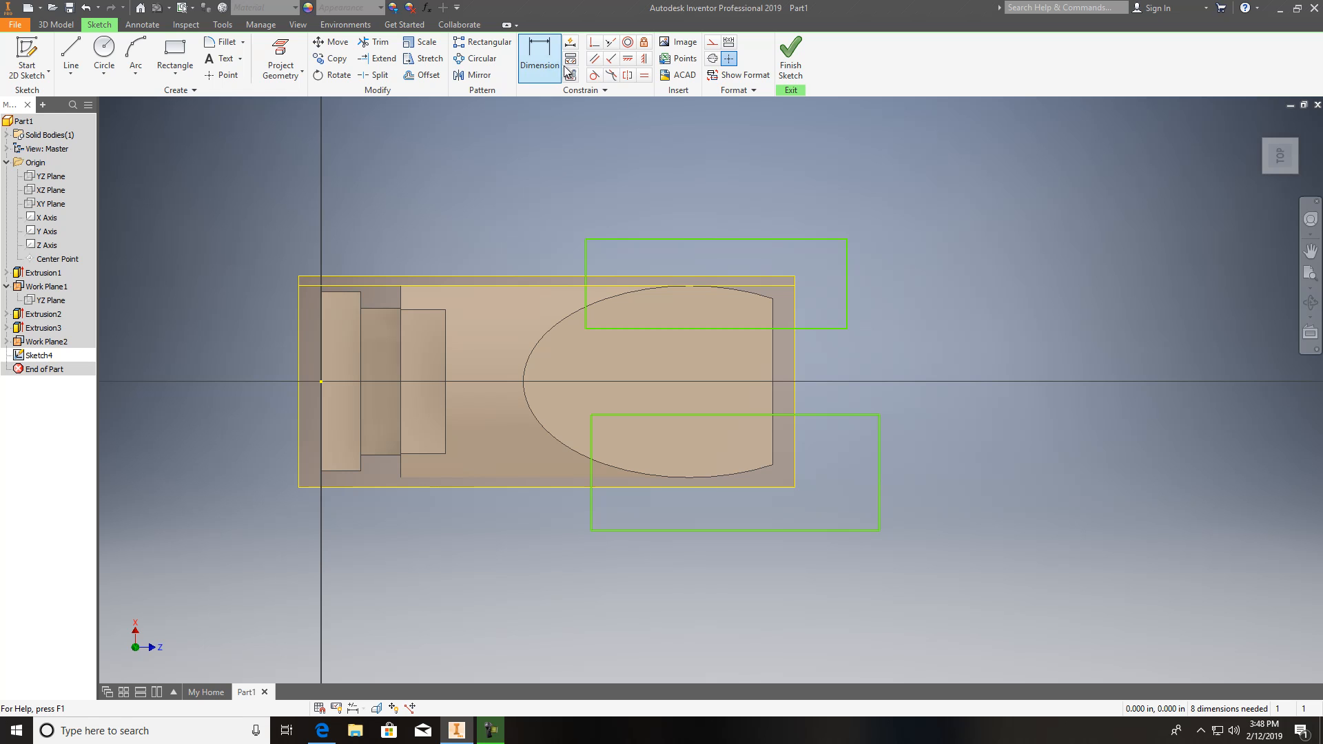
{"action": "left_click", "coordinate": [772, 380]}
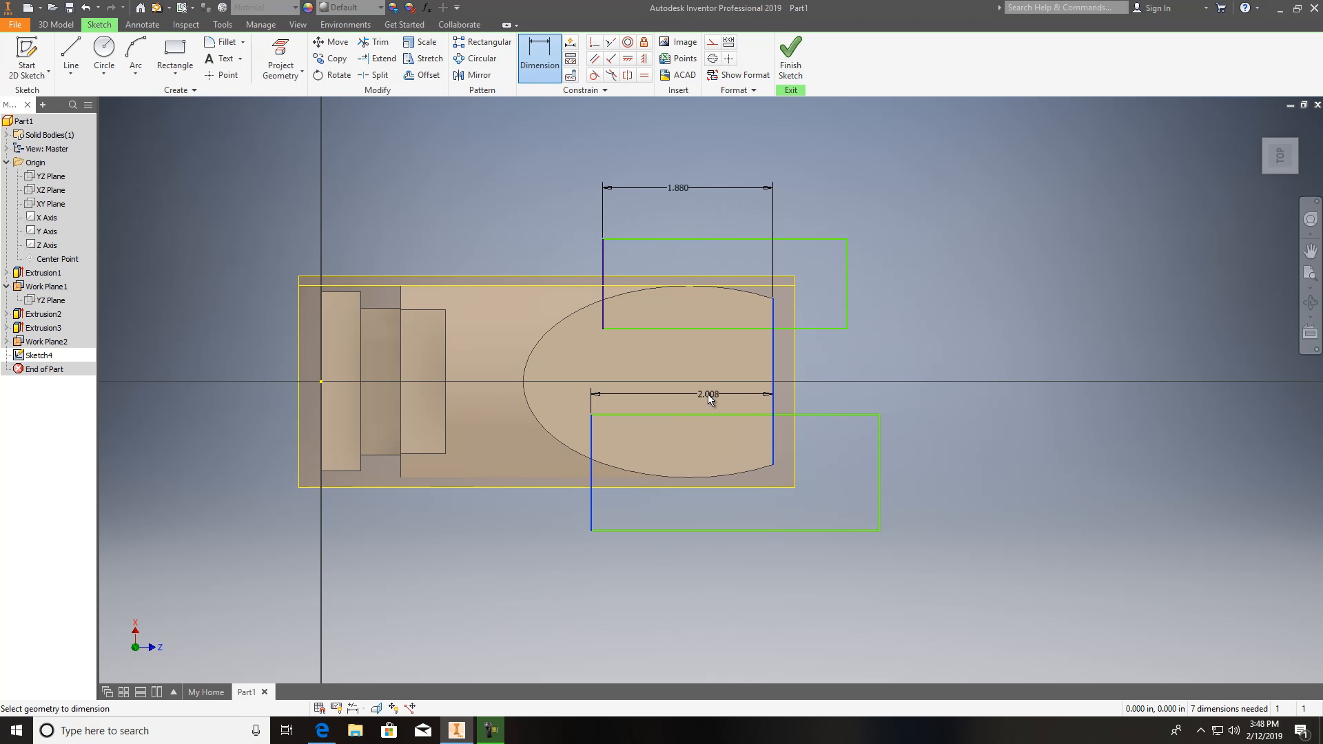
{"action": "left_click", "coordinate": [708, 394]}
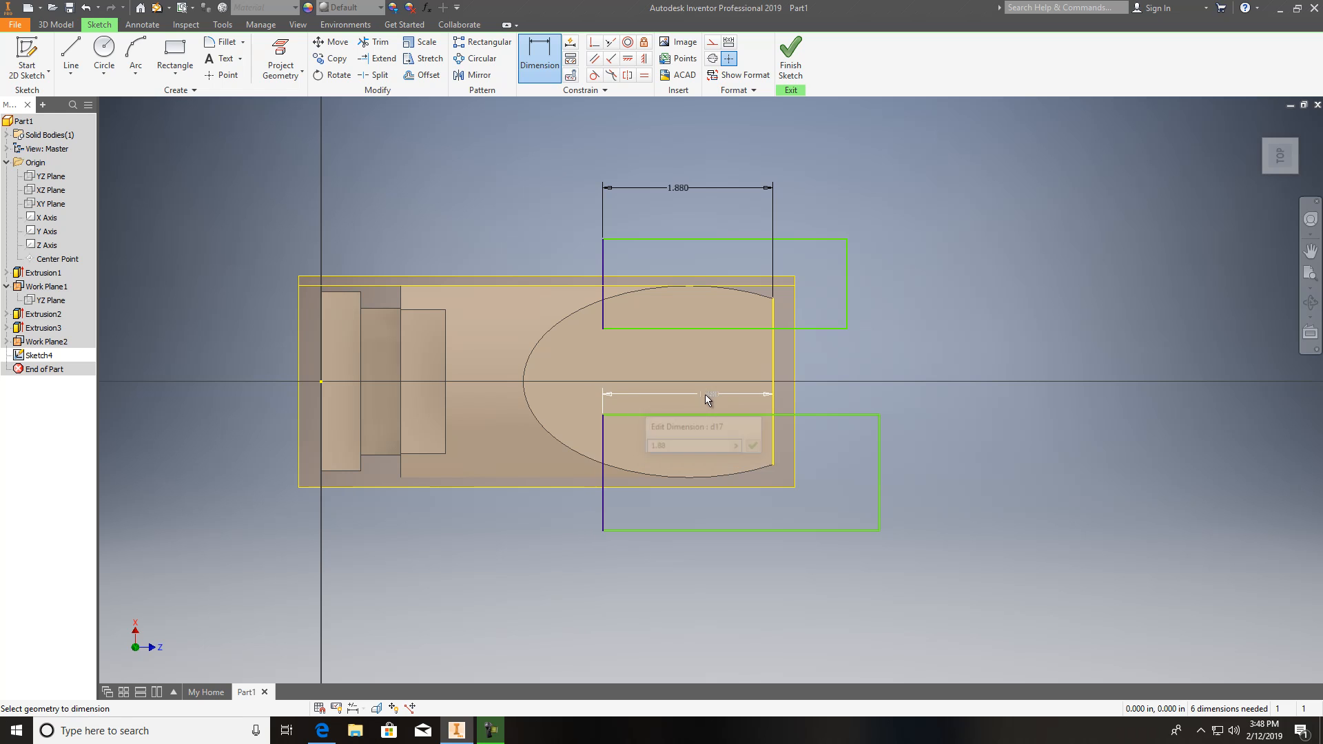
{"action": "left_click", "coordinate": [749, 445]}
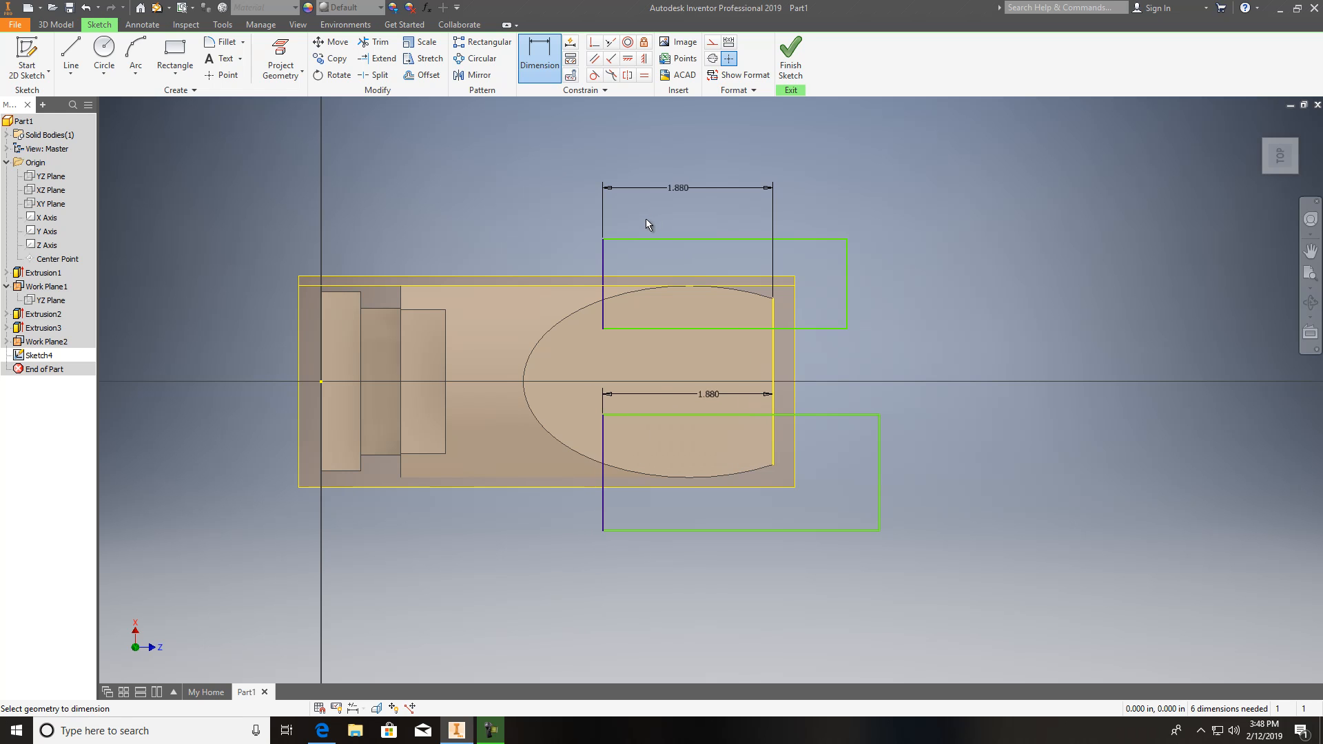
{"action": "mouse_move", "coordinate": [643, 238]}
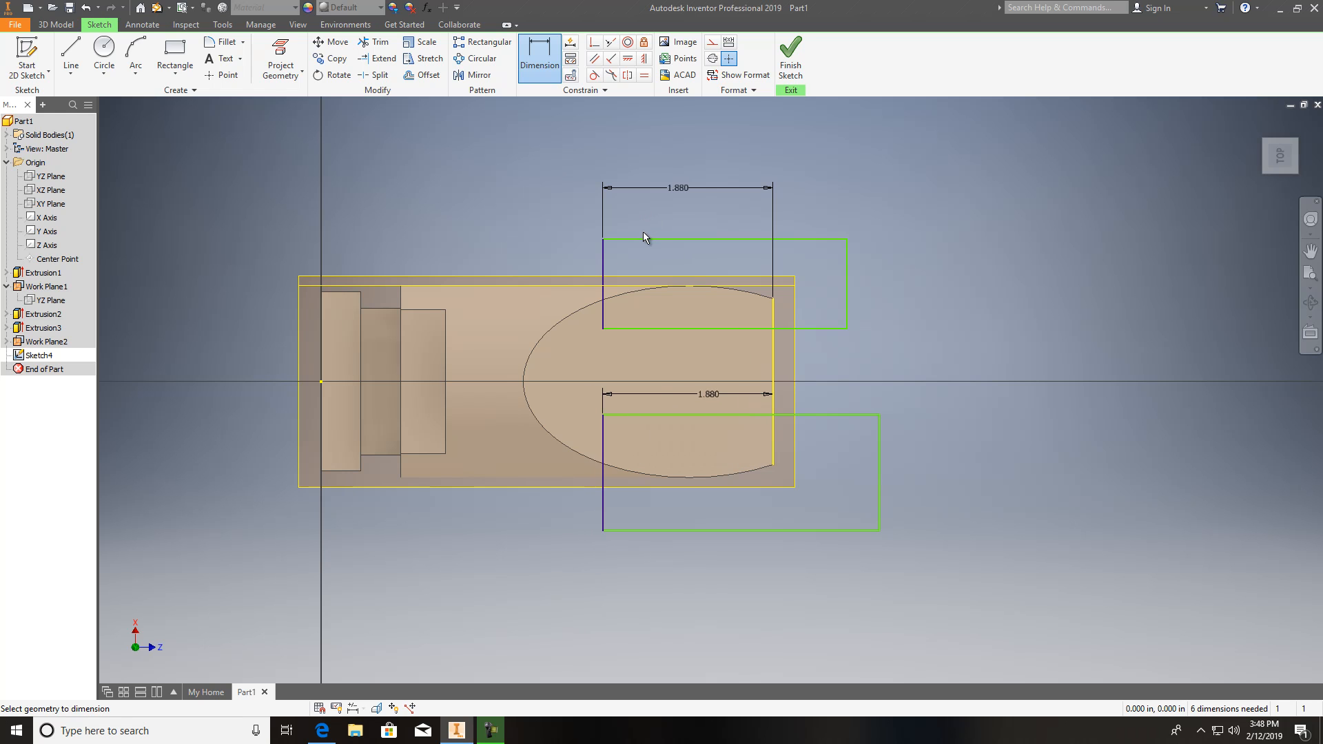
{"action": "mouse_move", "coordinate": [787, 382]}
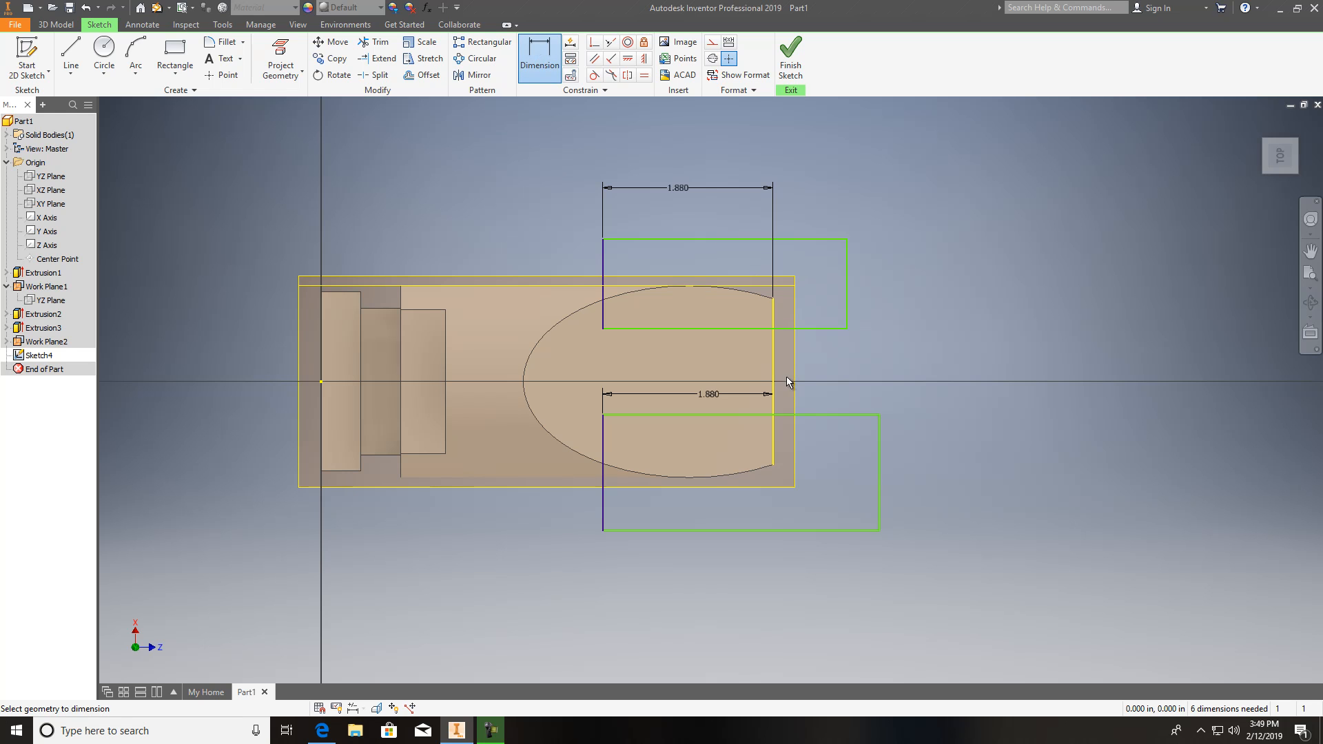
{"action": "mouse_move", "coordinate": [772, 302]}
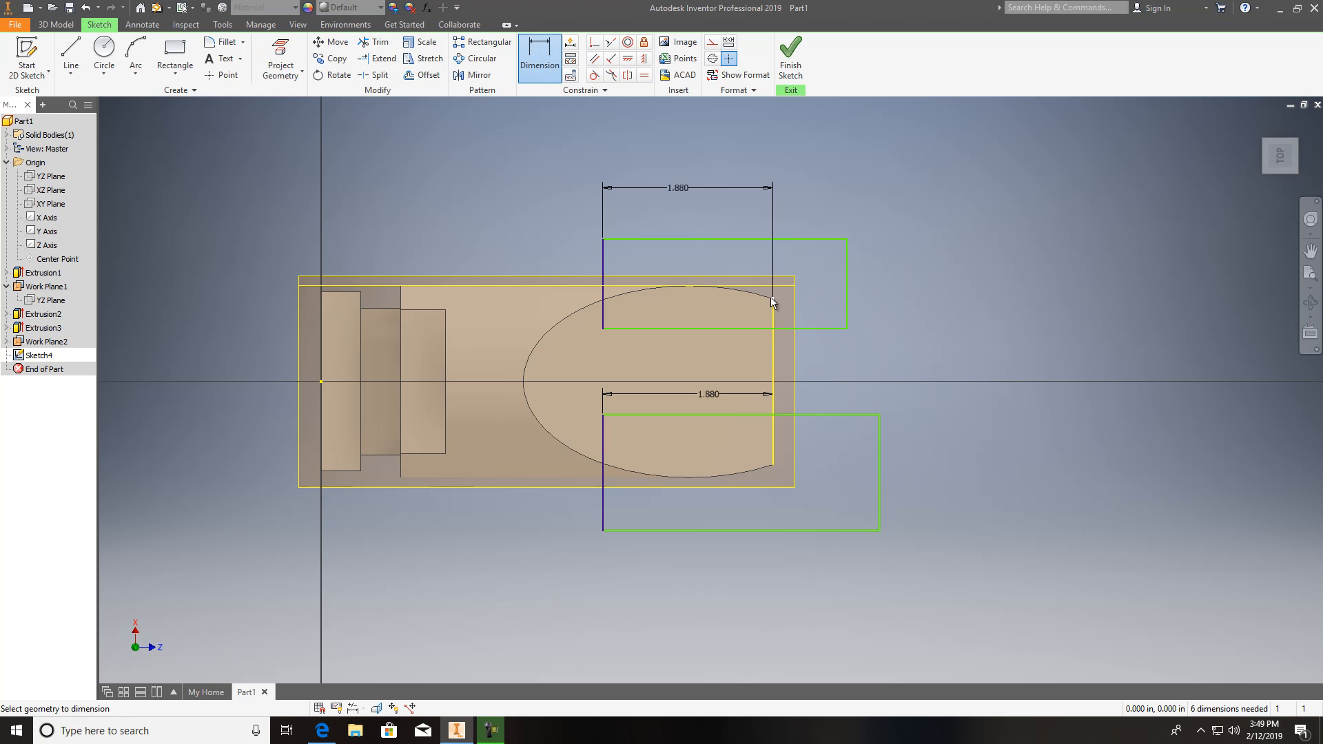
{"action": "mouse_move", "coordinate": [769, 445]}
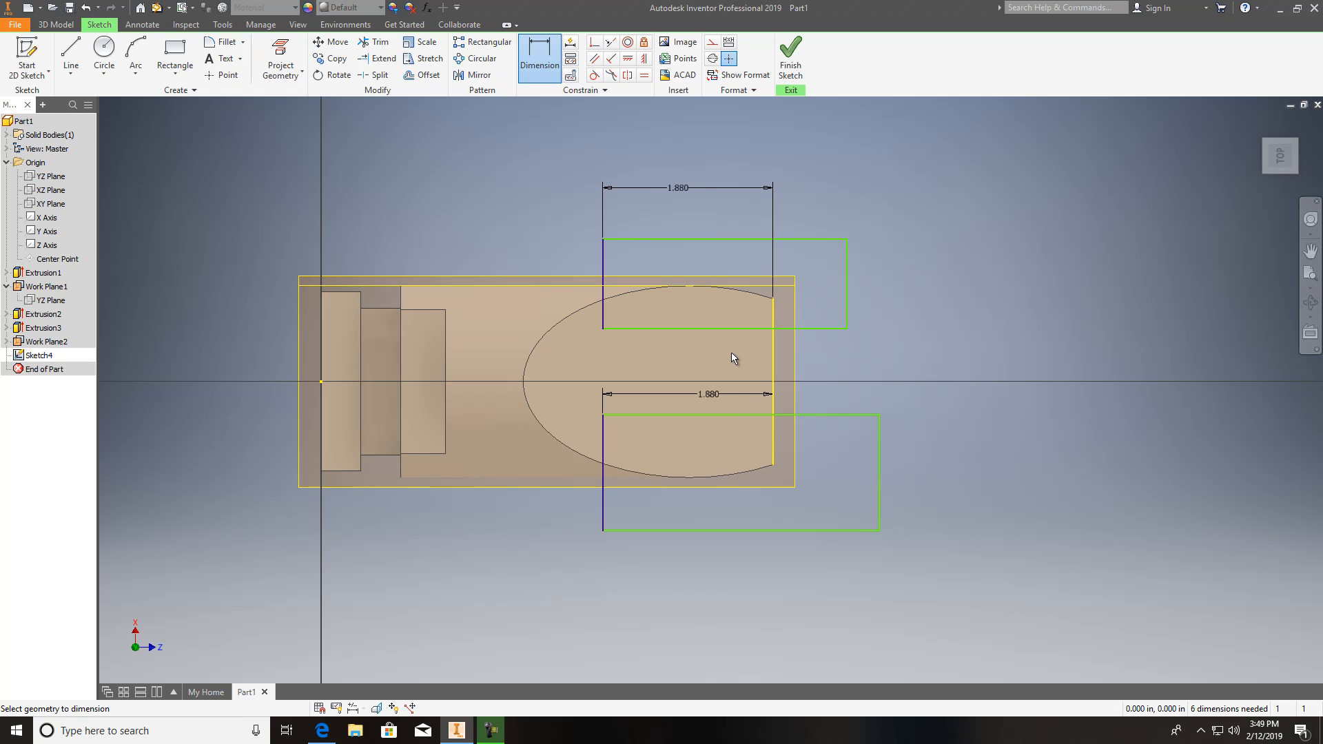
{"action": "mouse_move", "coordinate": [321, 389]}
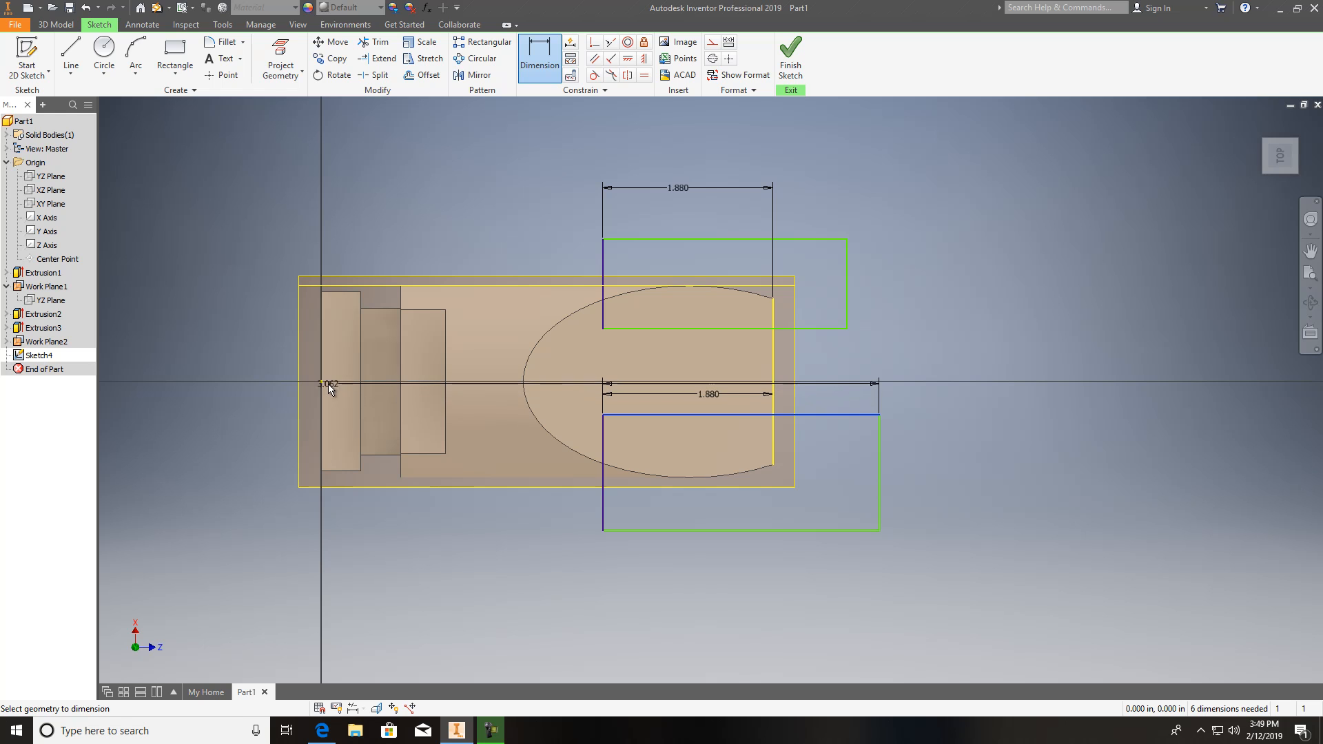
Dimension the rectangles' offsets from the centreline (1.240 and .520) and finish the sketch.
{"action": "left_click", "coordinate": [251, 468]}
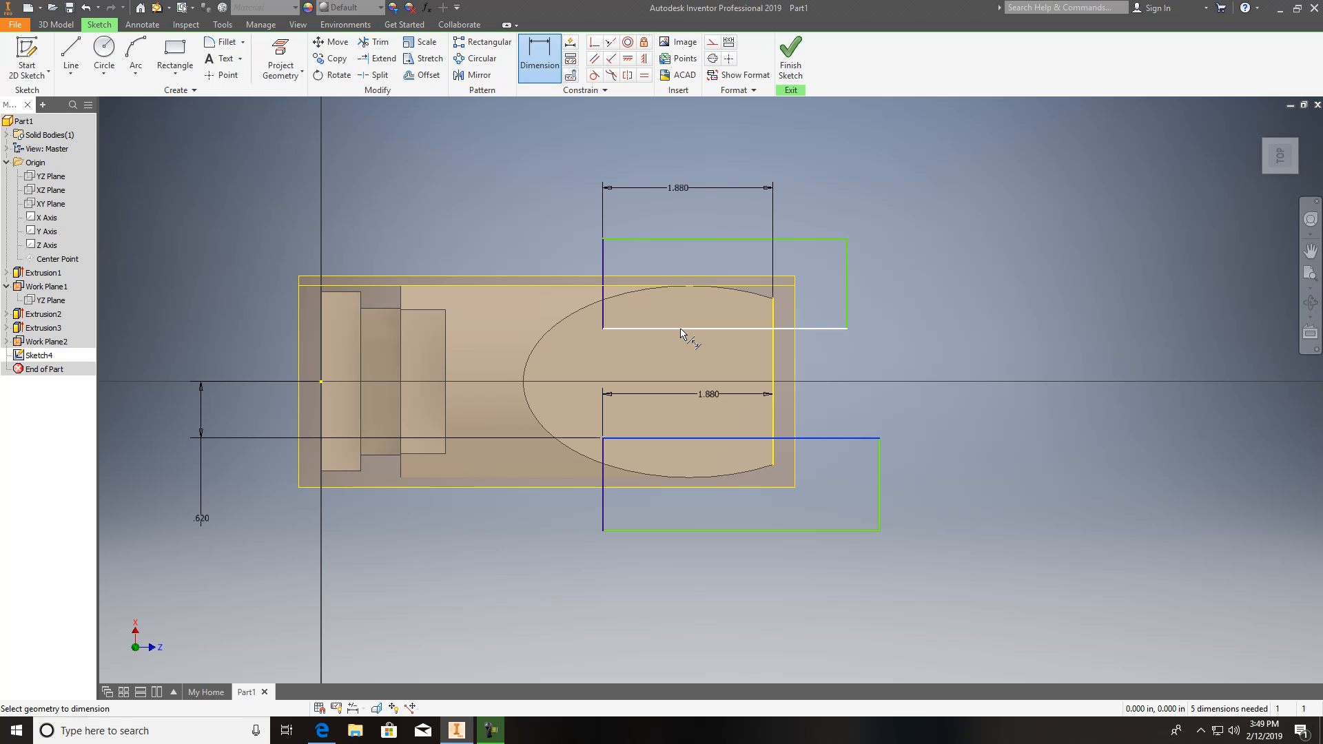
{"action": "left_click", "coordinate": [835, 330]}
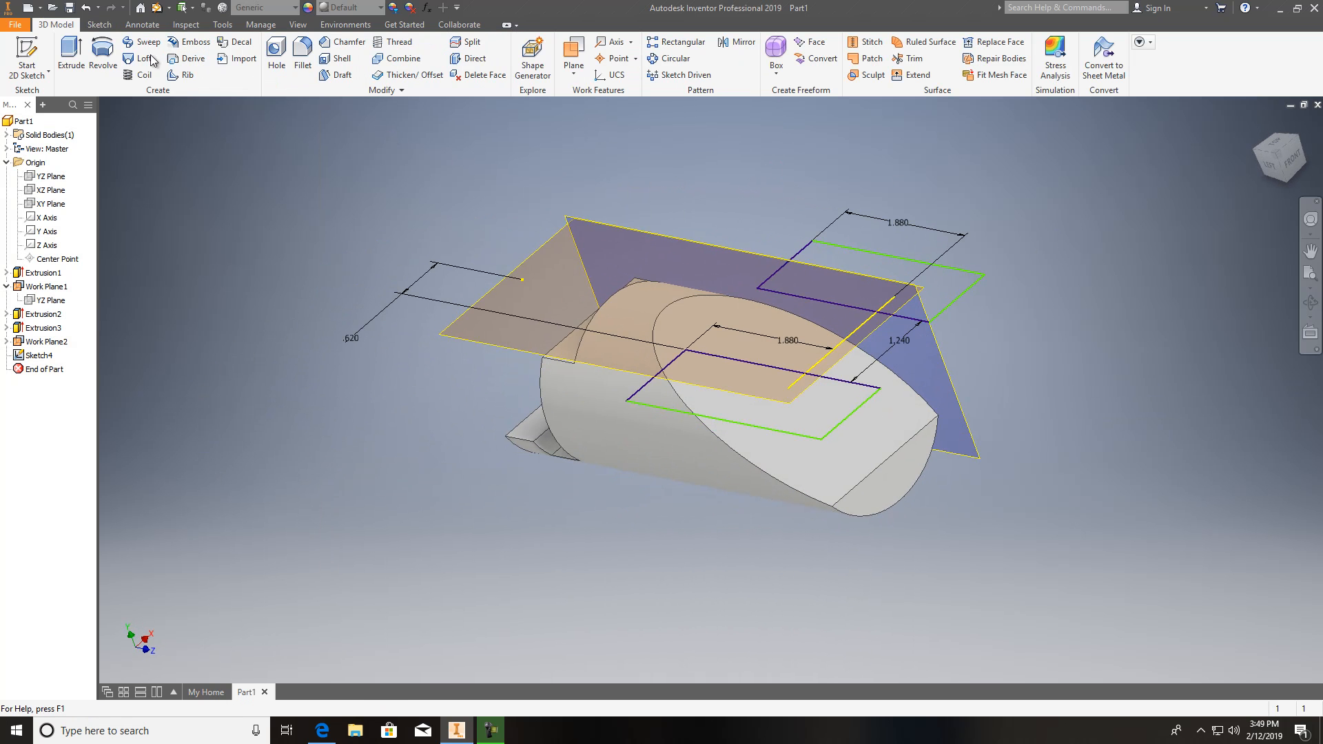
Cut both rectangle profiles through the part as Extrusion4 and hide Work Plane2.
{"action": "left_click", "coordinate": [70, 55]}
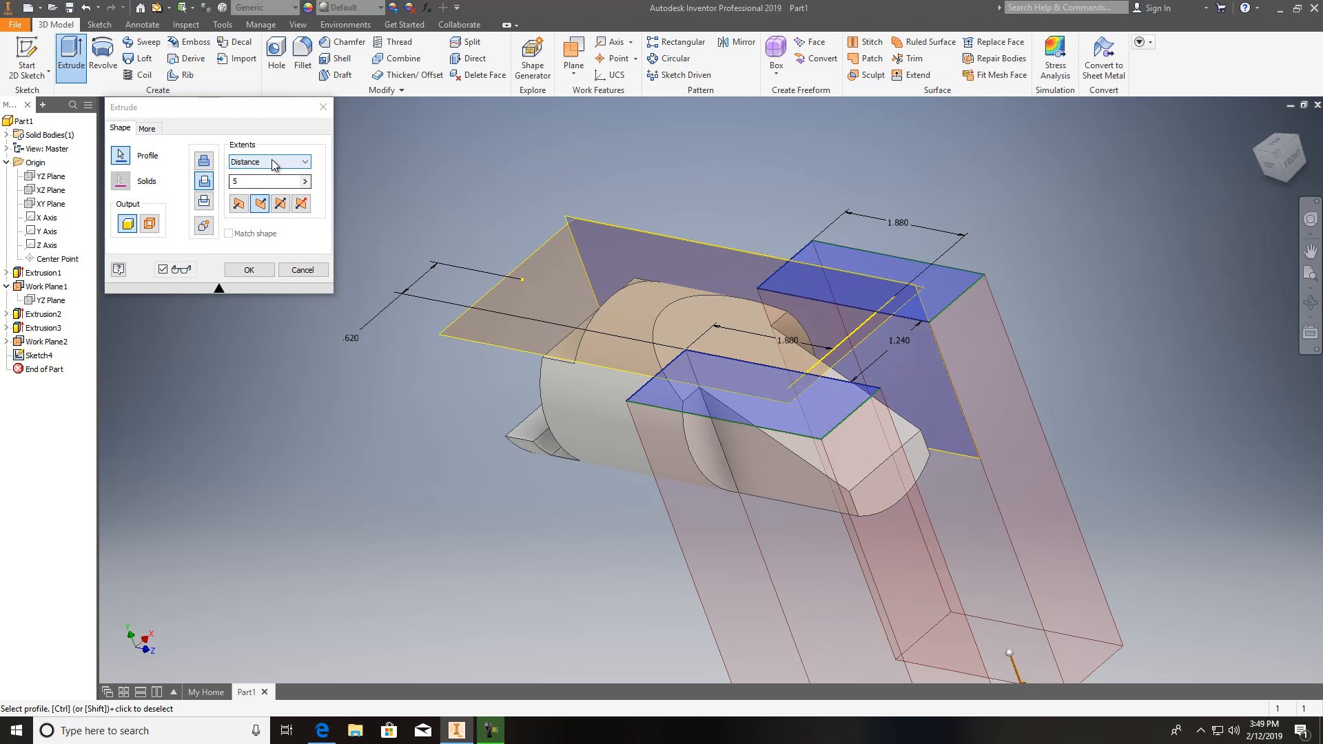
{"action": "left_click", "coordinate": [248, 269]}
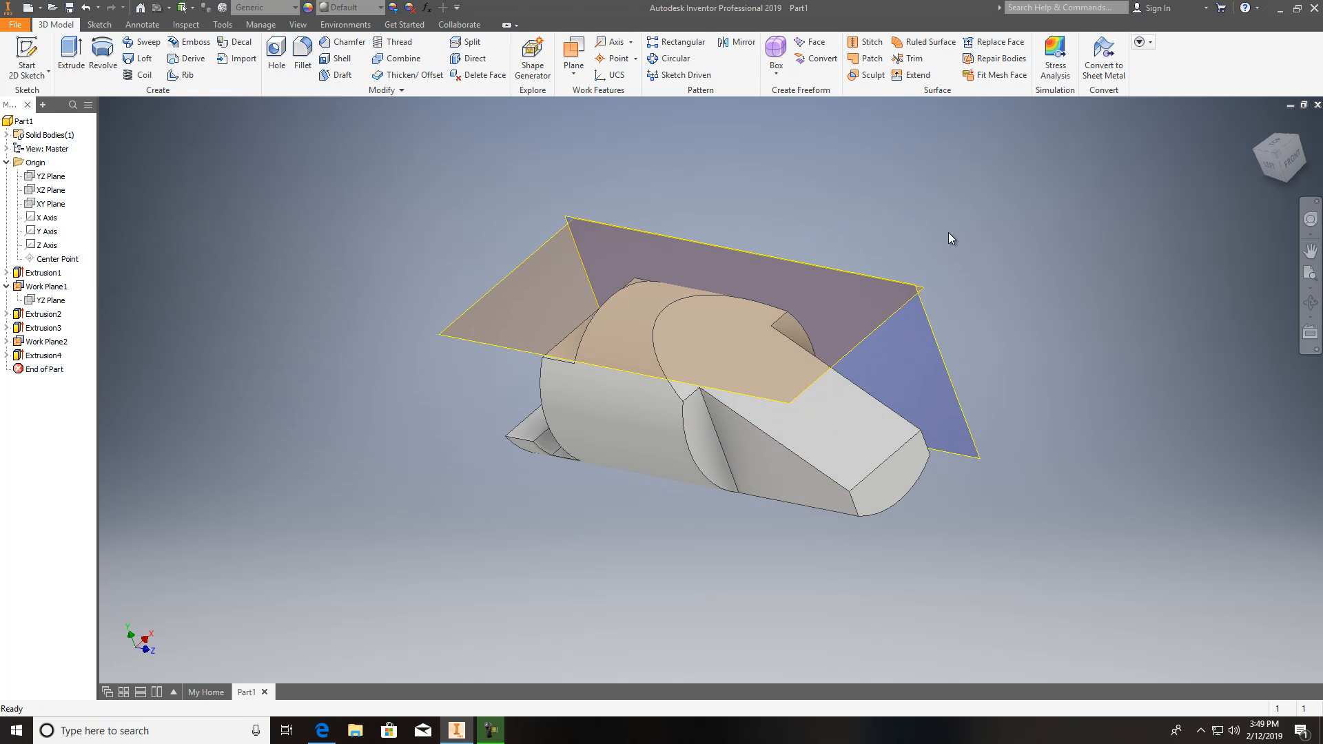
{"action": "mouse_move", "coordinate": [879, 266]}
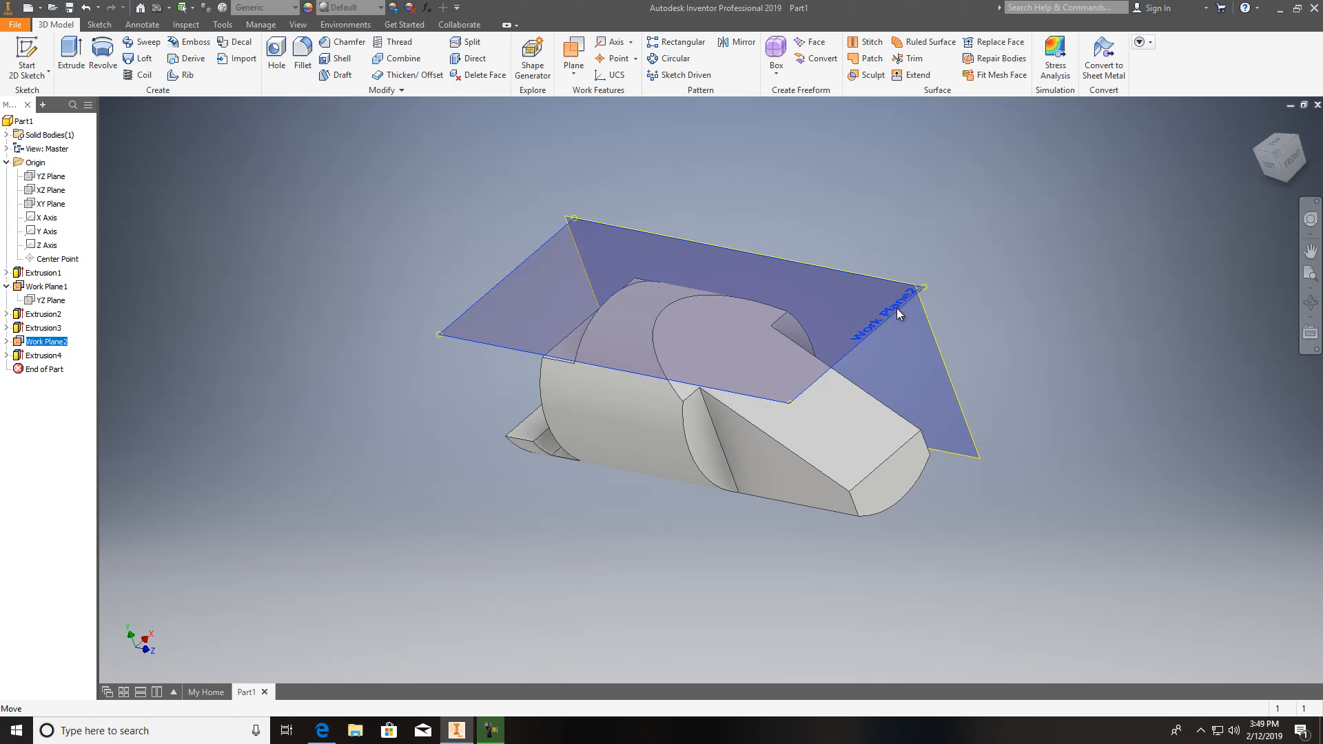
{"action": "left_click", "coordinate": [47, 287]}
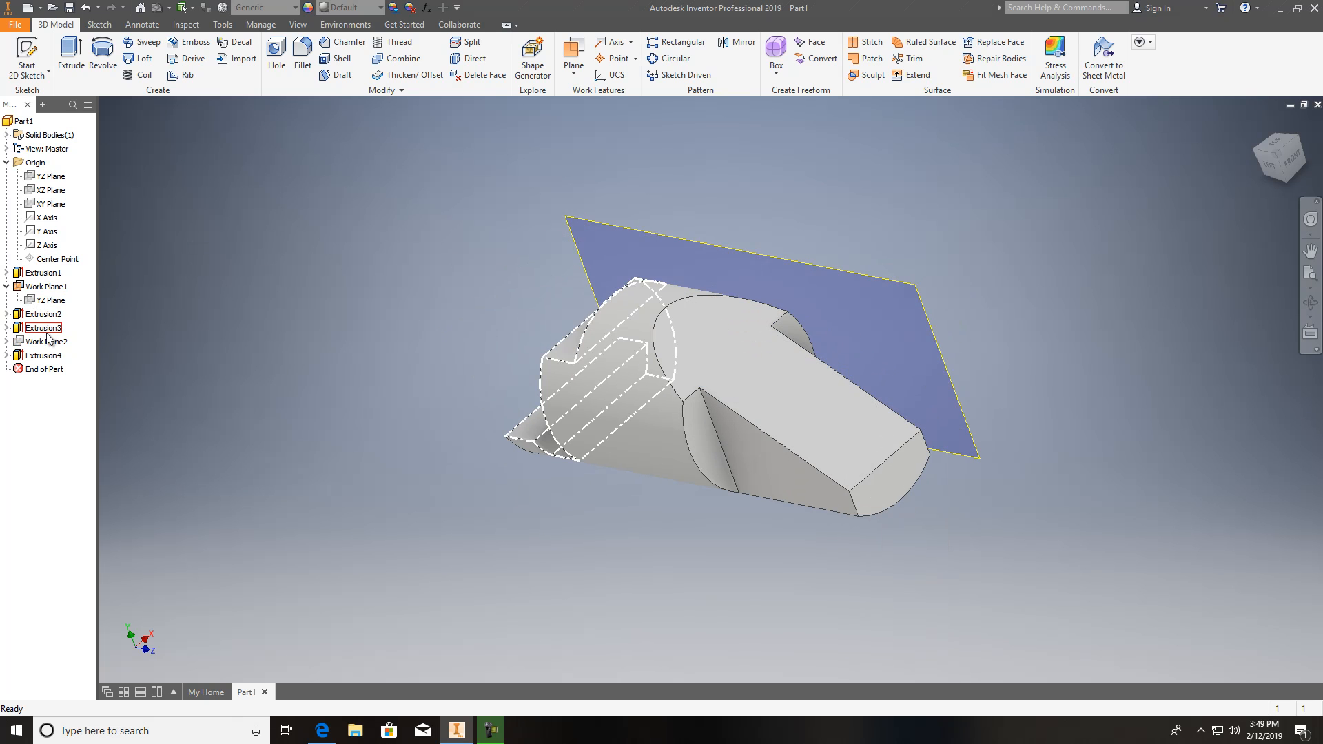
{"action": "left_click", "coordinate": [44, 340]}
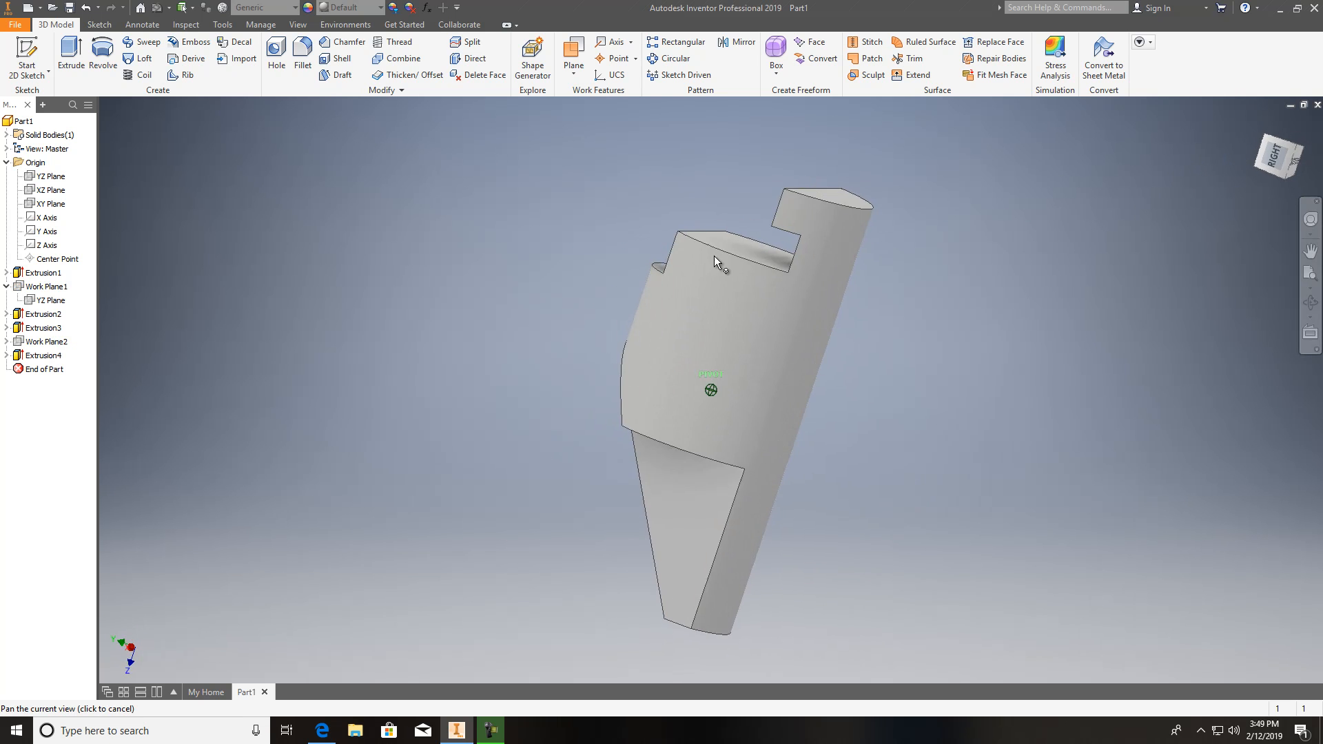
View the finished part from Top, Left and Front, ending on the circular end.
{"action": "left_click", "coordinate": [1280, 151]}
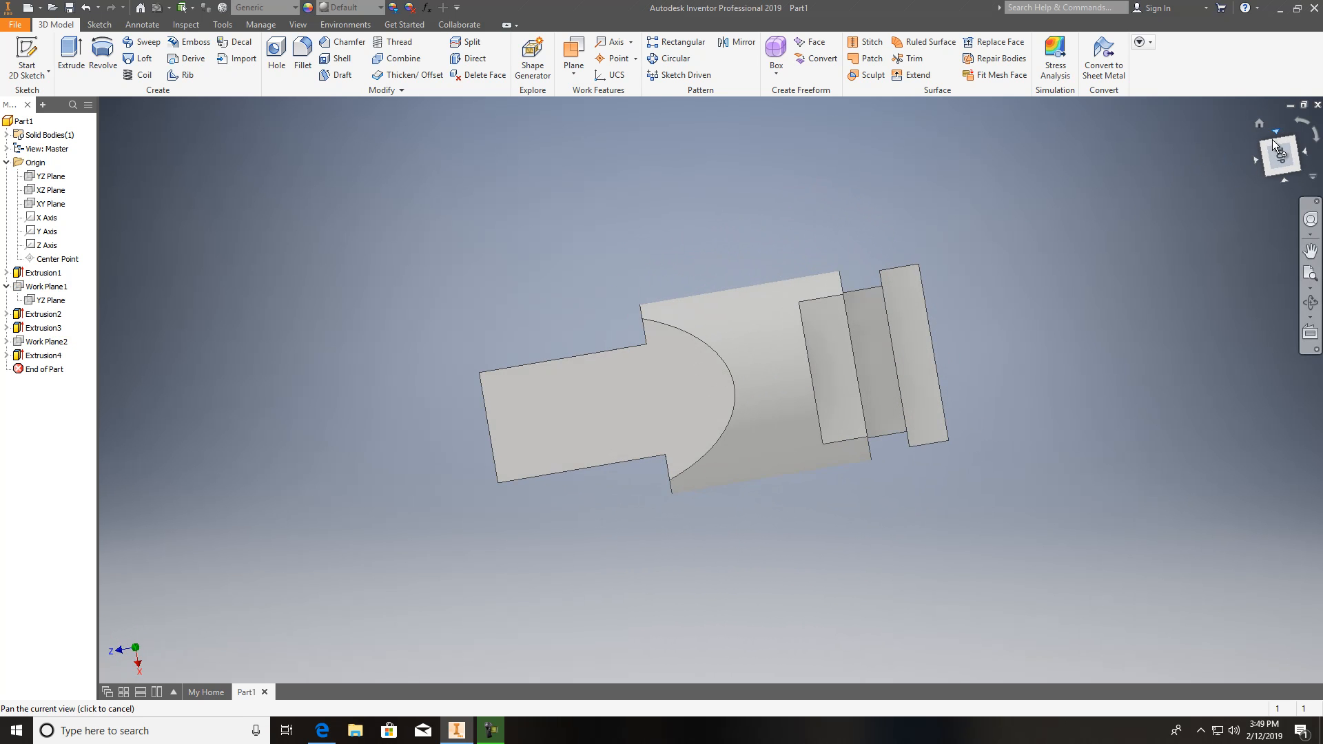
{"action": "left_click", "coordinate": [1279, 154]}
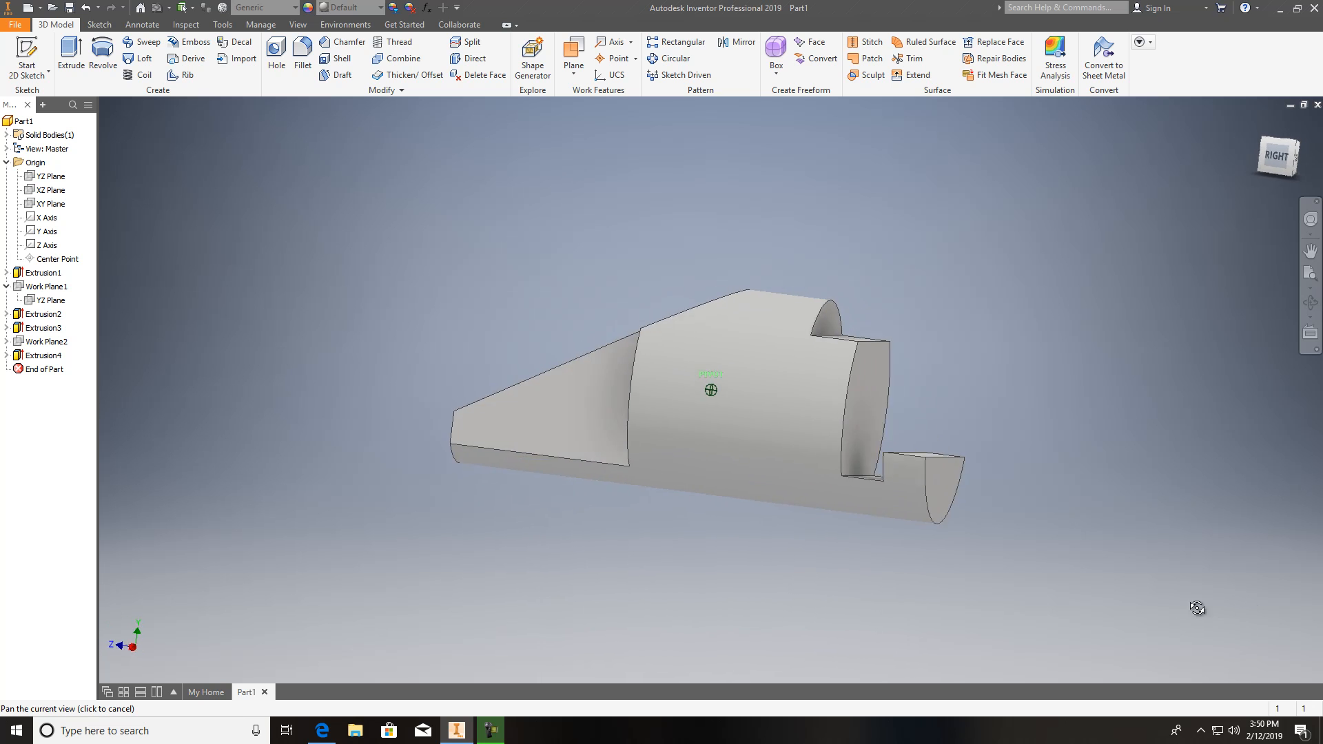
{"action": "left_click_drag", "start_coordinate": [1196, 608], "coordinate": [433, 135]}
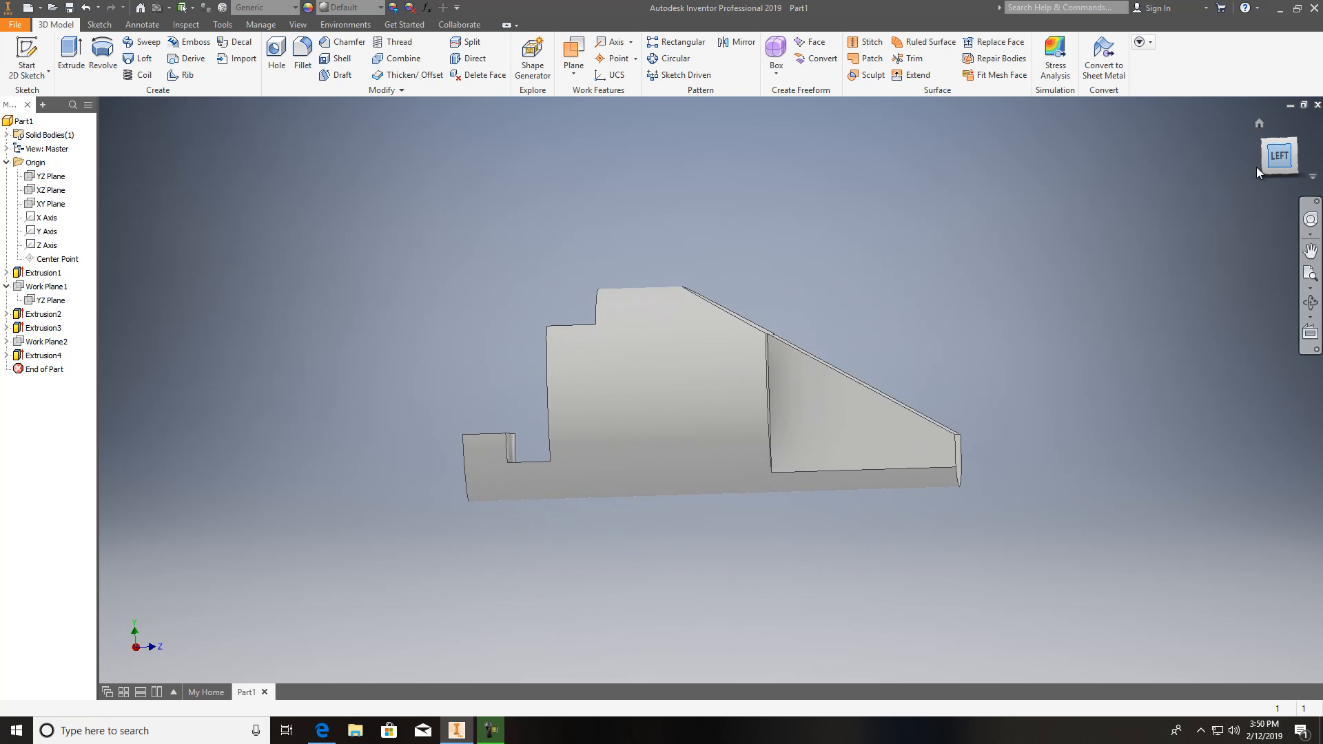
{"action": "left_click", "coordinate": [1279, 156]}
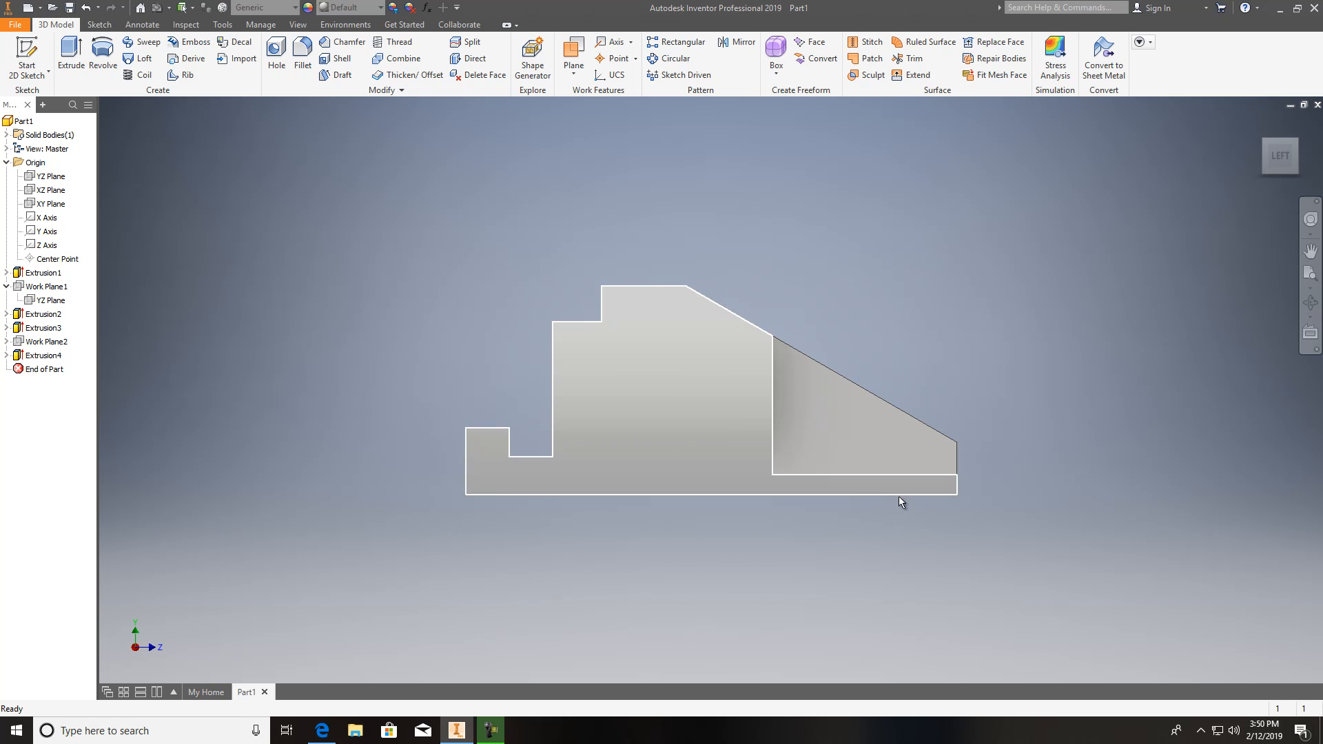
{"action": "mouse_move", "coordinate": [895, 495]}
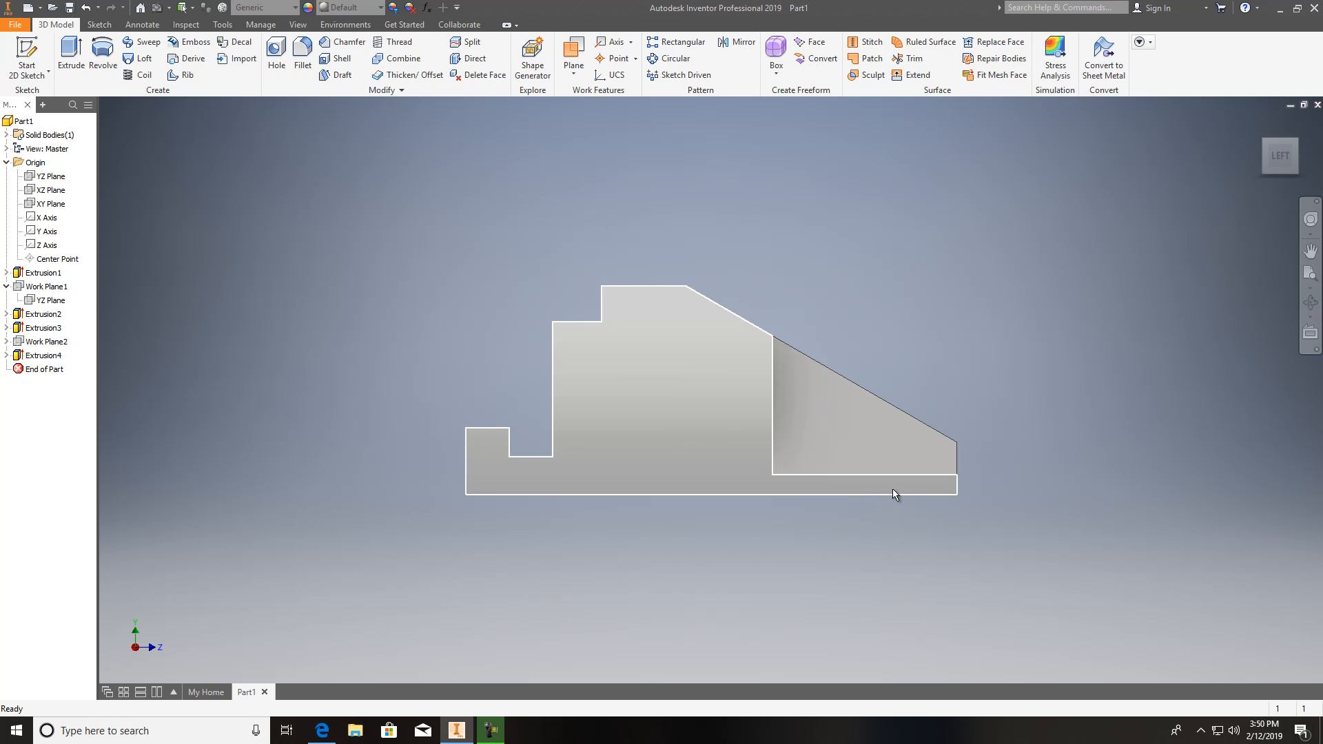
{"action": "mouse_move", "coordinate": [672, 484]}
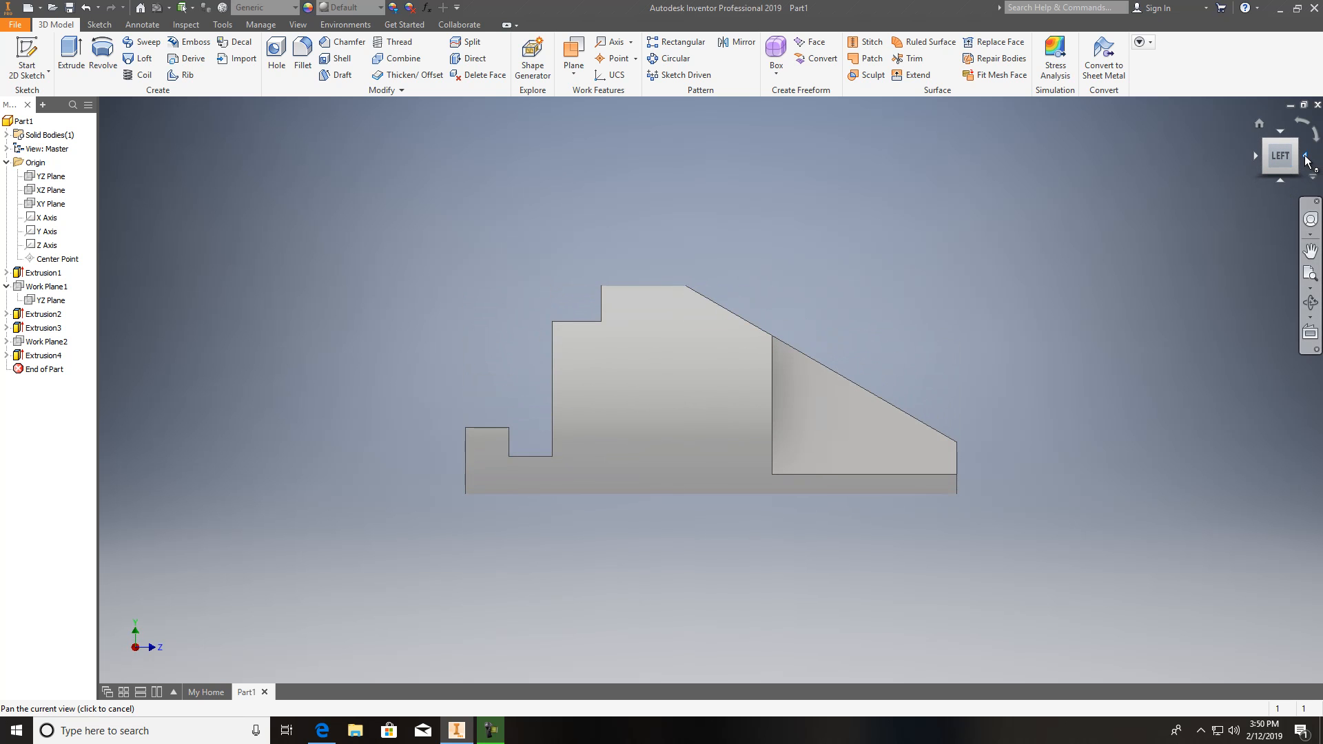
{"action": "left_click", "coordinate": [1305, 158]}
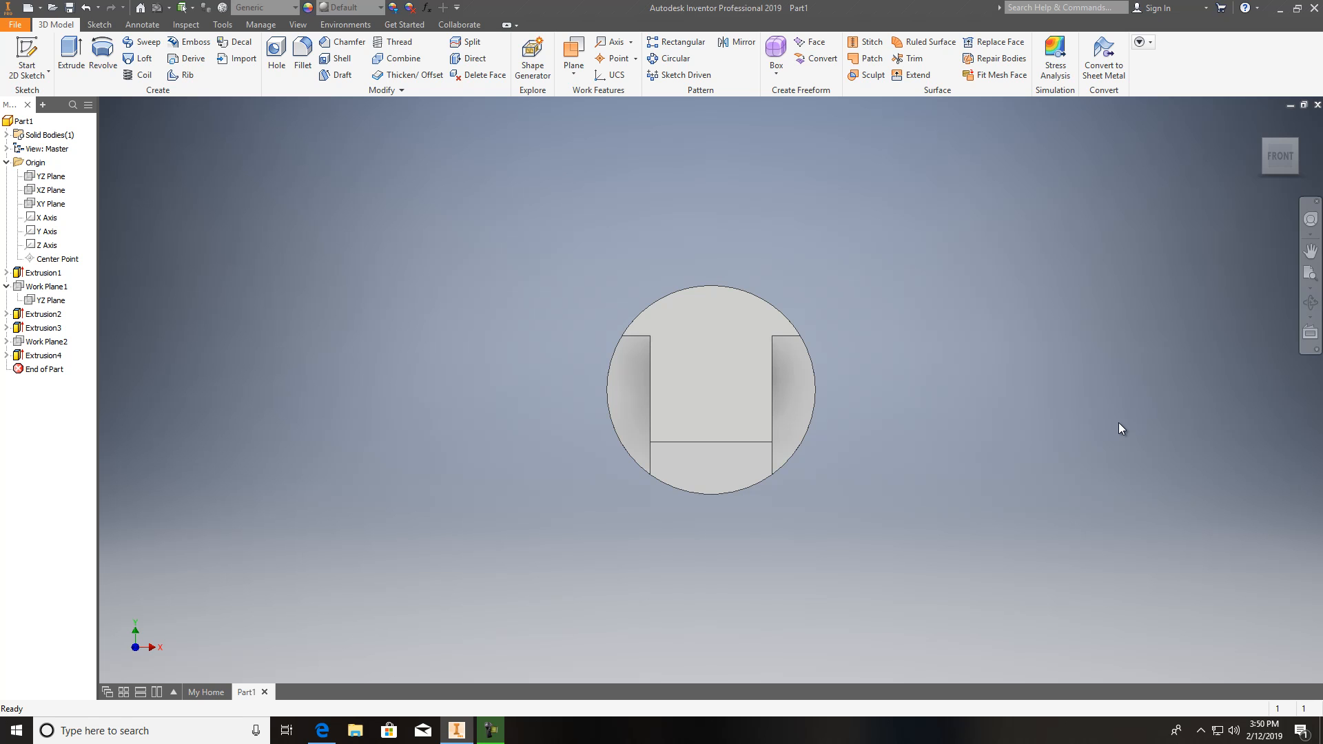
{"action": "mouse_move", "coordinate": [761, 653]}
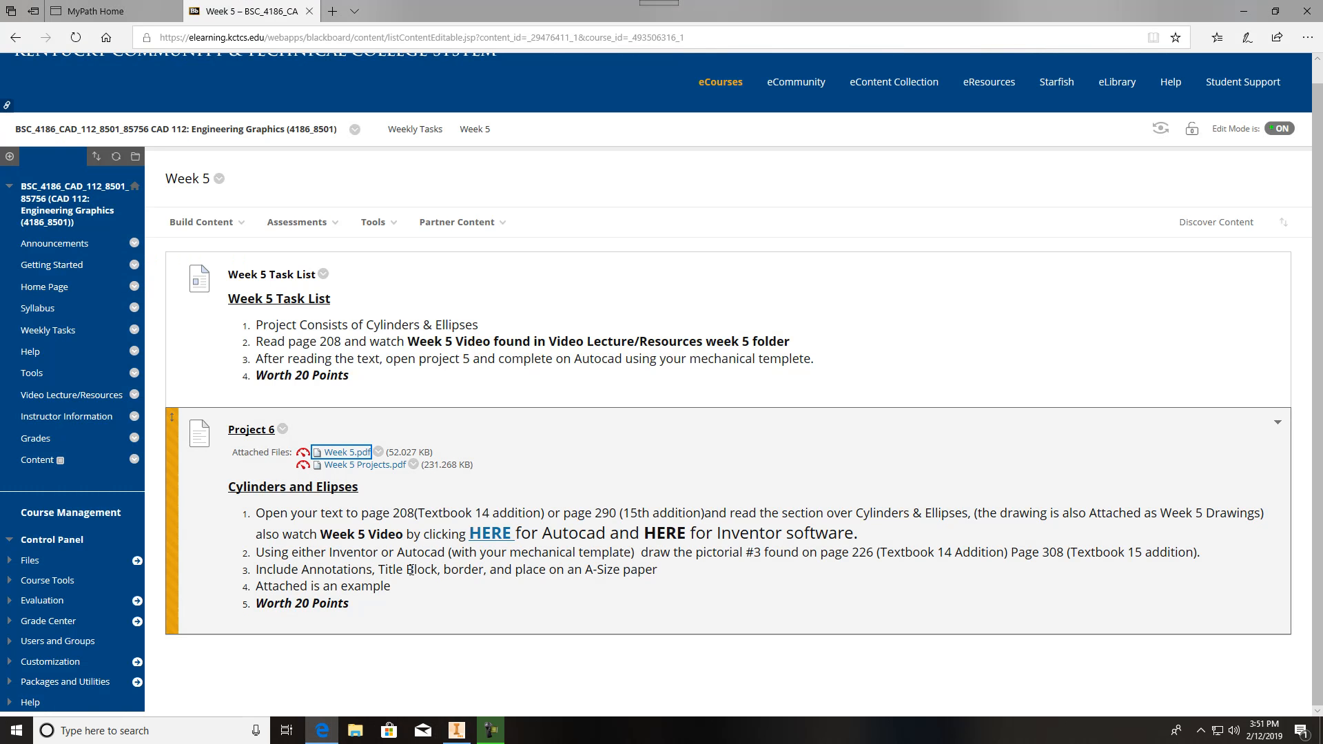
{"action": "mouse_move", "coordinate": [784, 600]}
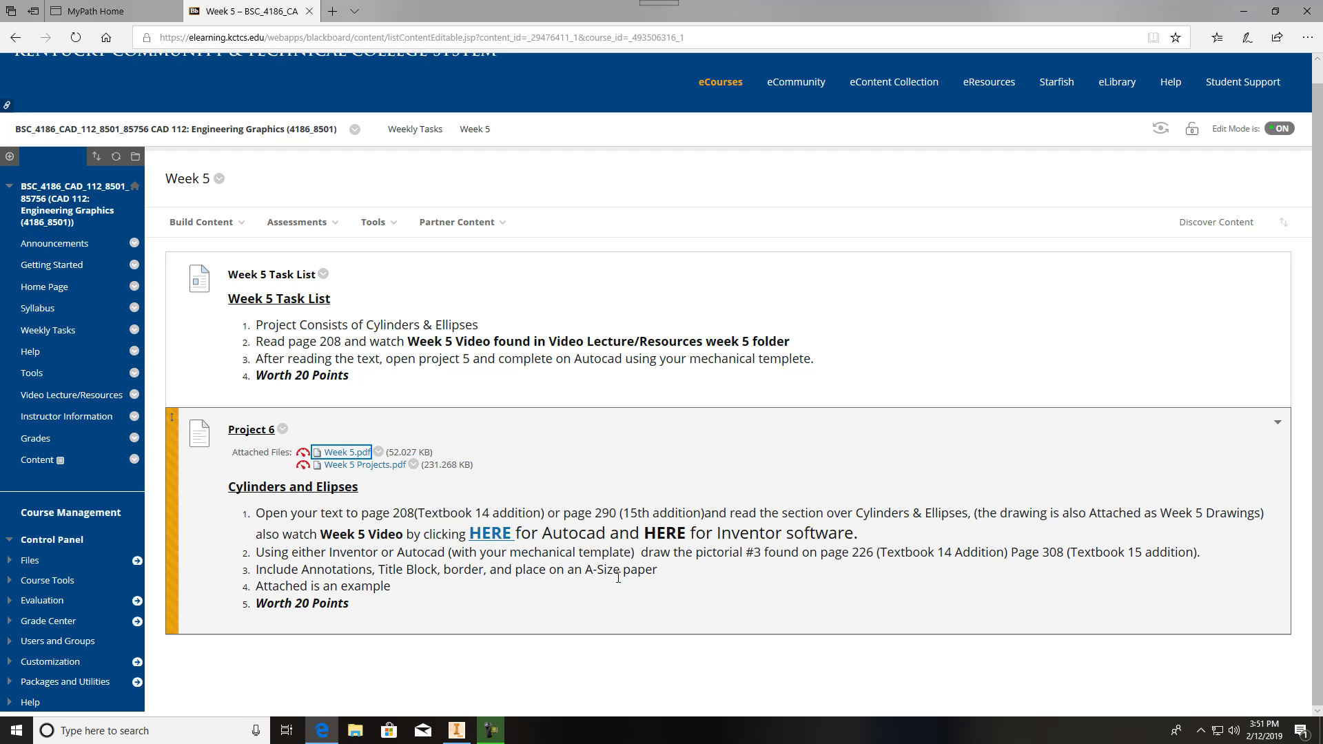
{"action": "mouse_move", "coordinate": [604, 592]}
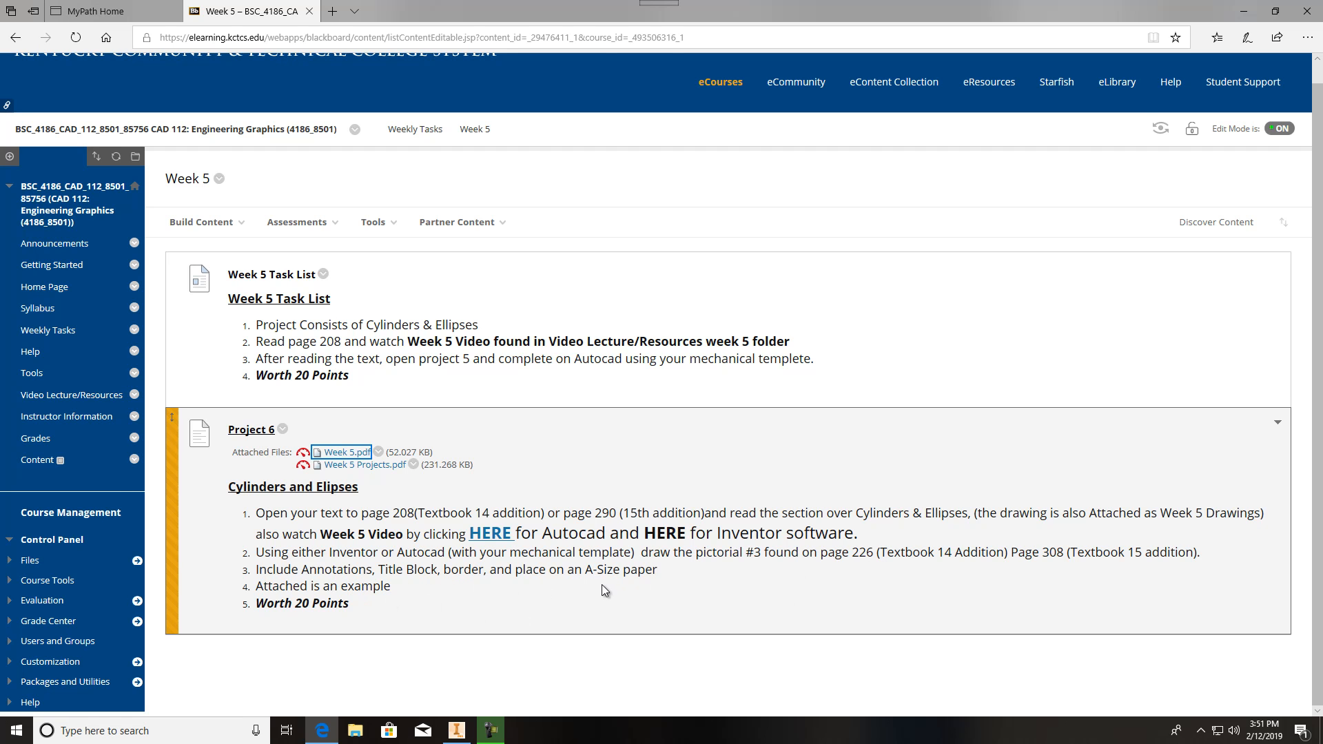